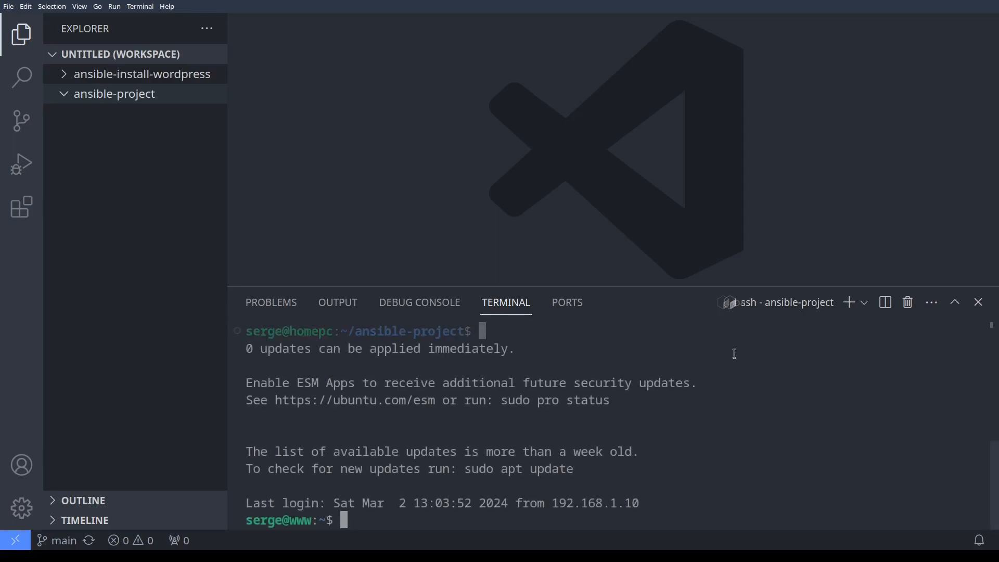
Run hostnamectl on the remote host, clear the terminal and select the ansible-project folder
{"action": "type", "text": "hostnamectl"}
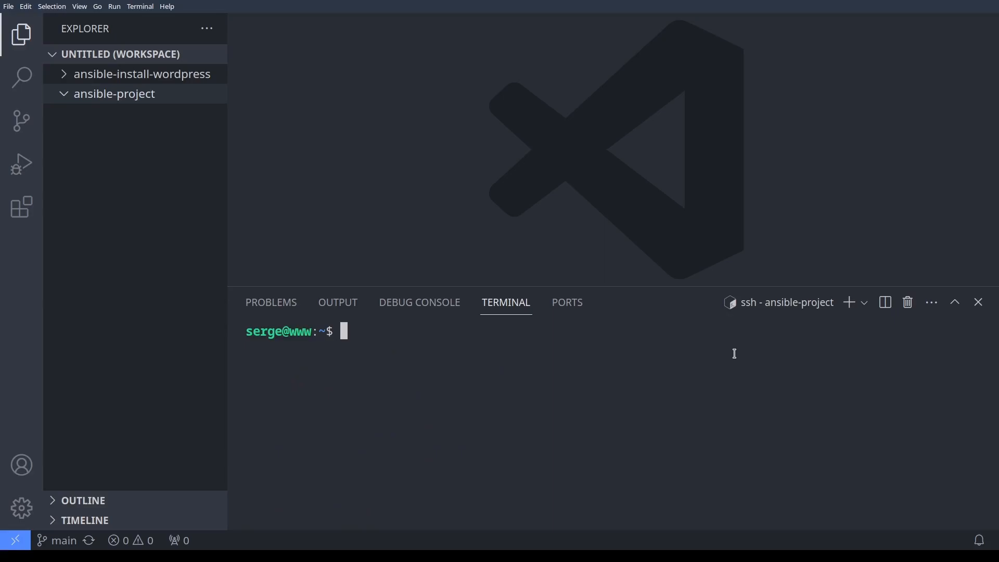
{"action": "left_click", "coordinate": [115, 94]}
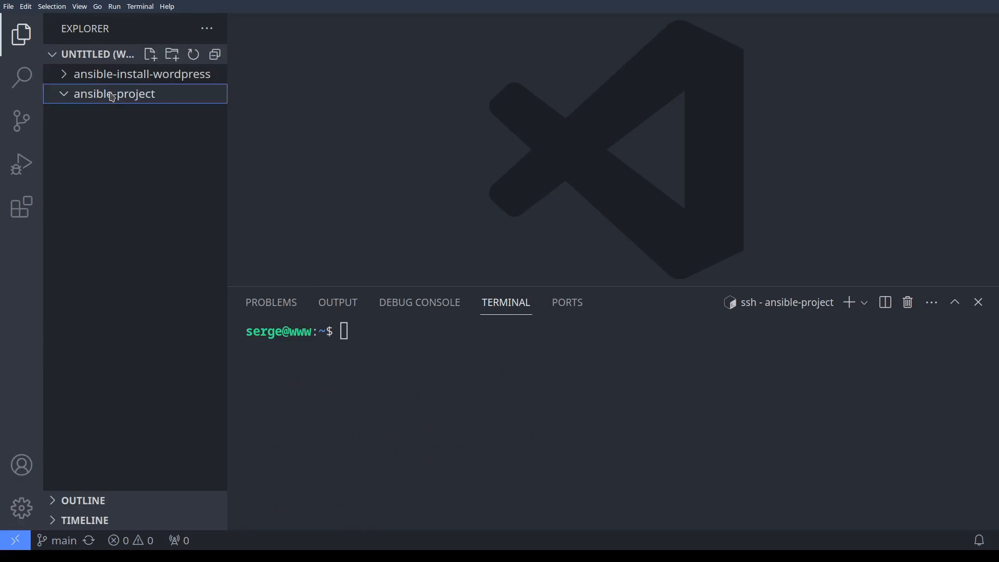
Create ansible.cfg in ansible-project and start it with a [defaults] section
{"action": "type", "text": "a"}
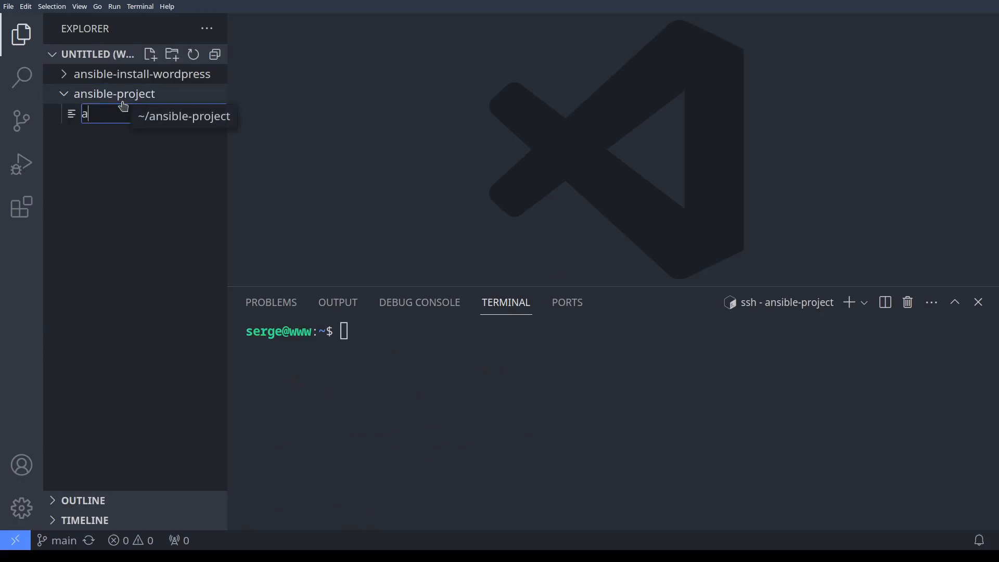
{"action": "key", "text": "Enter"}
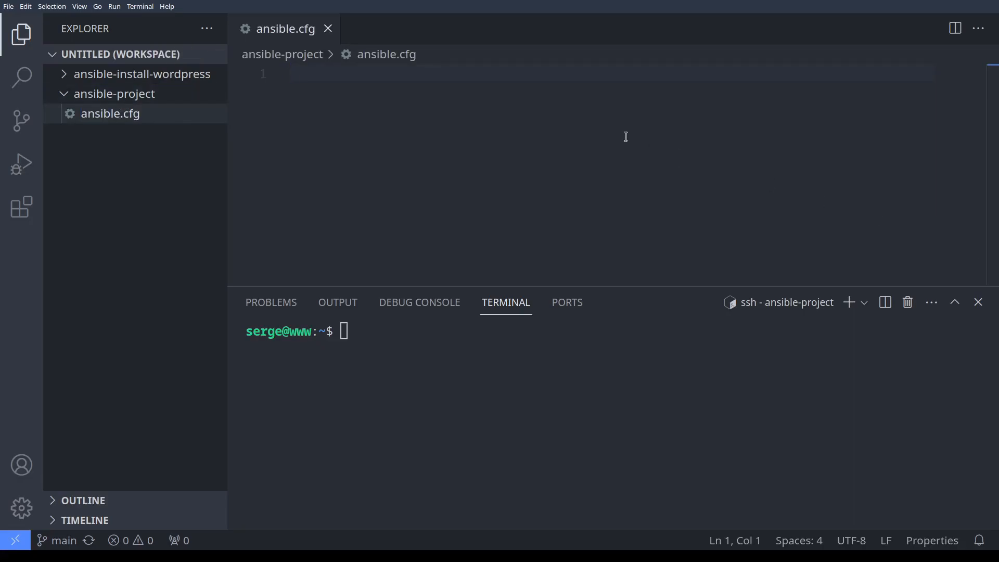
{"action": "type", "text": "[defaults]"}
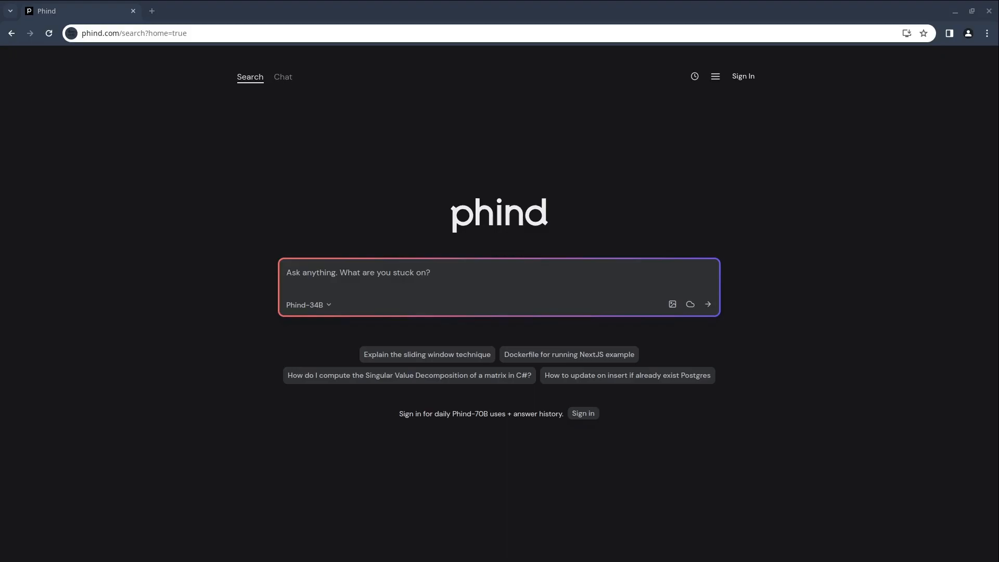
{"action": "mouse_move", "coordinate": [385, 279]}
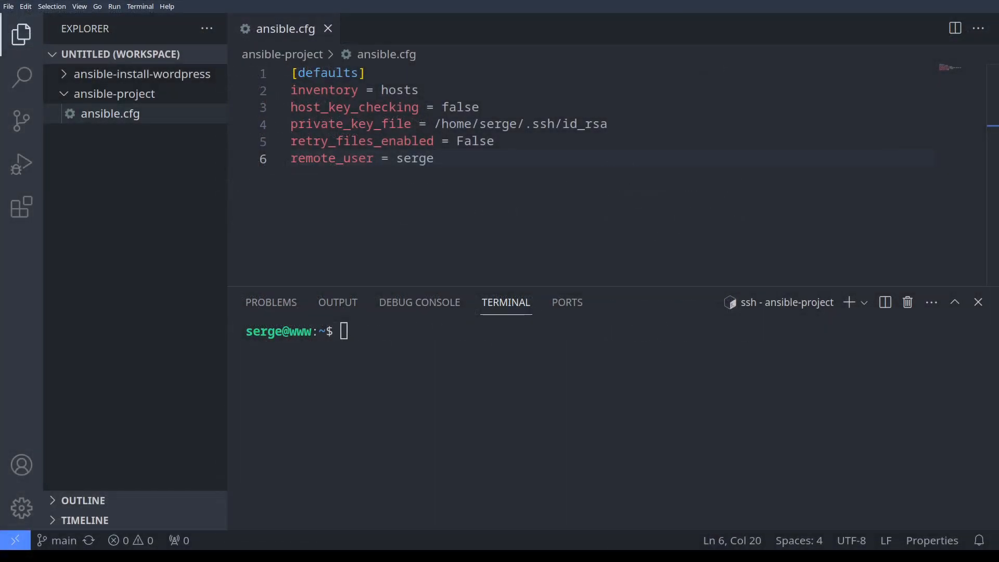
{"action": "mouse_move", "coordinate": [850, 261]}
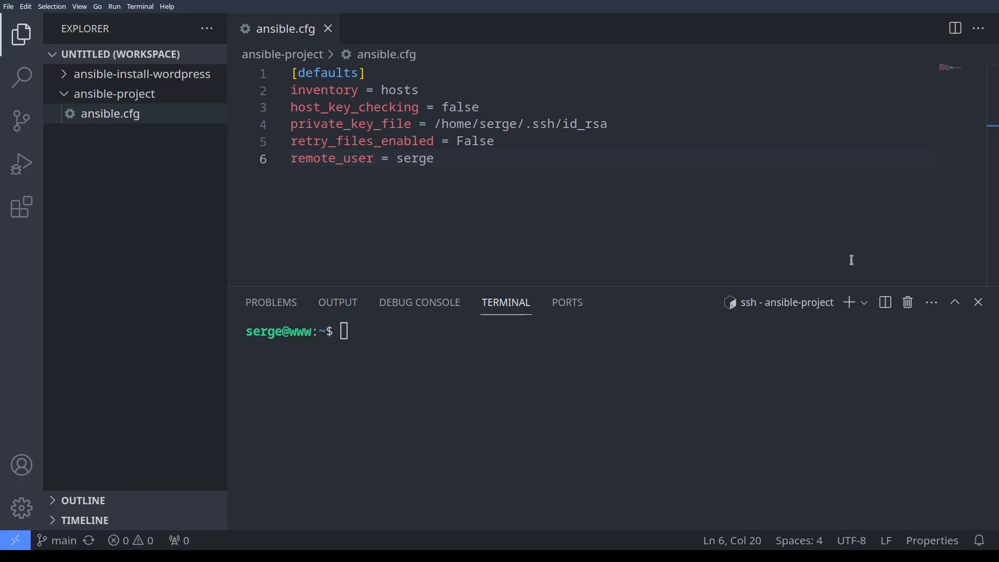
Create a hosts inventory listing 192.168.1.60 under the [all] group
{"action": "left_click", "coordinate": [116, 93]}
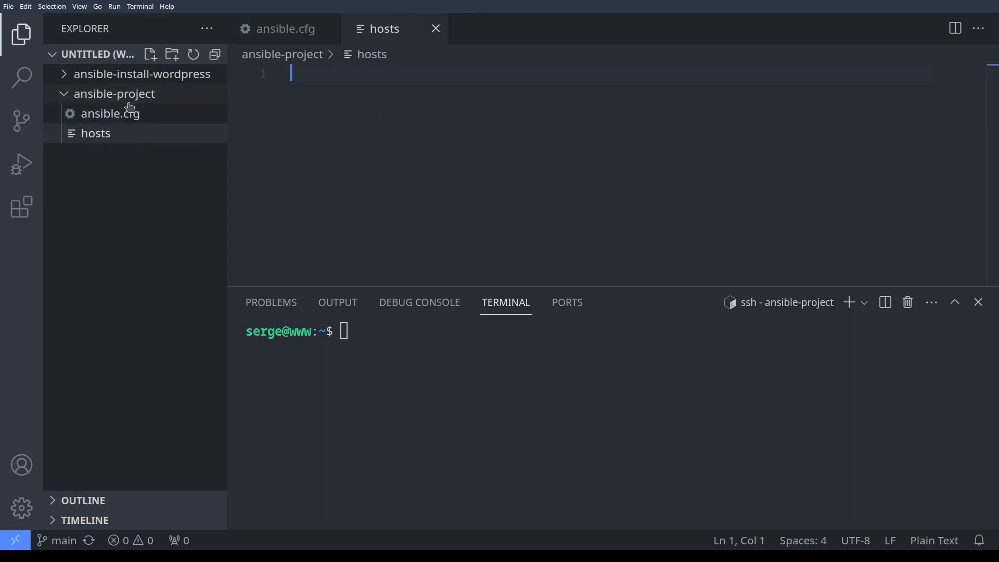
{"action": "type", "text": "[all]"}
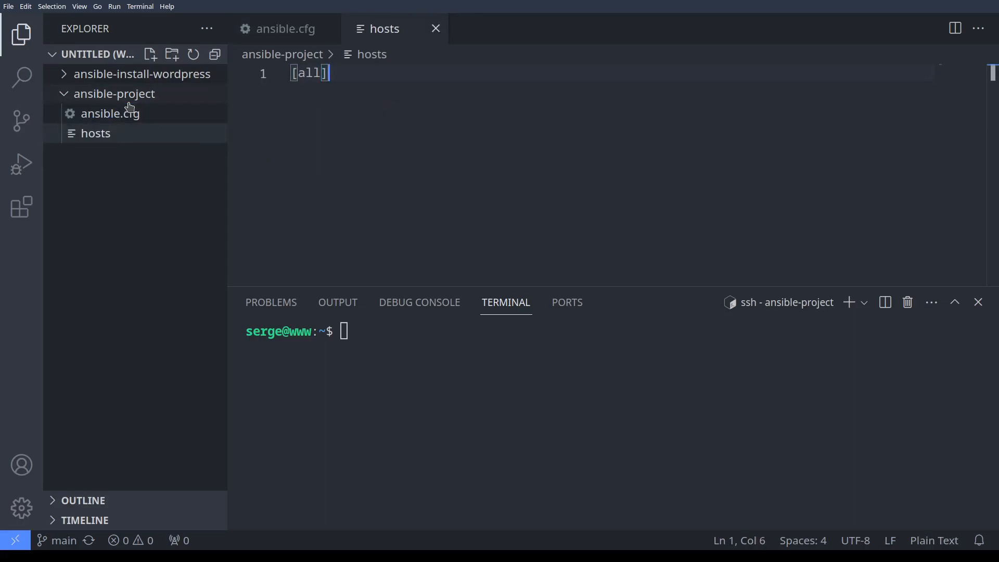
{"action": "type", "text": "192.168.1.6"}
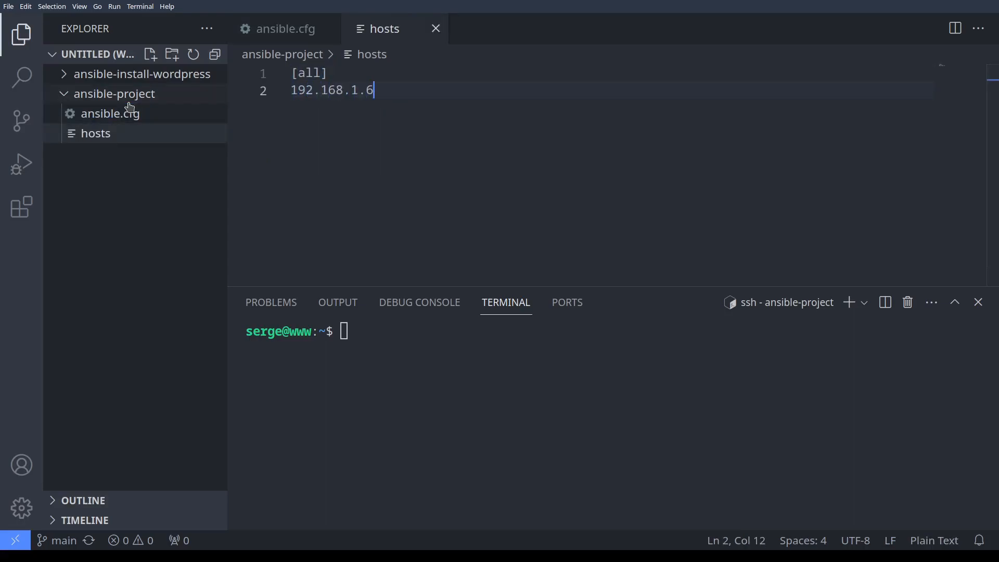
{"action": "type", "text": "0"}
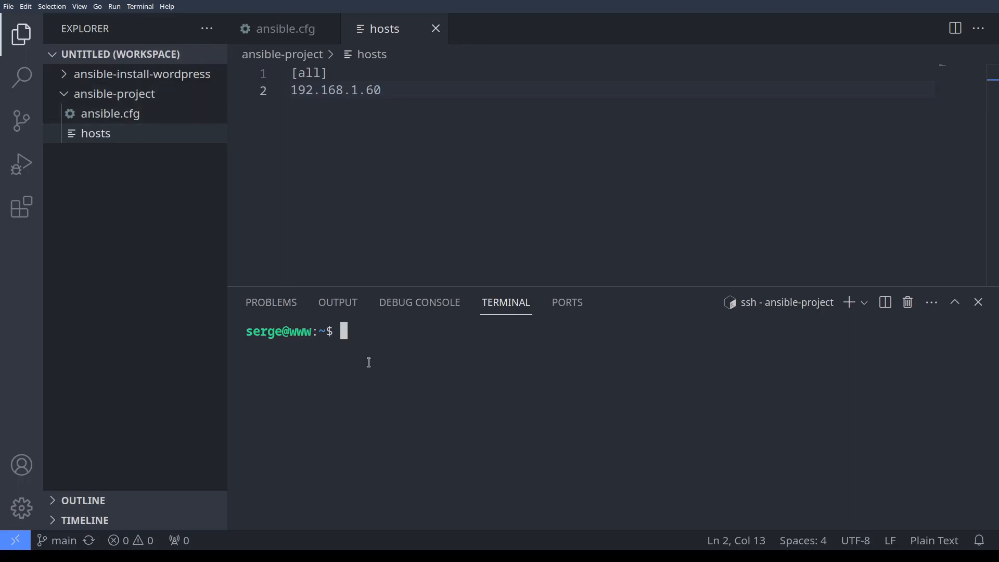
Run ansible all --list-hosts from the local project terminal to check the inventory
{"action": "type", "text": "ansible all --list-hosts"}
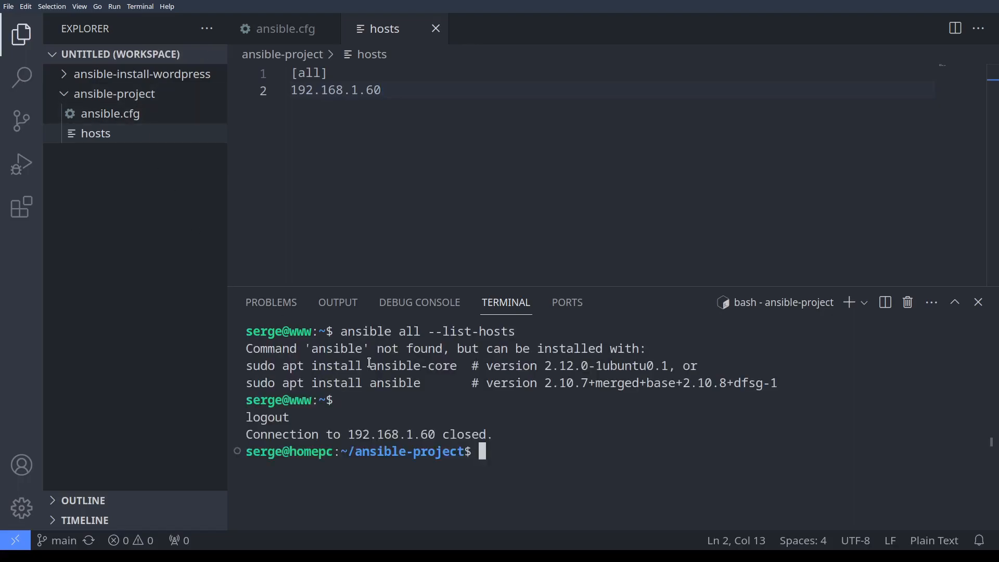
{"action": "type", "text": "ansible all --list-"}
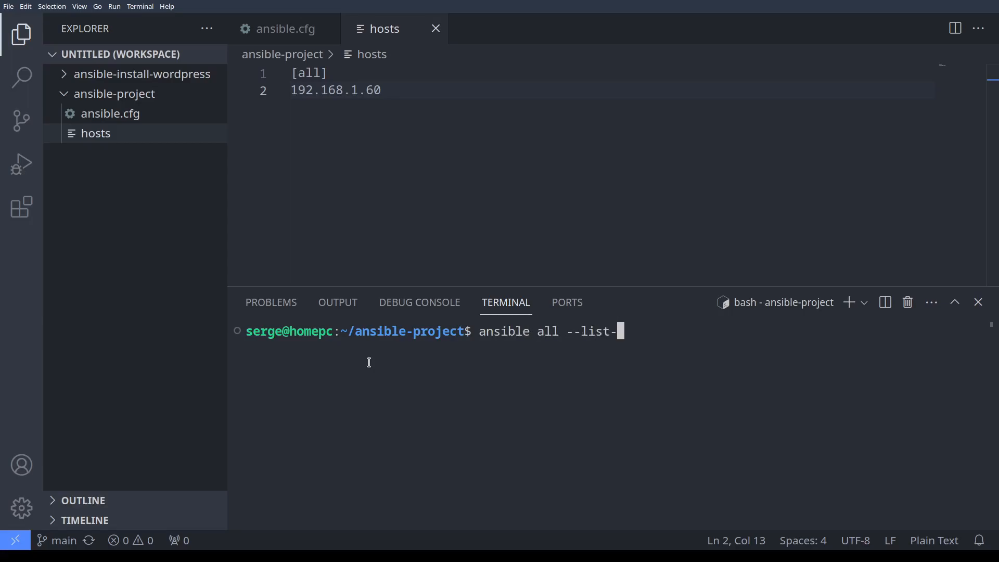
{"action": "type", "text": "hosts"}
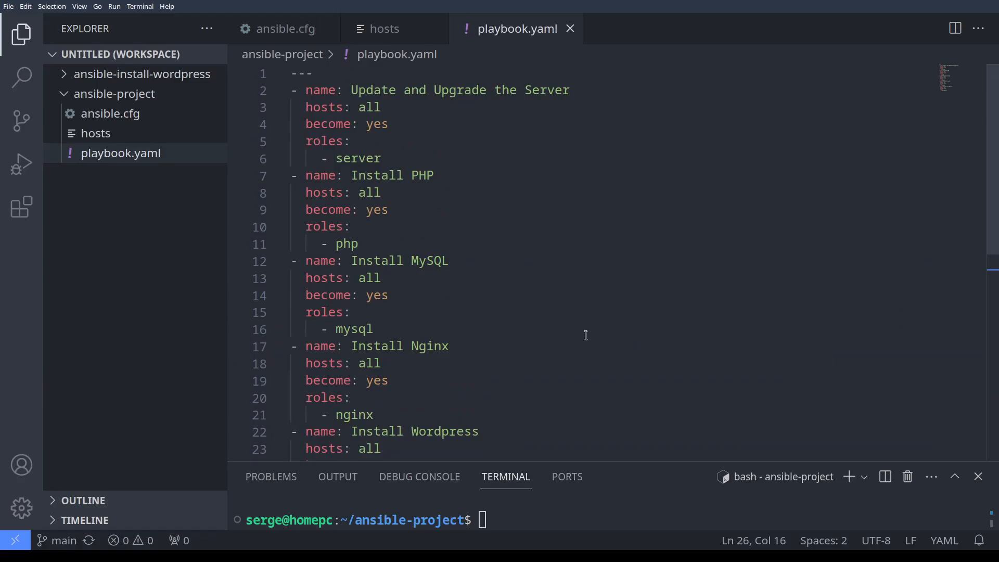
Add playbook.yaml with plays for server, php, mysql, nginx and wordpress roles on all hosts with become: yes
{"action": "left_click", "coordinate": [114, 93]}
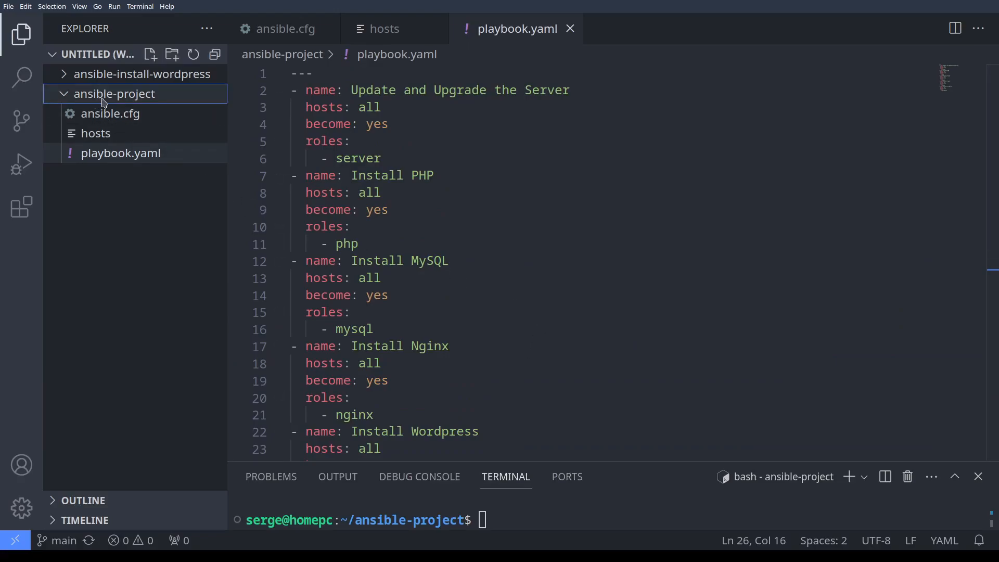
{"action": "mouse_move", "coordinate": [114, 109]}
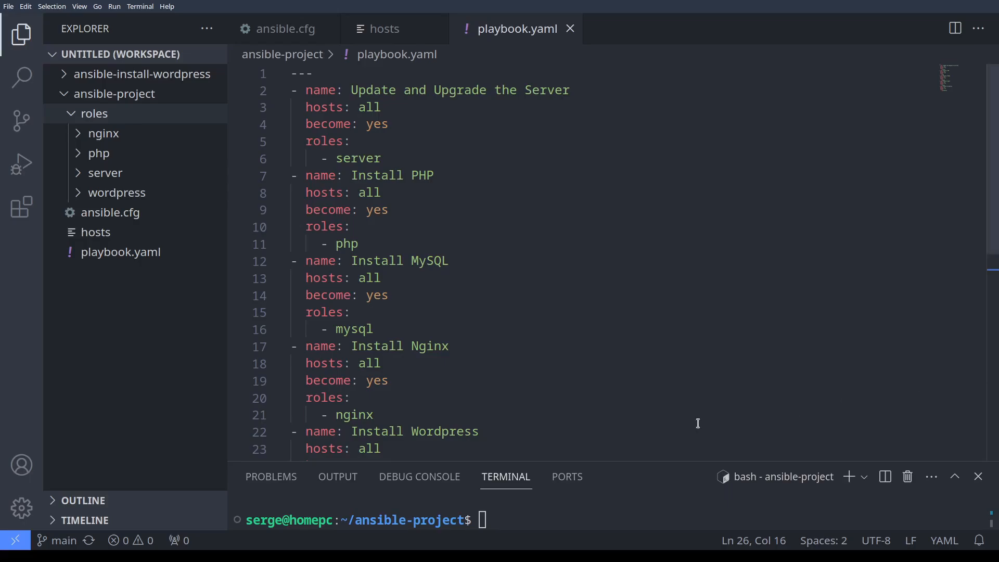
Confirm 192.168.1.60 with ansible all --list-hosts and expand the new server role's tasks and handlers folders
{"action": "type", "text": "ansible all --list-hosts"}
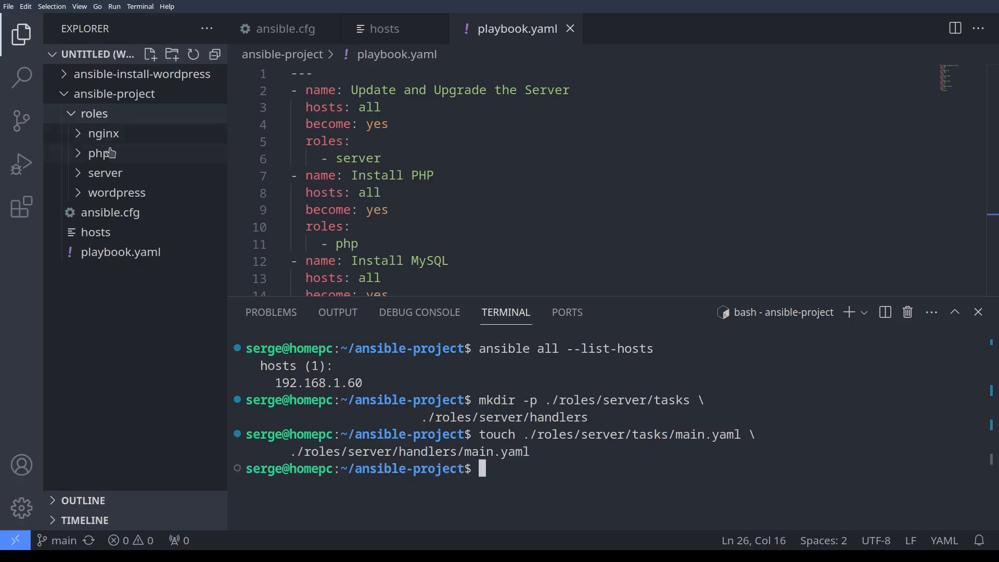
{"action": "left_click", "coordinate": [104, 173]}
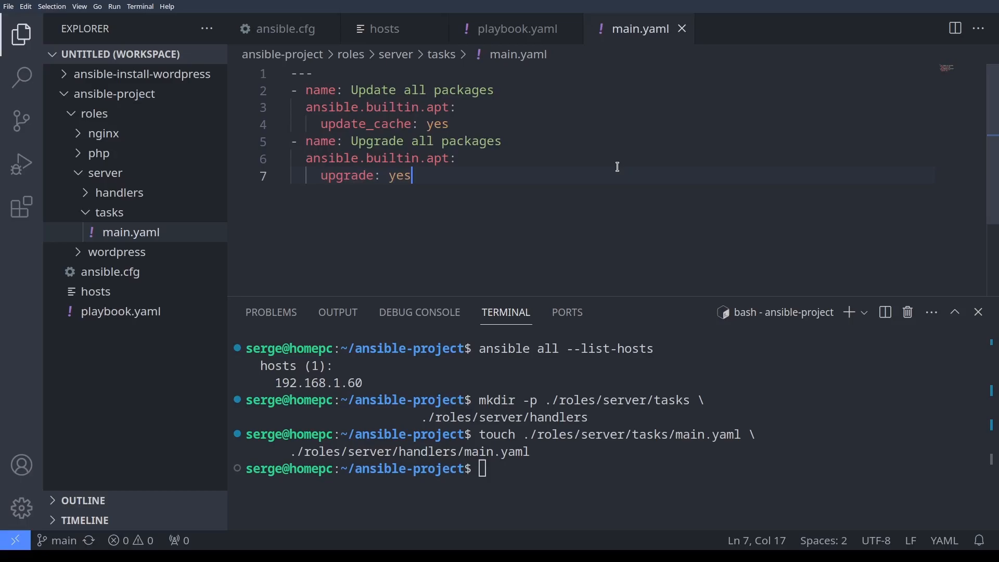
Fill roles/server/tasks/main.yaml with ansible.builtin.apt tasks update_cache: yes and upgrade: yes
{"action": "double_click", "coordinate": [399, 175]}
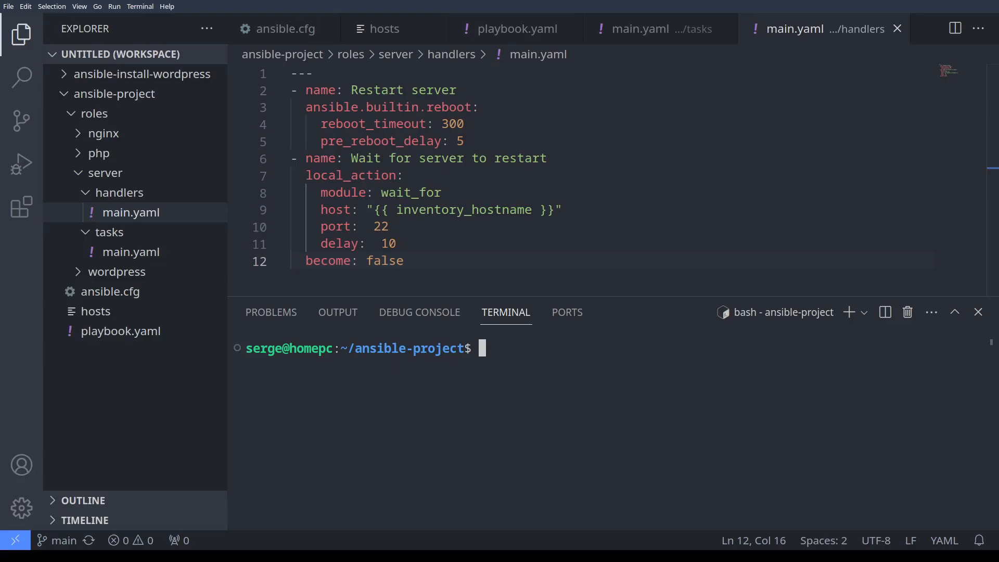
{"action": "mouse_move", "coordinate": [760, 370]}
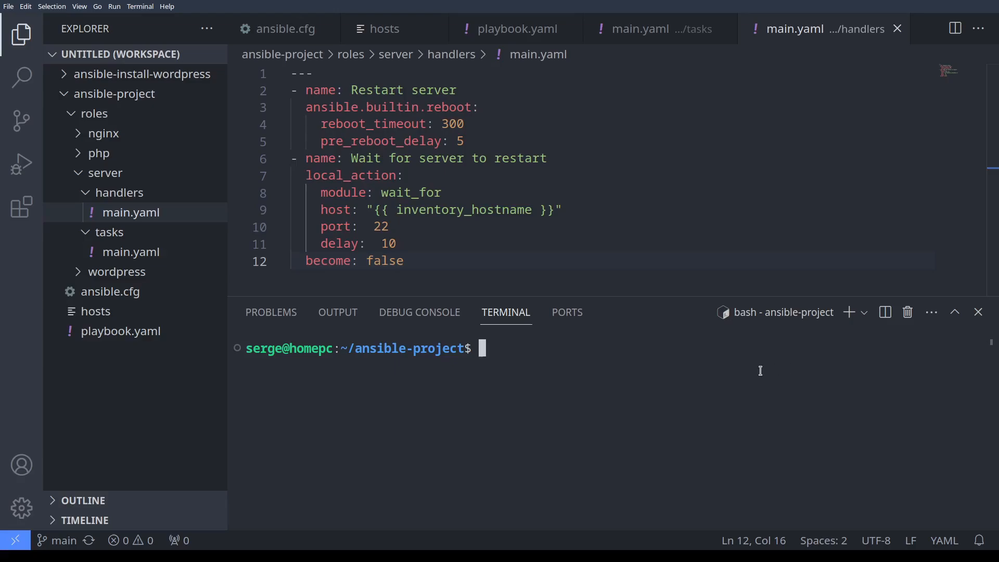
Create roles/php tasks and vars folders with main.yaml files and close the server role editors
{"action": "type", "text": "mkdir -p ./roles/php/tasks ./roles/php/vars"}
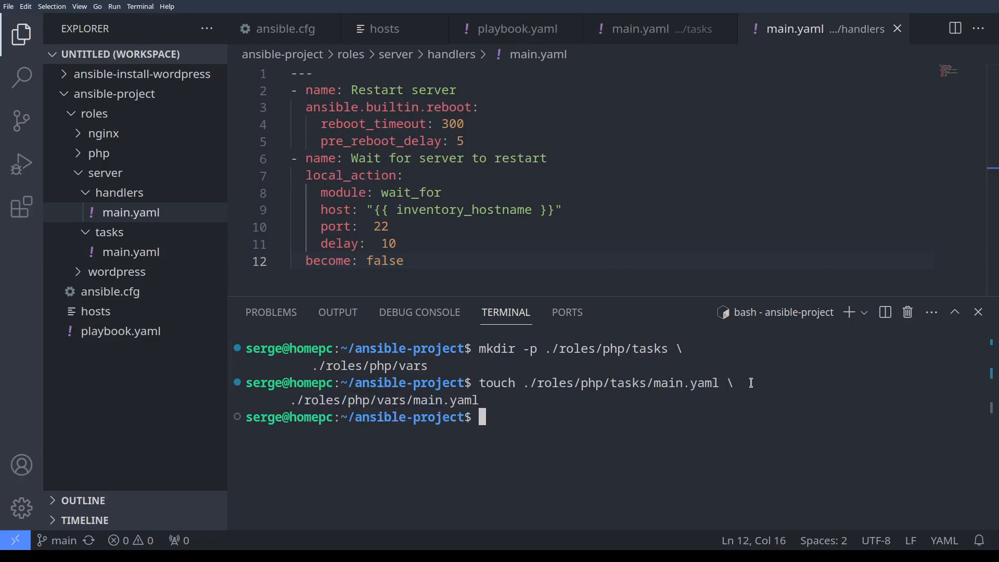
{"action": "left_click", "coordinate": [404, 175]}
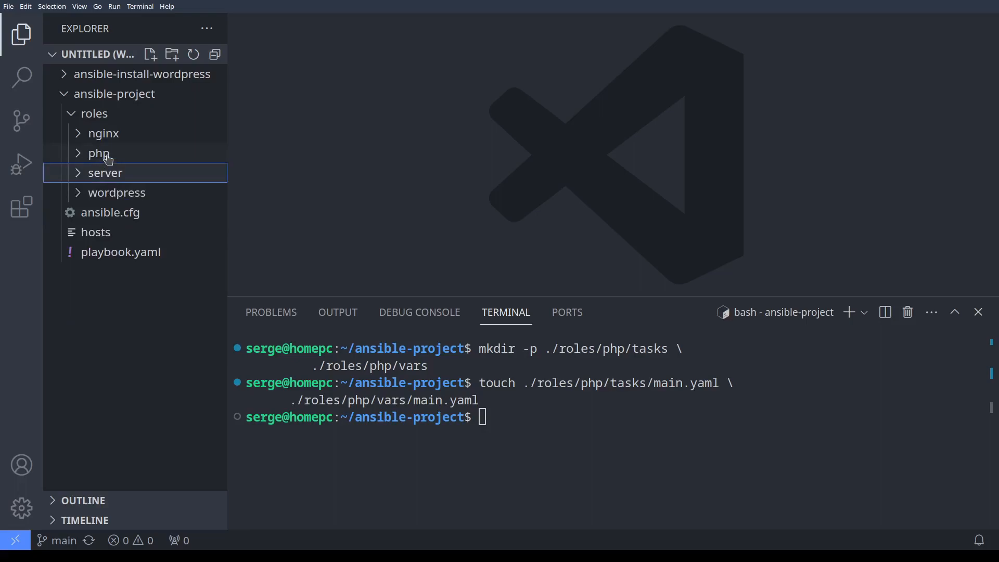
{"action": "left_click", "coordinate": [99, 153]}
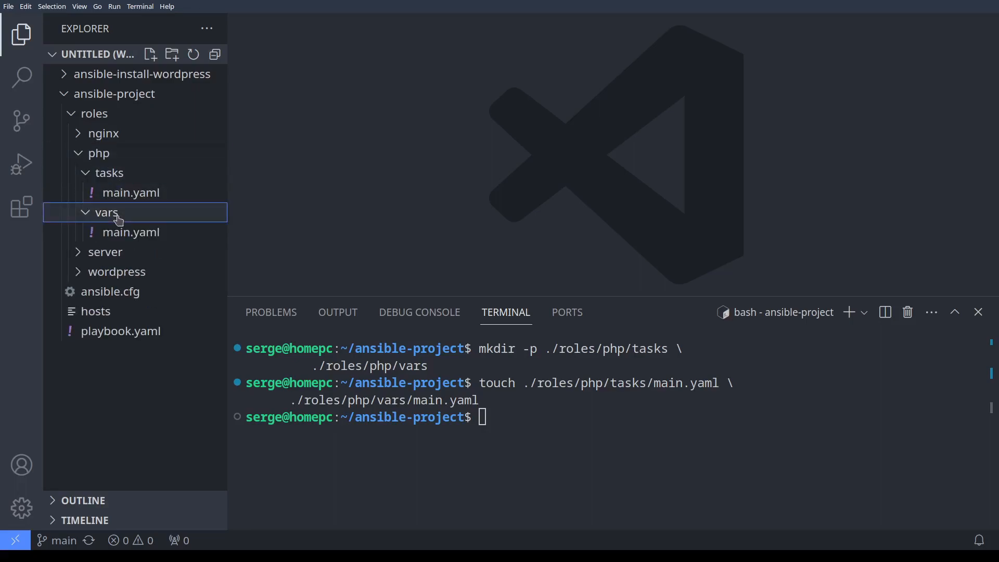
Give the php role an apt loop install task and a vars list of php8.1 packages
{"action": "left_click", "coordinate": [132, 193]}
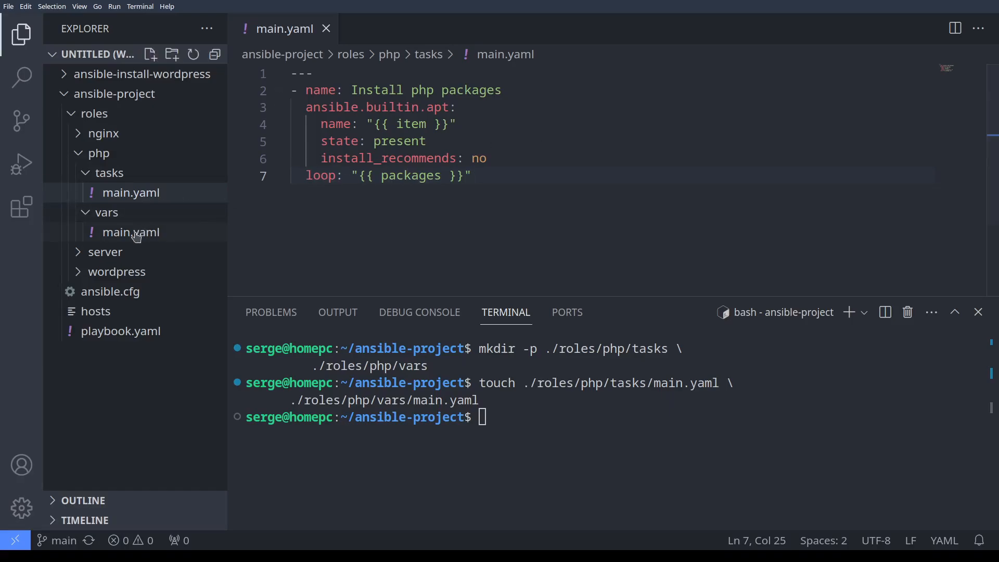
{"action": "left_click", "coordinate": [131, 232]}
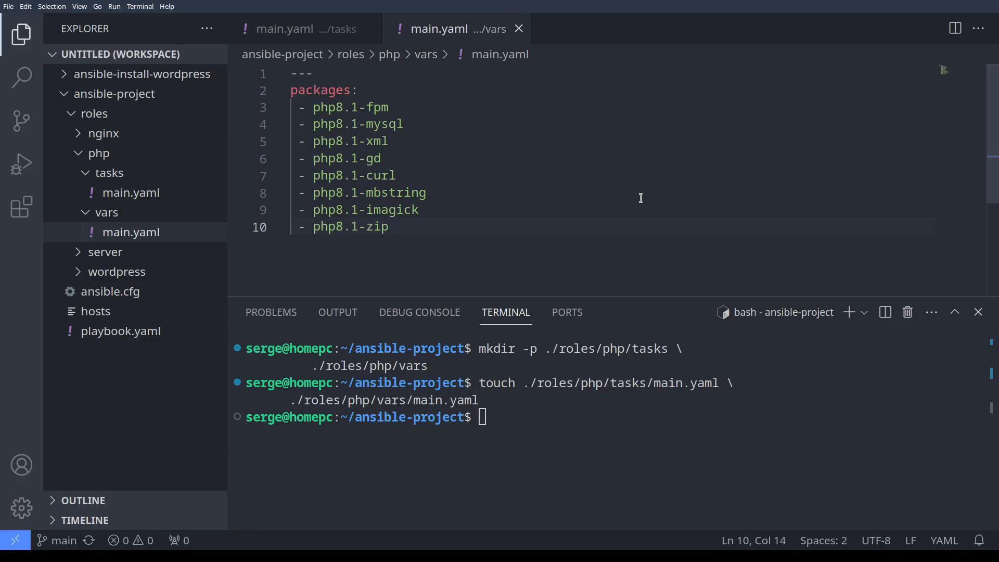
{"action": "left_click", "coordinate": [284, 29]}
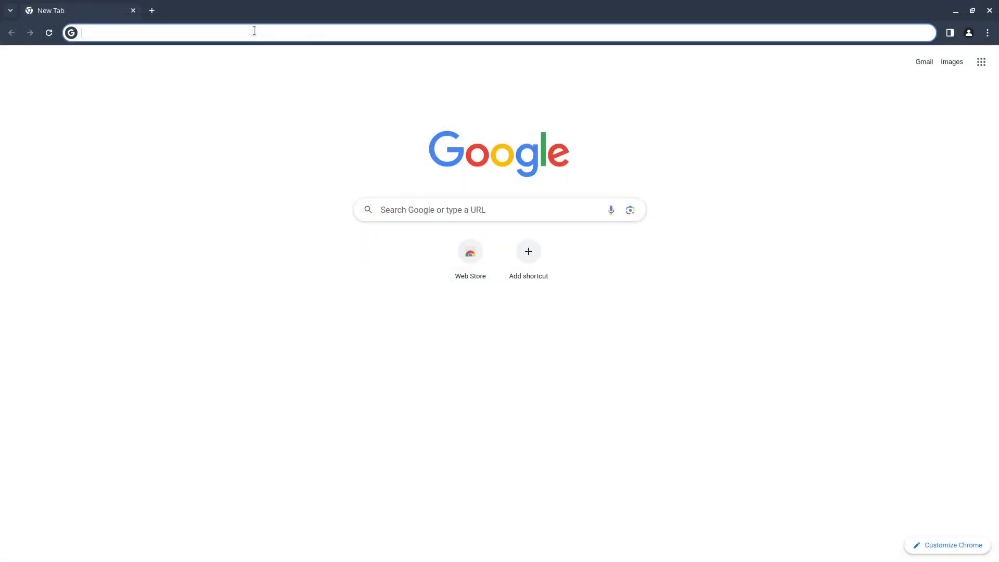
Browse Ansible Galaxy roles filtered by 'mysql', sorted by download count, and open geerlingguy.mysql
{"action": "type", "text": "galaxy.ansible.com/ui/"}
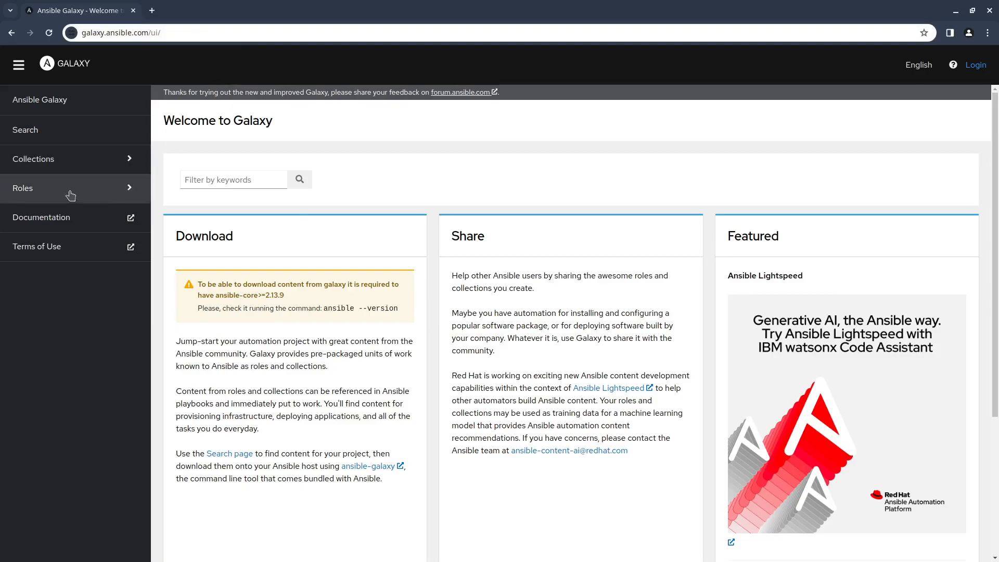
{"action": "left_click", "coordinate": [22, 189]}
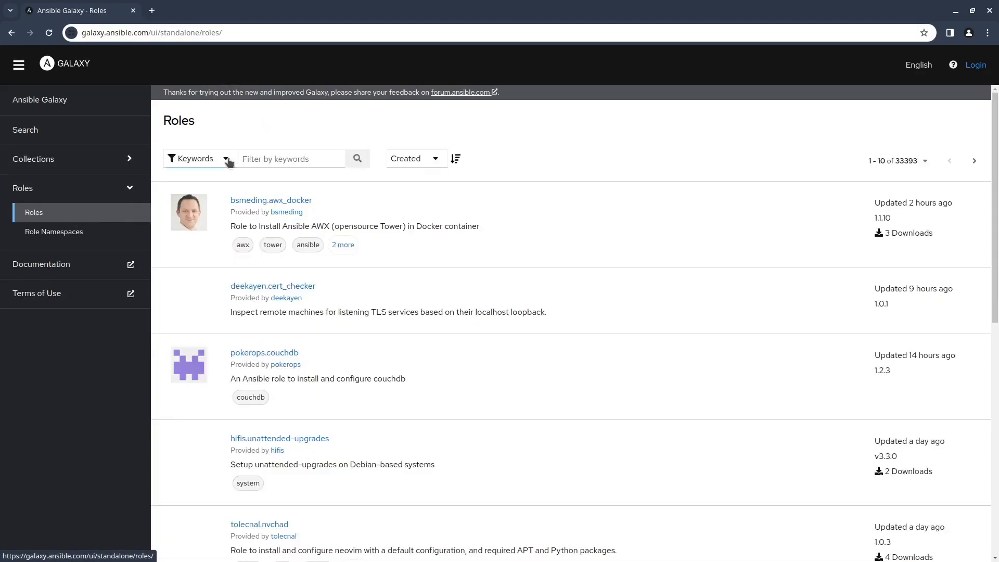
{"action": "type", "text": "my"}
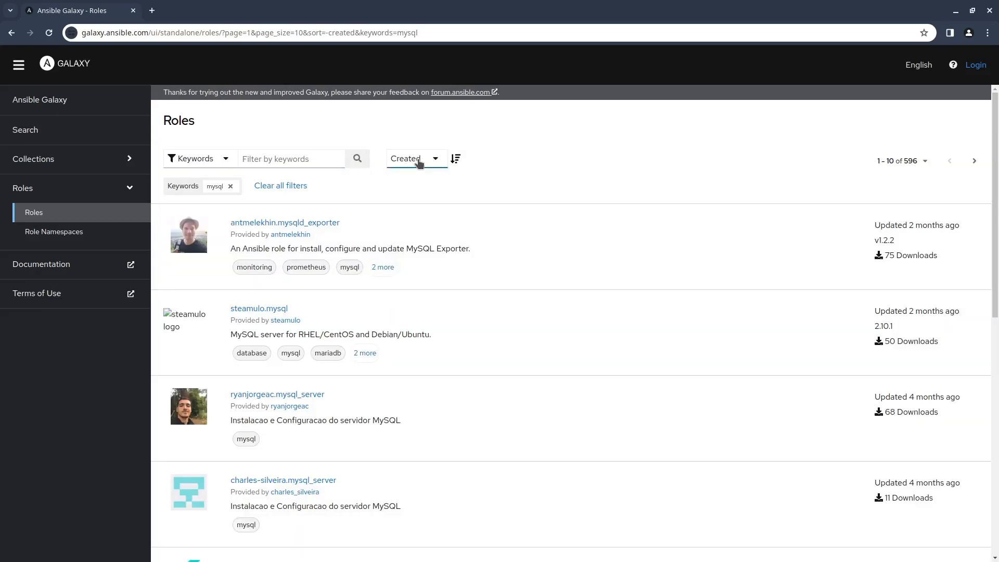
{"action": "left_click", "coordinate": [414, 158]}
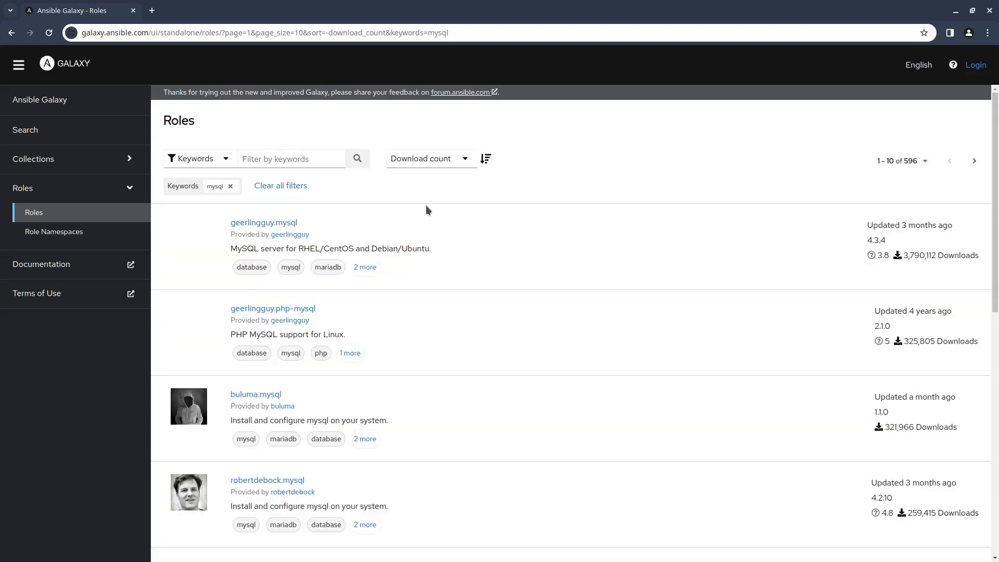
{"action": "left_click", "coordinate": [263, 223]}
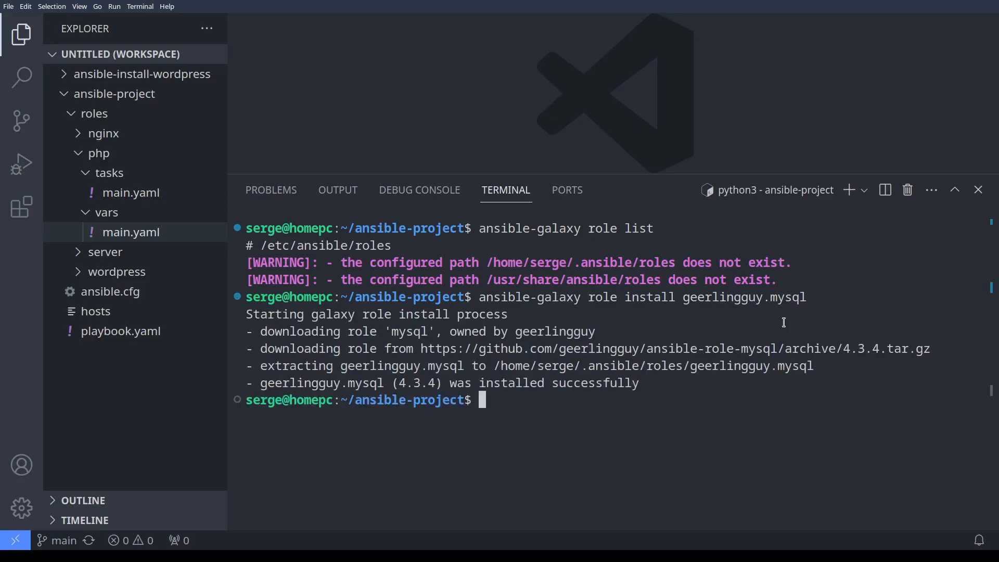
Install geerlingguy.mysql and list installed roles showing version 4.3.4 under ~/.ansible/roles
{"action": "type", "text": "ansible-galaxy role list"}
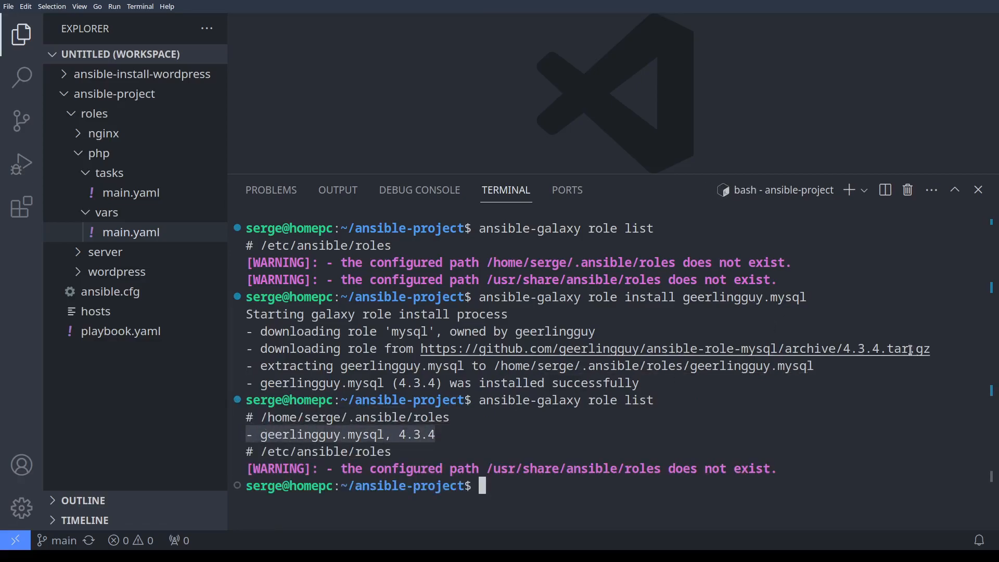
{"action": "mouse_move", "coordinate": [402, 228]}
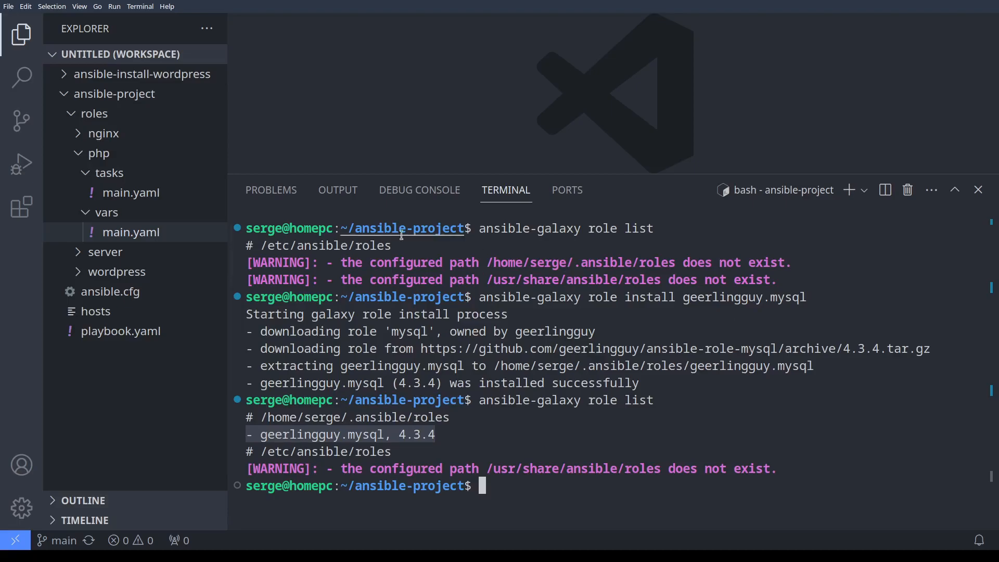
{"action": "left_click", "coordinate": [93, 114]}
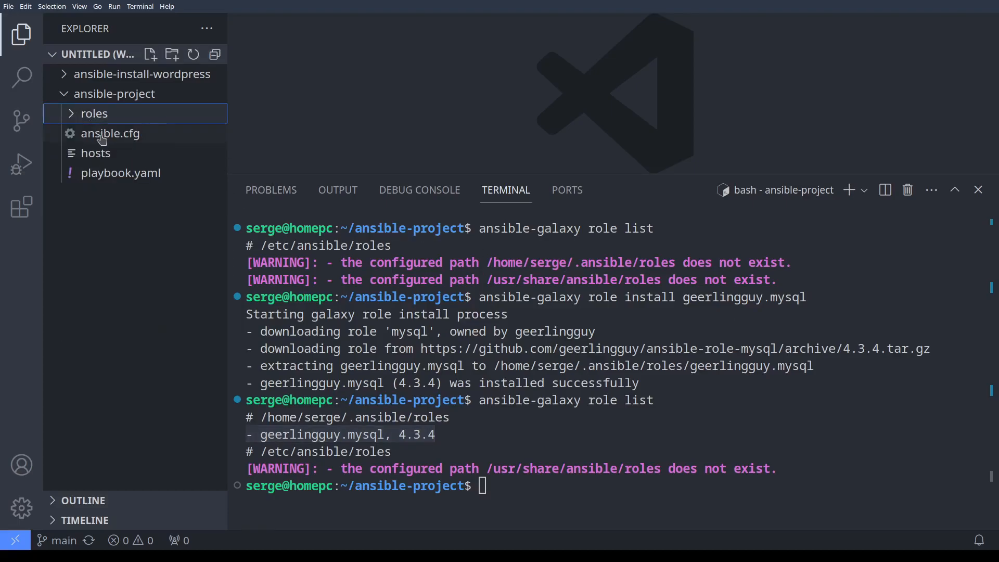
Change the Install MySQL play's role on line 16 of playbook.yaml to geerlingguy.mysql
{"action": "left_click", "coordinate": [121, 173]}
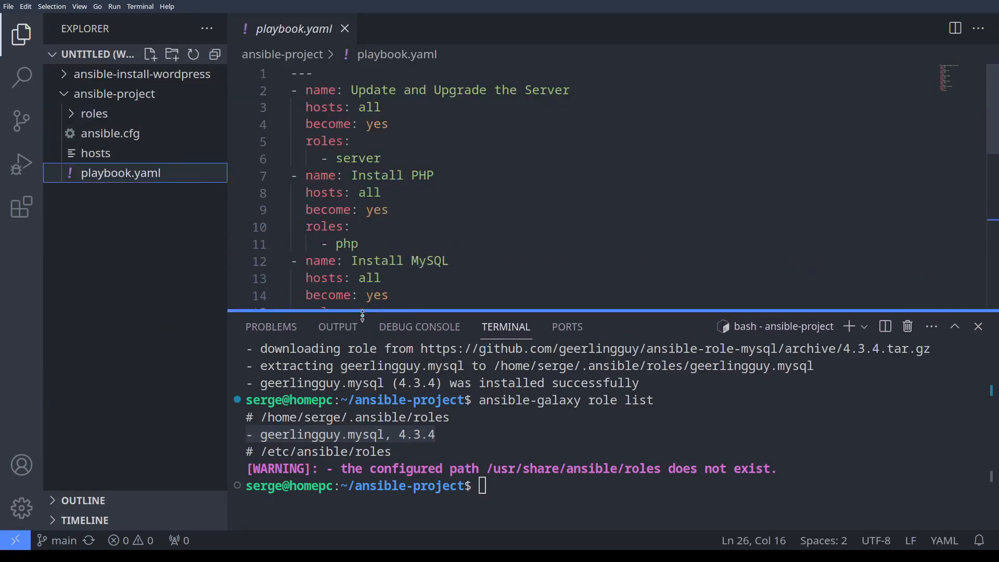
{"action": "scroll", "scroll_direction": "down", "scroll_amount": 3}
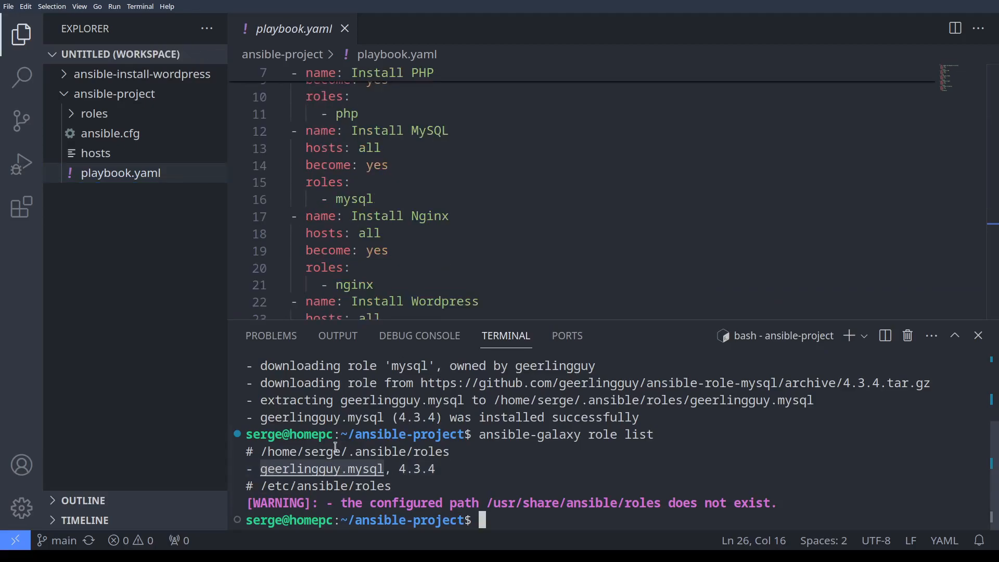
{"action": "left_click", "coordinate": [367, 199]}
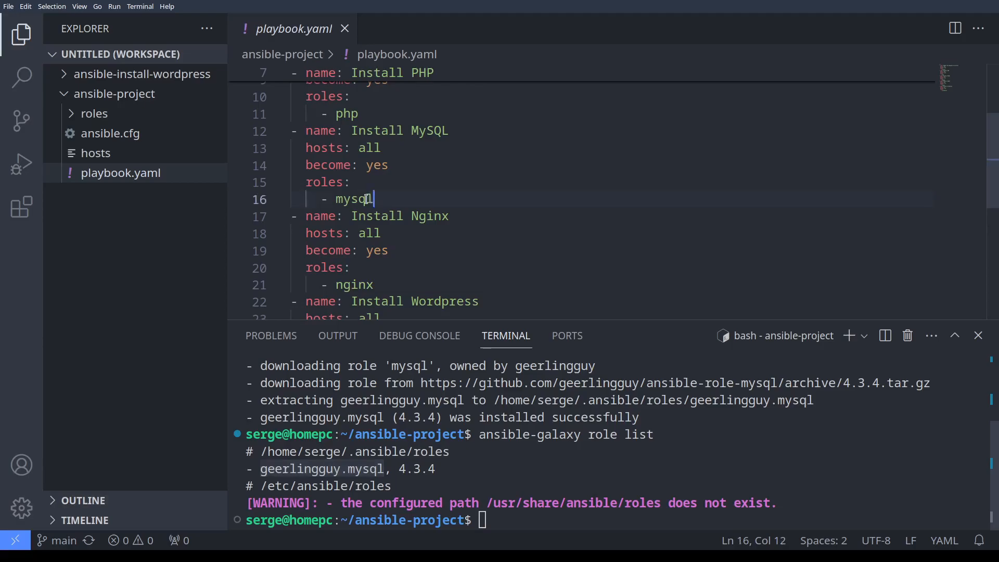
{"action": "type", "text": "geerlingguy."}
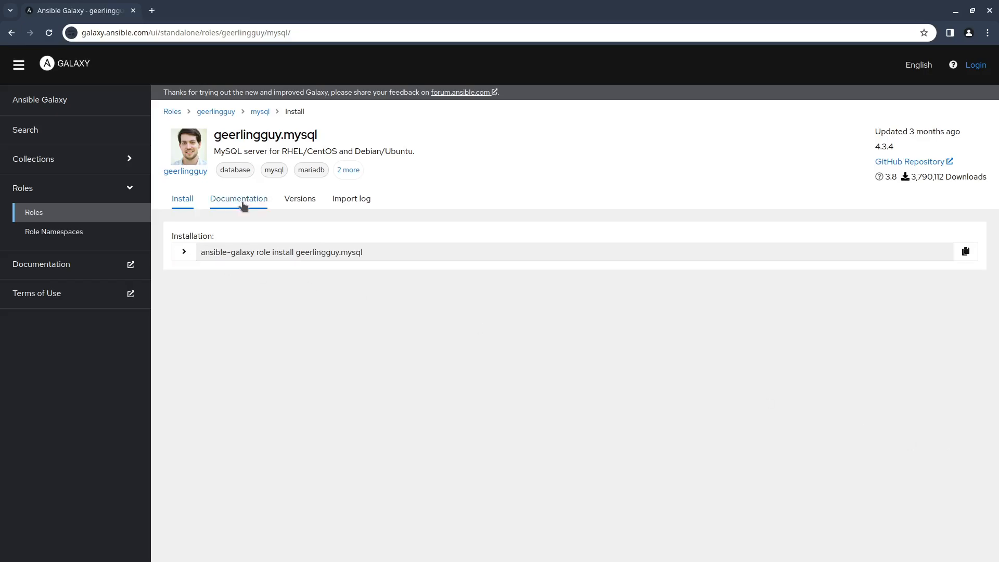
Bring up the geerlingguy.mysql Documentation and highlight its Example Playbook section
{"action": "left_click", "coordinate": [239, 198]}
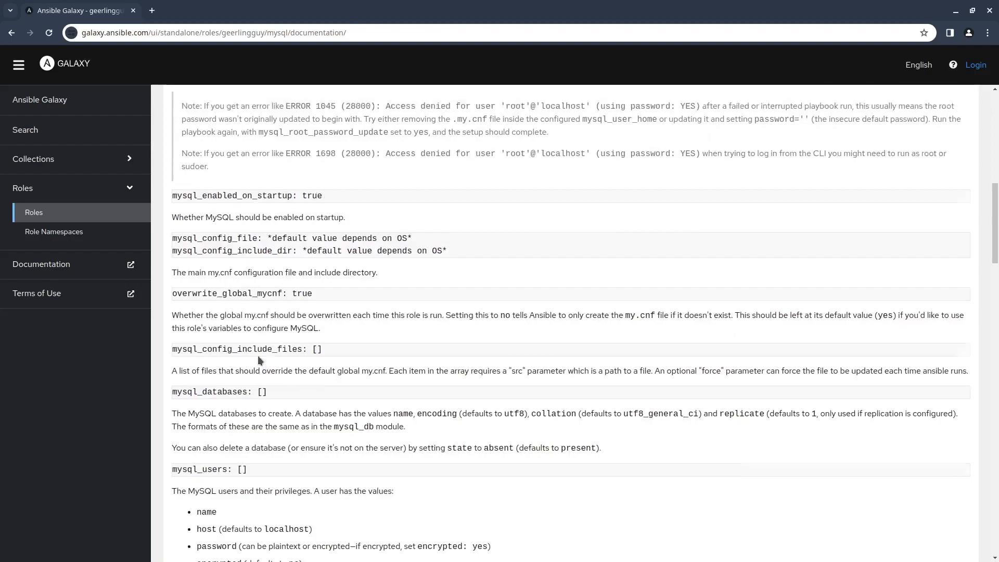
{"action": "scroll", "scroll_direction": "down", "scroll_amount": 3}
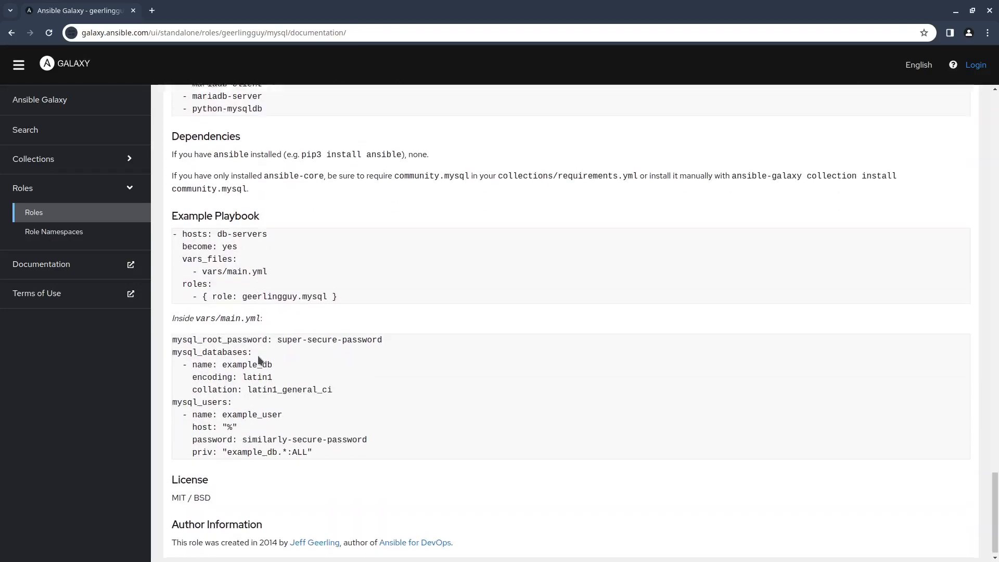
{"action": "left_click_drag", "start_coordinate": [172, 339], "coordinate": [311, 445]}
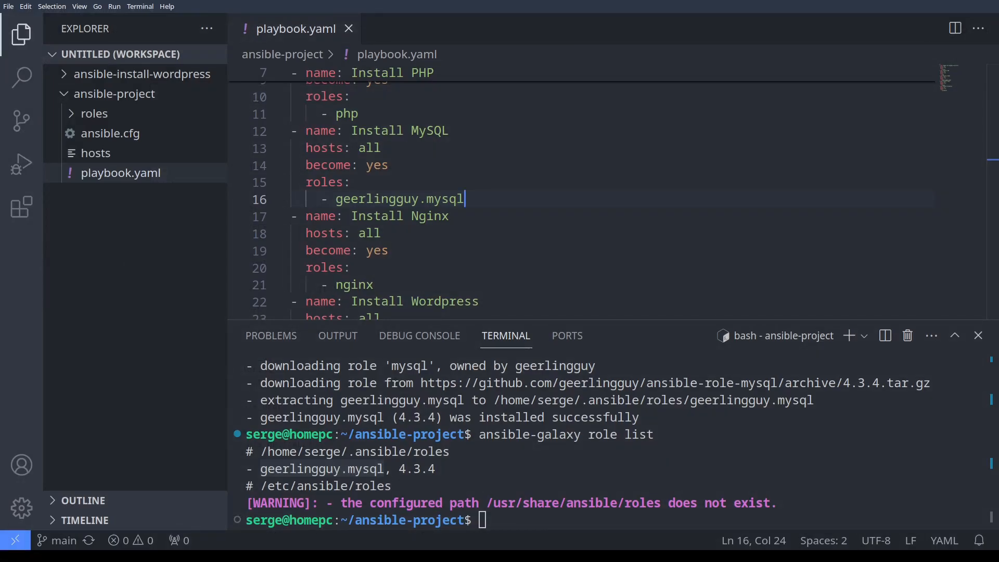
Create host_vars/192.168.1.60/vars.yaml via mkdir -p in the terminal and the explorer
{"action": "double_click", "coordinate": [443, 199]}
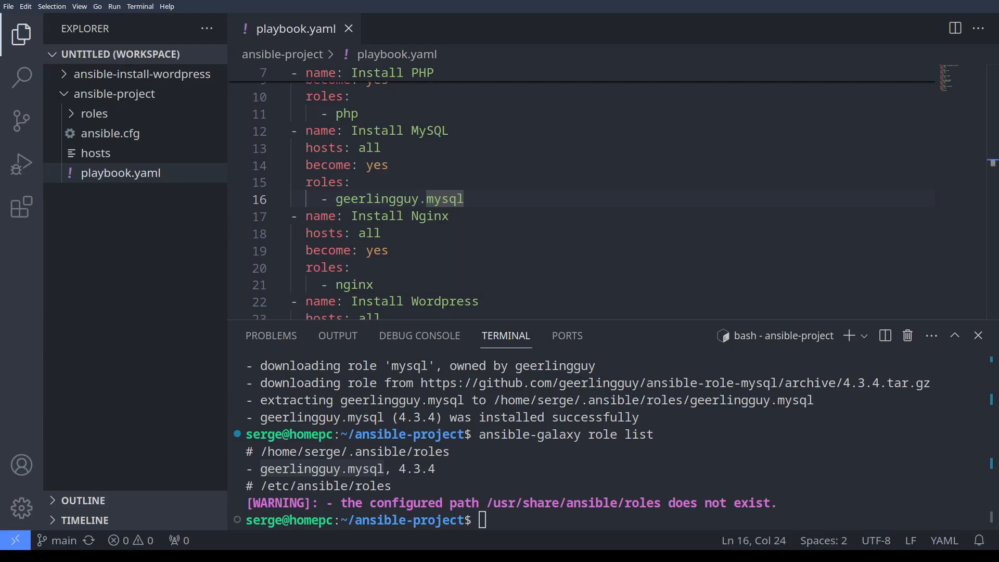
{"action": "type", "text": "c"}
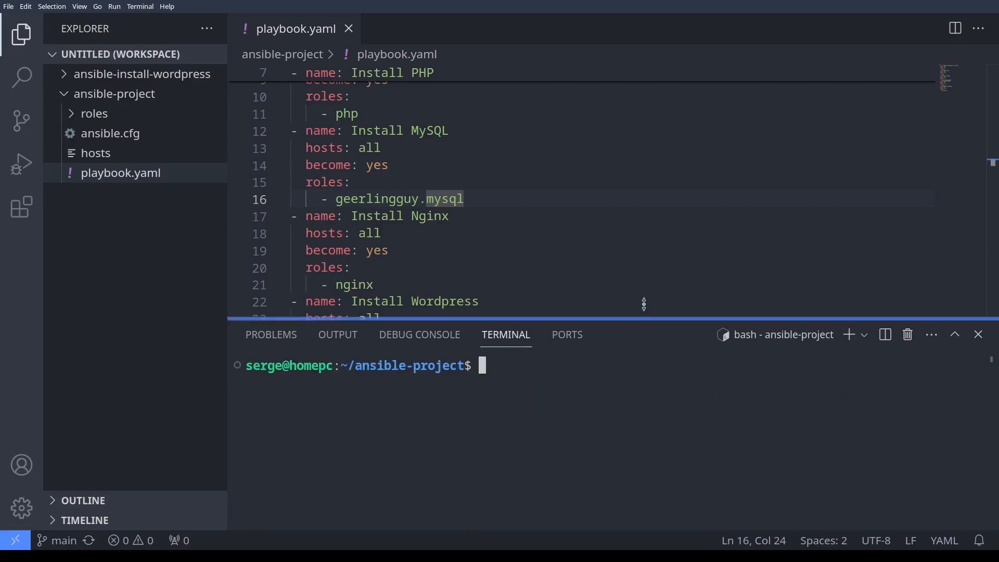
{"action": "type", "text": "mkdir -p ./host_vars/192.168.1.60"}
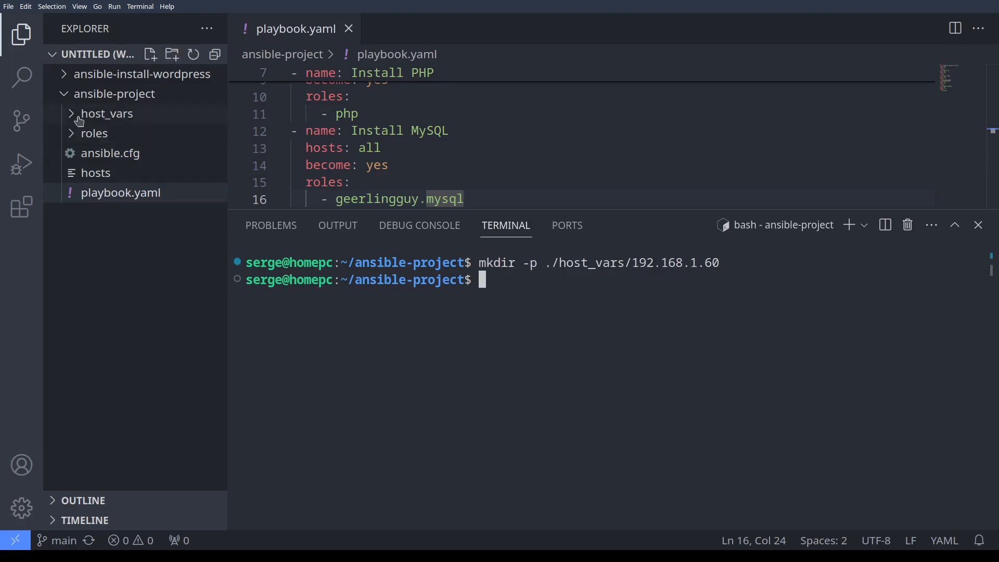
{"action": "left_click", "coordinate": [106, 114]}
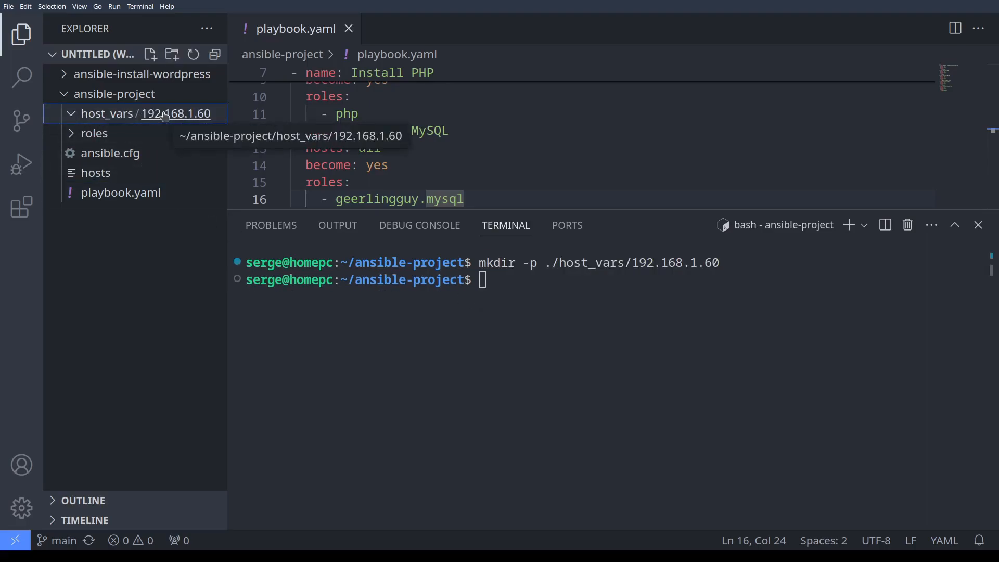
{"action": "mouse_move", "coordinate": [186, 126]}
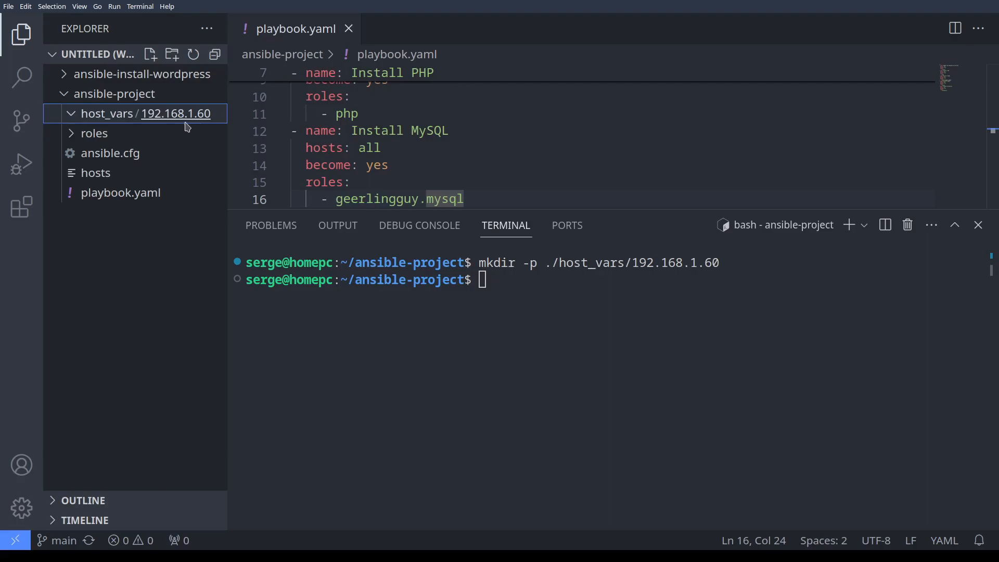
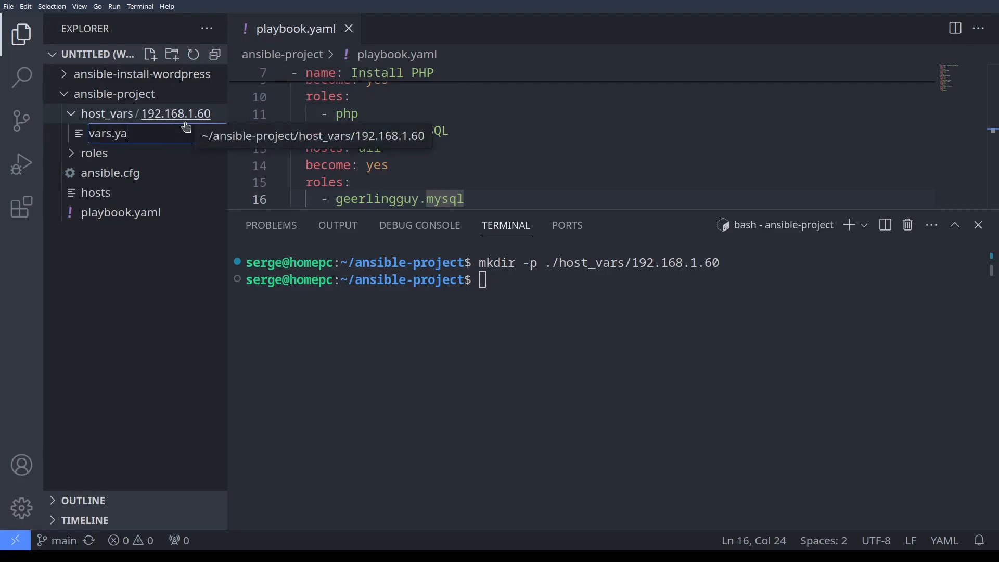
{"action": "key", "text": "Enter"}
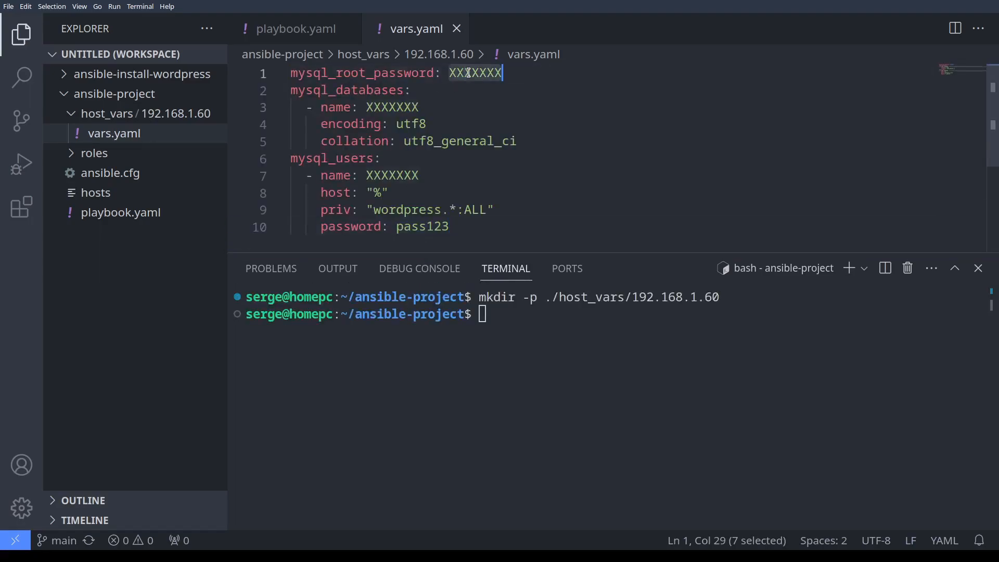
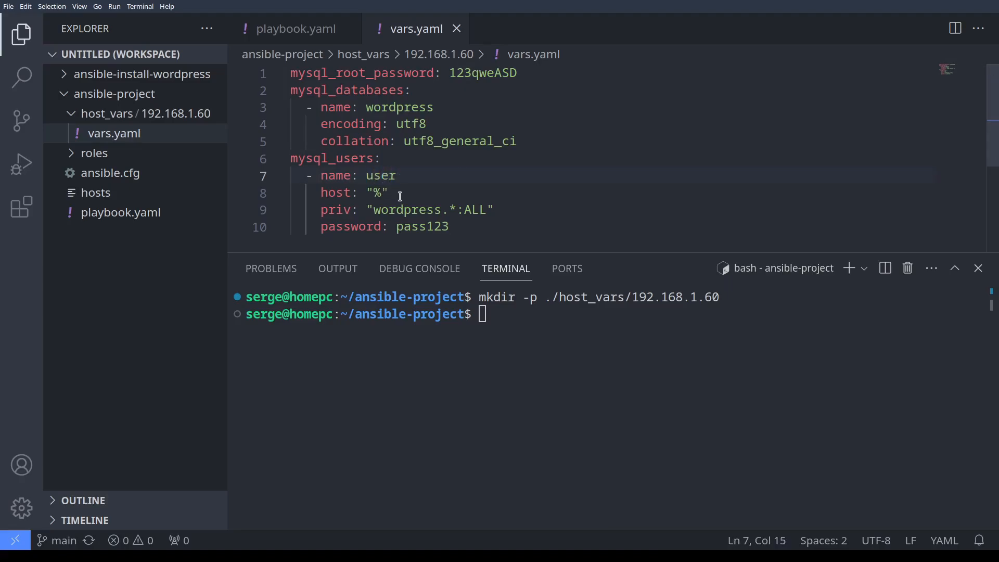
{"action": "double_click", "coordinate": [421, 226]}
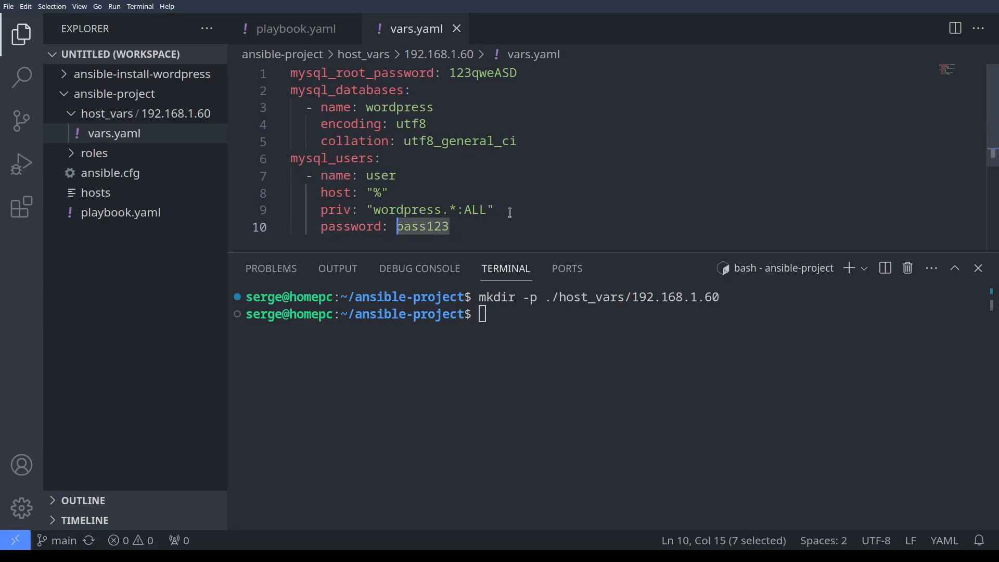
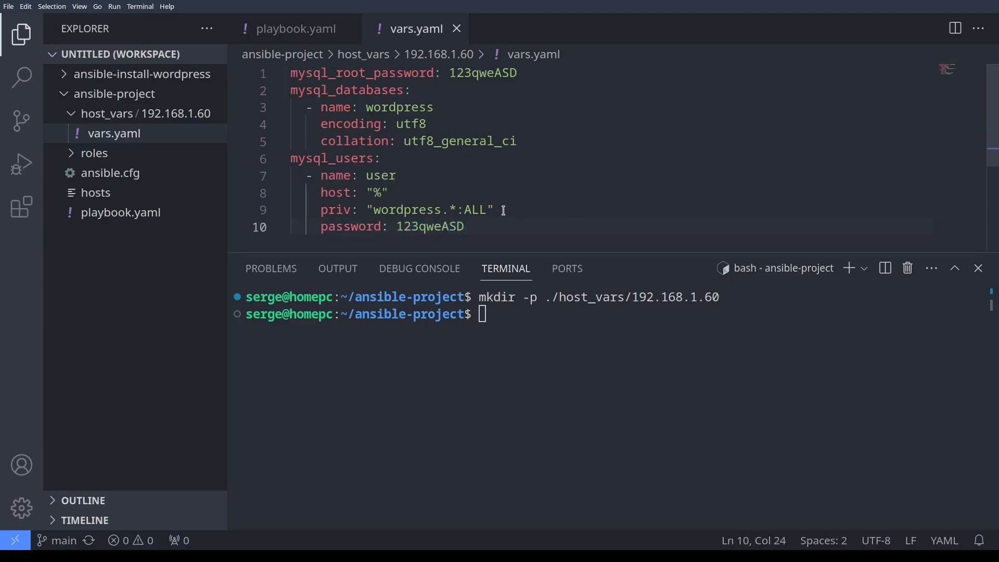
{"action": "mouse_move", "coordinate": [517, 194]}
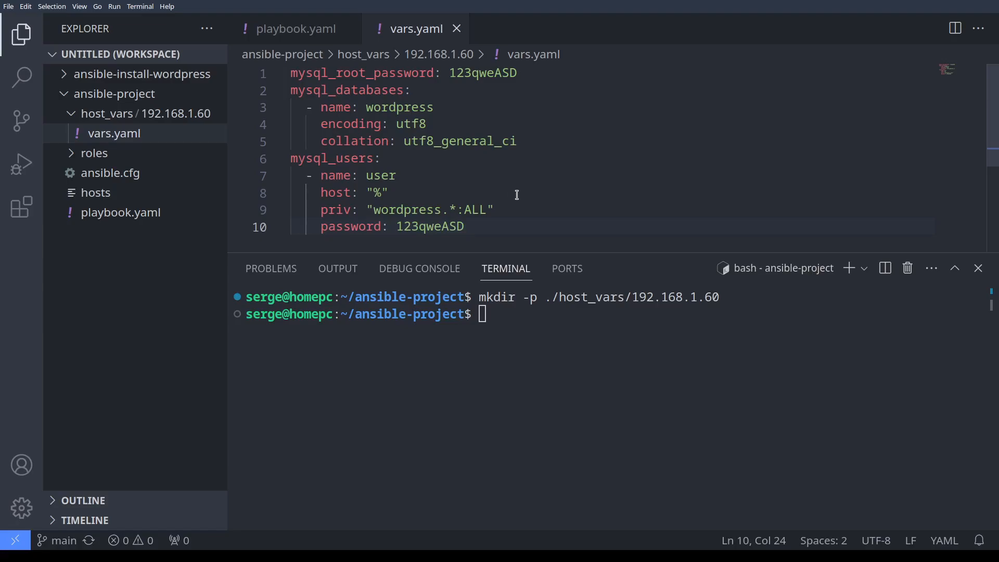
{"action": "mouse_move", "coordinate": [525, 196]}
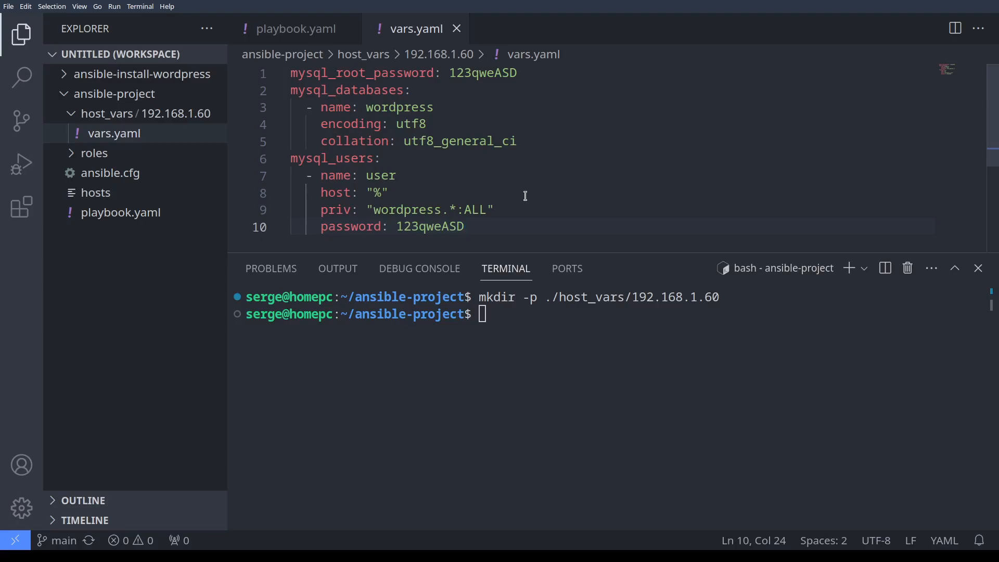
{"action": "type", "text": "a"}
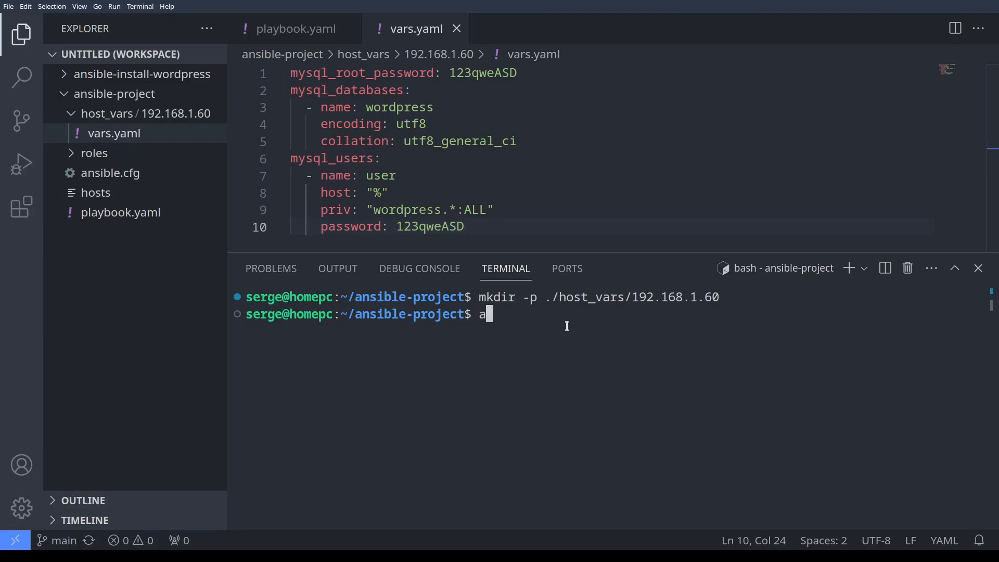
{"action": "type", "text": "nsible-va"}
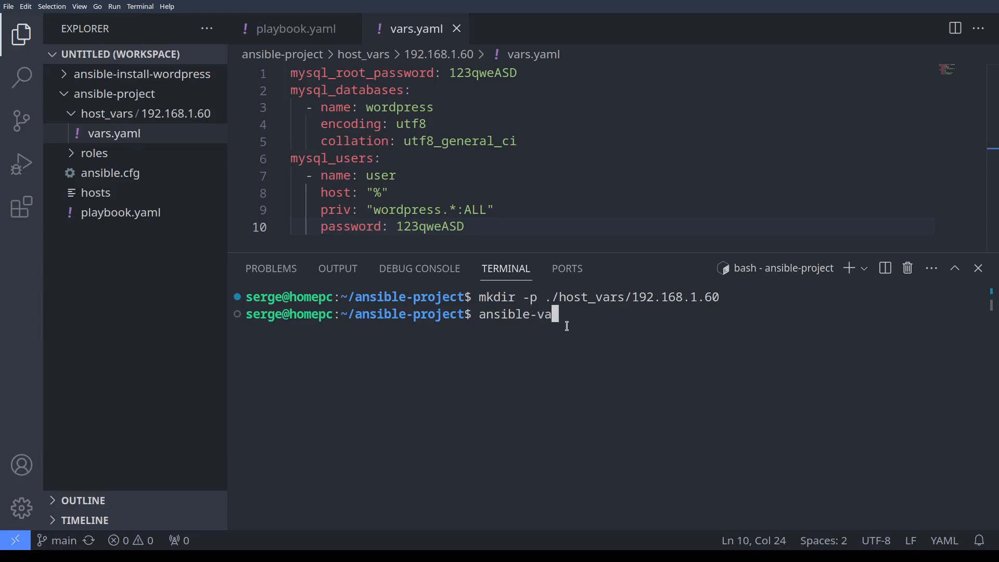
{"action": "type", "text": "ult enc"}
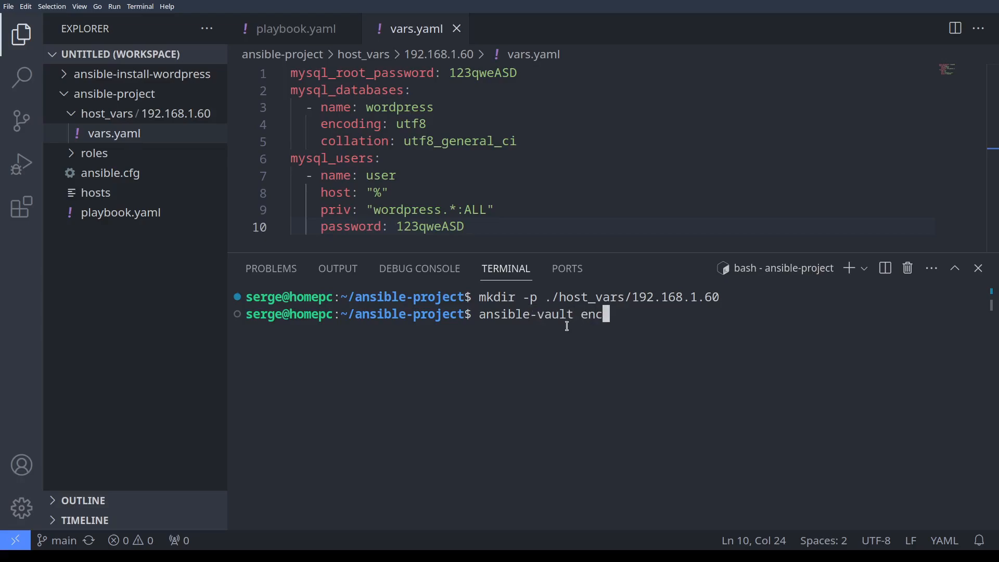
{"action": "type", "text": "rypt_string"}
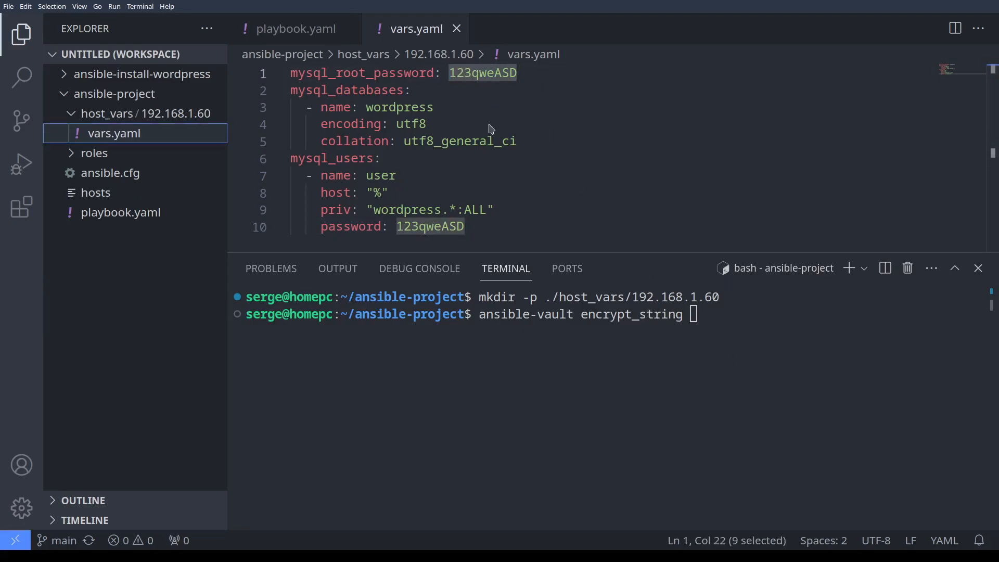
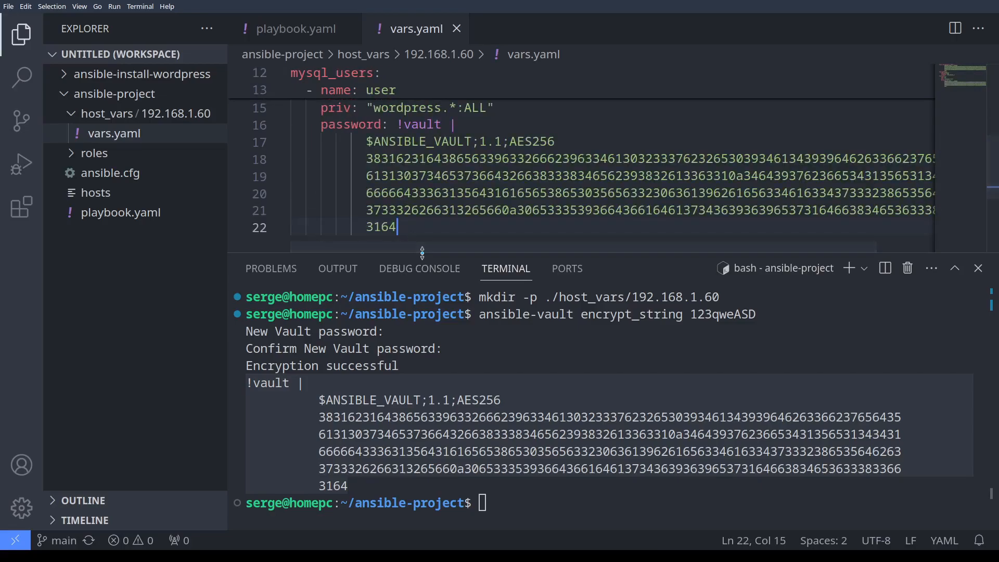
{"action": "type", "text": "clear"}
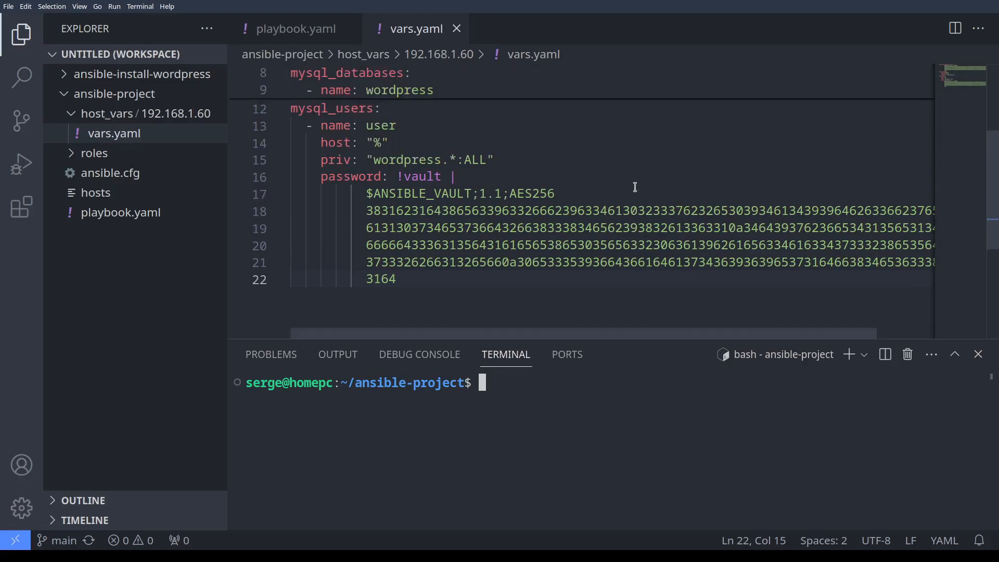
{"action": "double_click", "coordinate": [399, 209]}
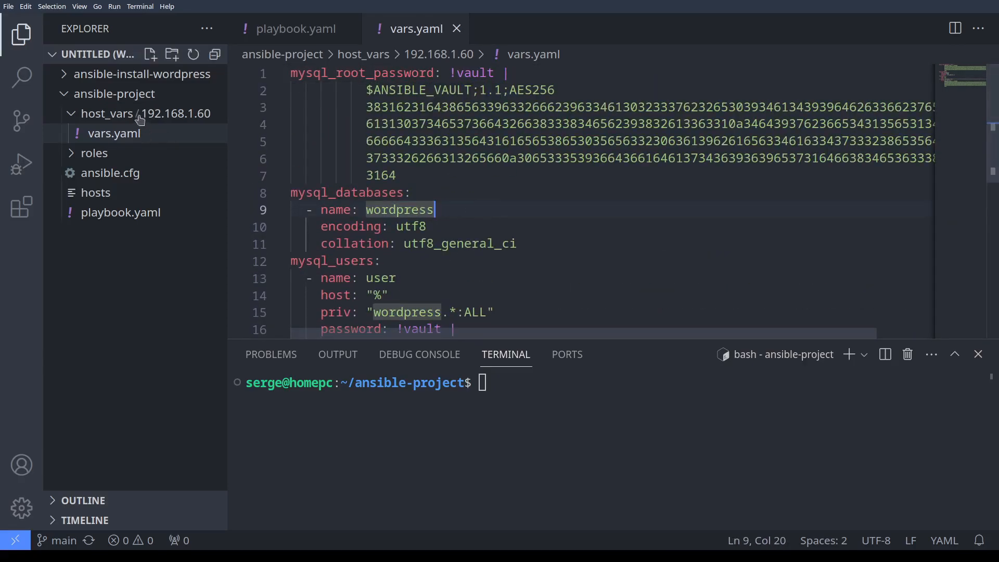
Create the nginx role's files, handlers, tasks and vars folders with an apt task installing nginx
{"action": "left_click", "coordinate": [93, 133]}
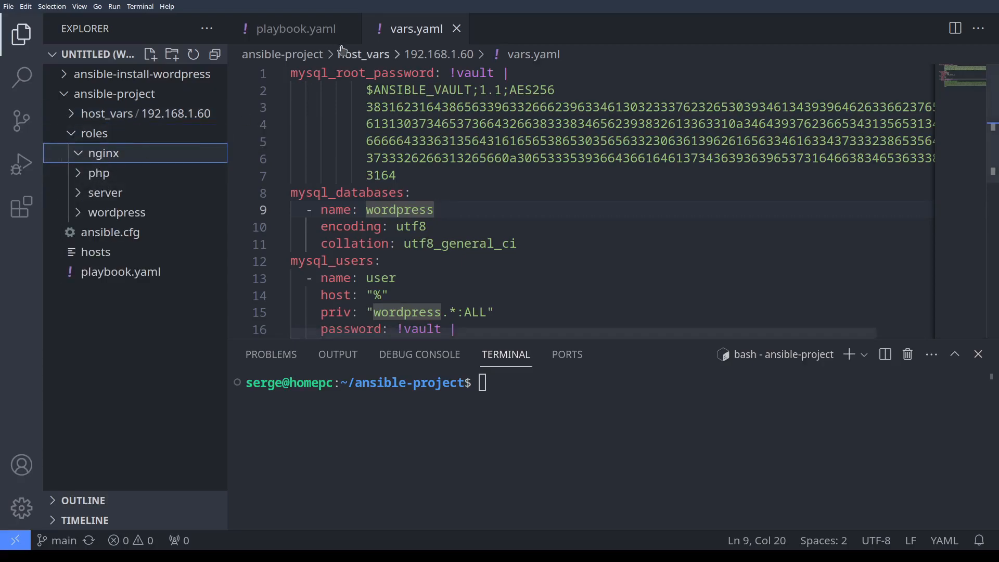
{"action": "left_click", "coordinate": [456, 29]}
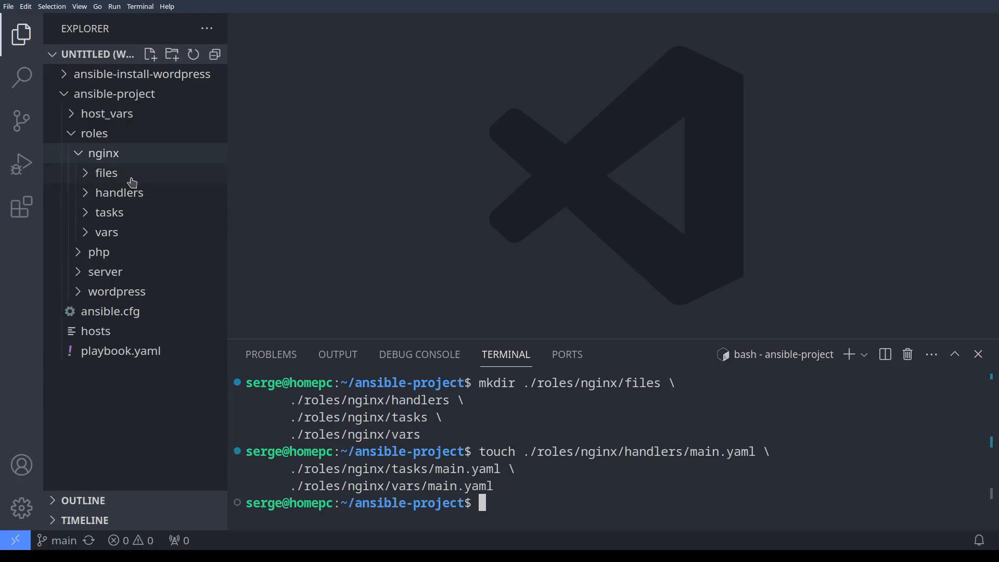
{"action": "double_click", "coordinate": [132, 232]}
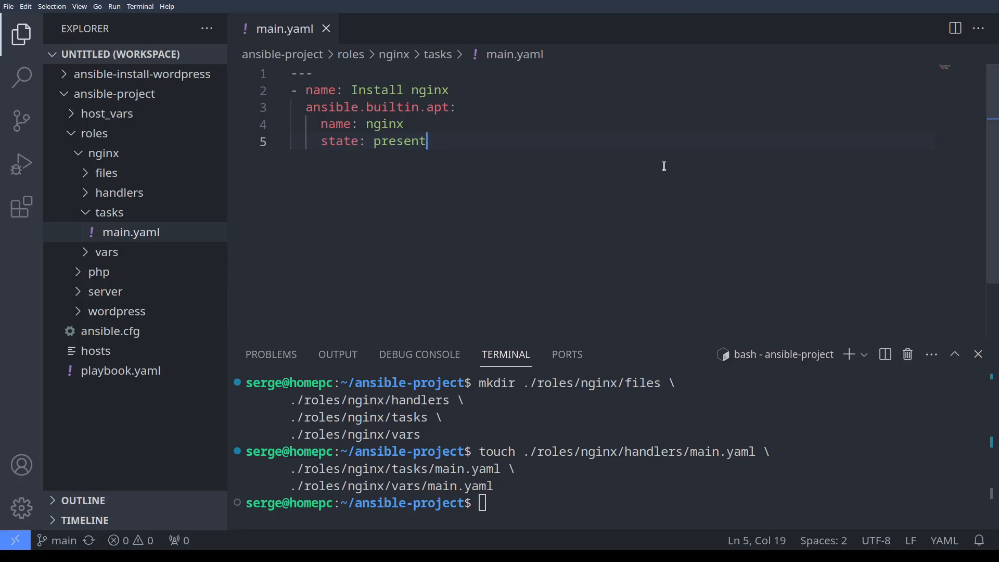
Copy mysite and nginx.conf from ansible-install-wordpress into the new nginx role's files folder
{"action": "left_click", "coordinate": [141, 73]}
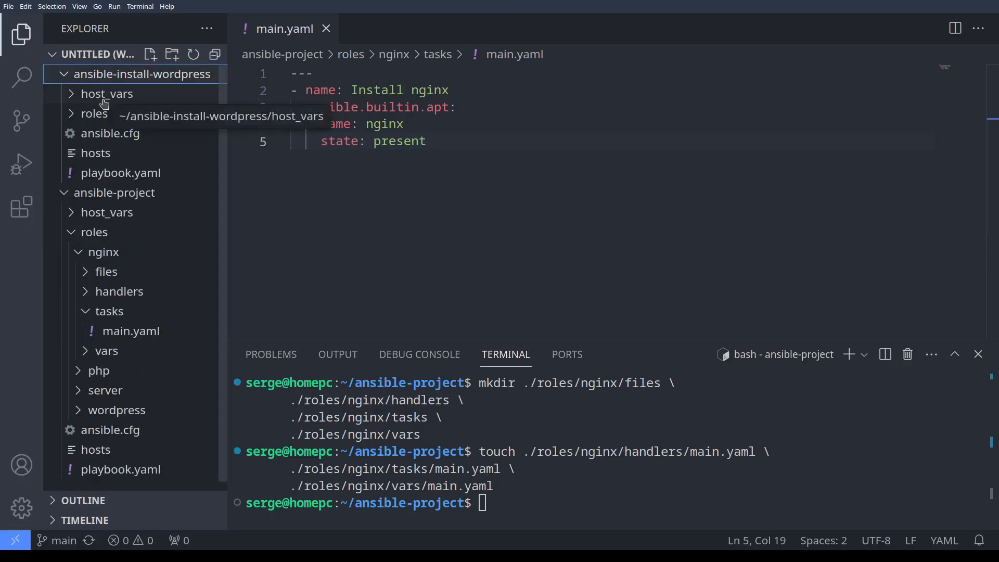
{"action": "left_click", "coordinate": [94, 114]}
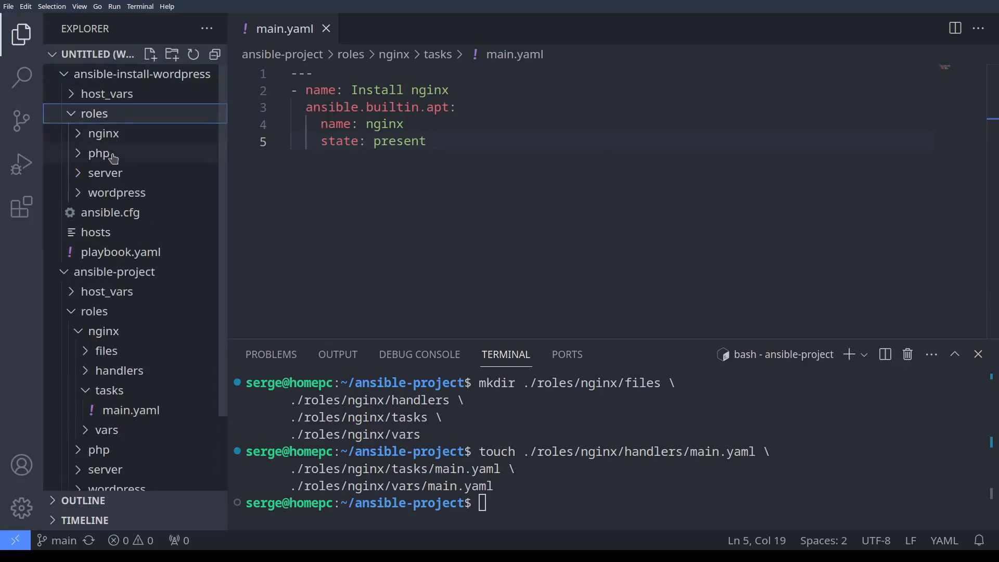
{"action": "left_click", "coordinate": [120, 172]}
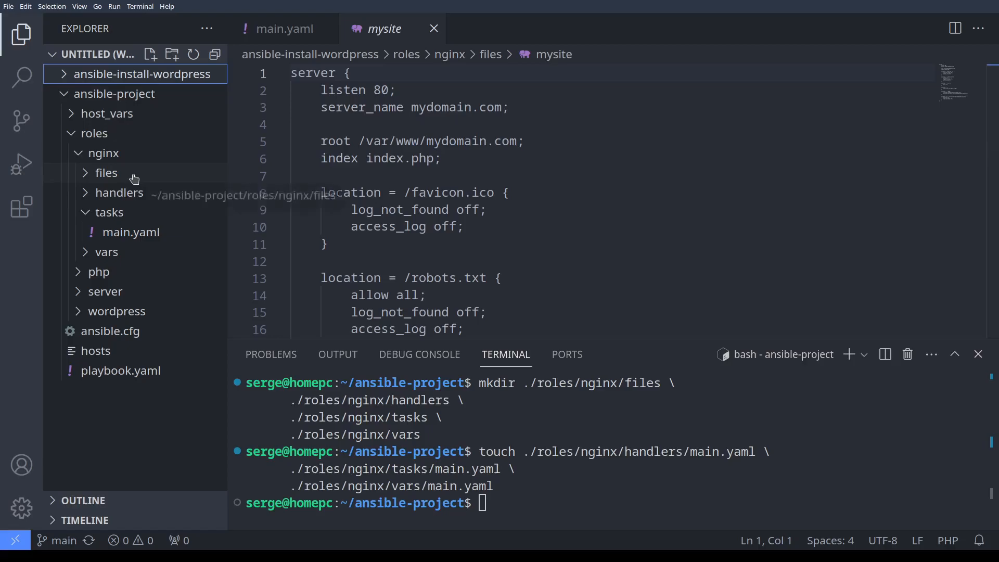
{"action": "left_click", "coordinate": [106, 173]}
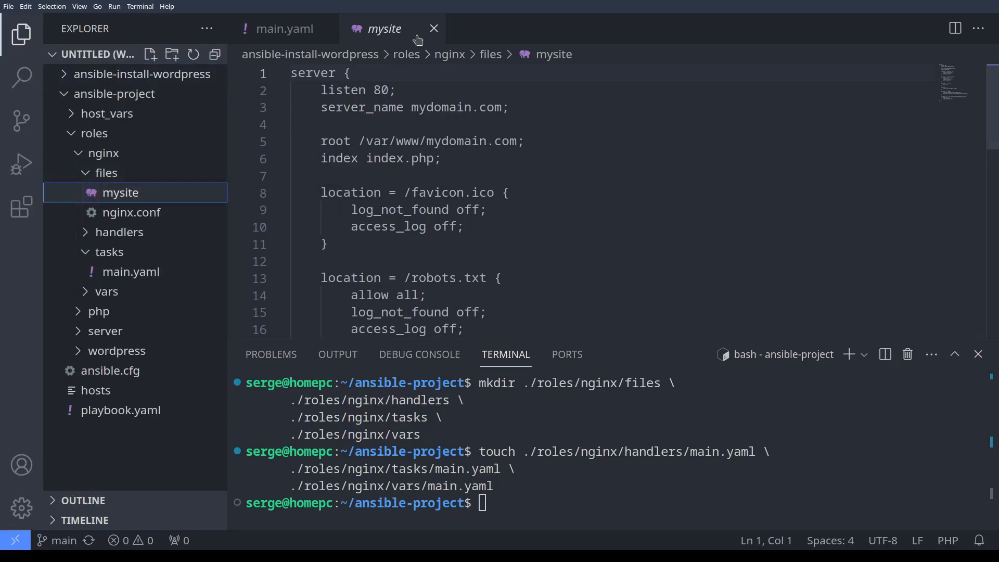
Review the copied mysite configuration and its mydomain.com server name
{"action": "left_click", "coordinate": [434, 29]}
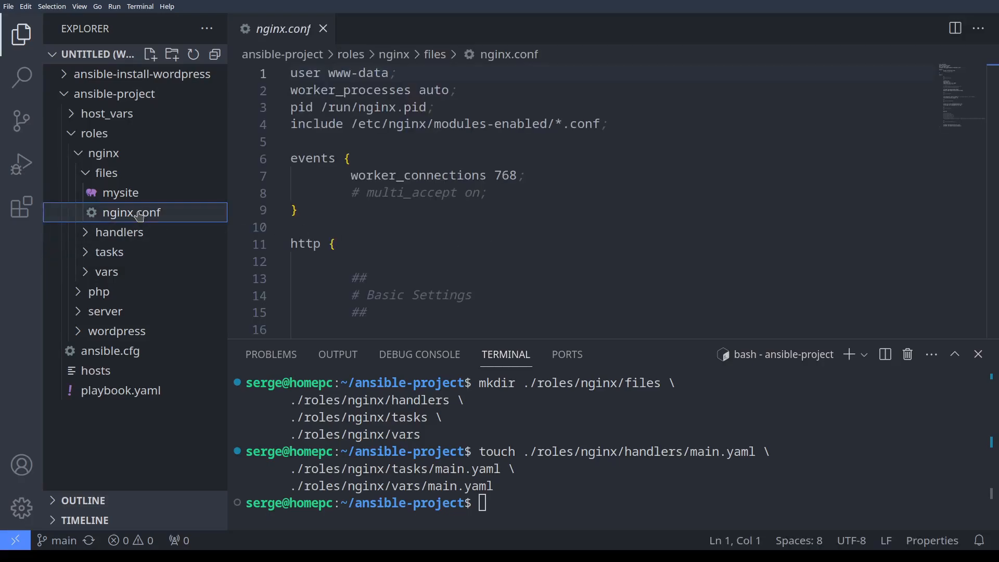
{"action": "left_click", "coordinate": [121, 193]}
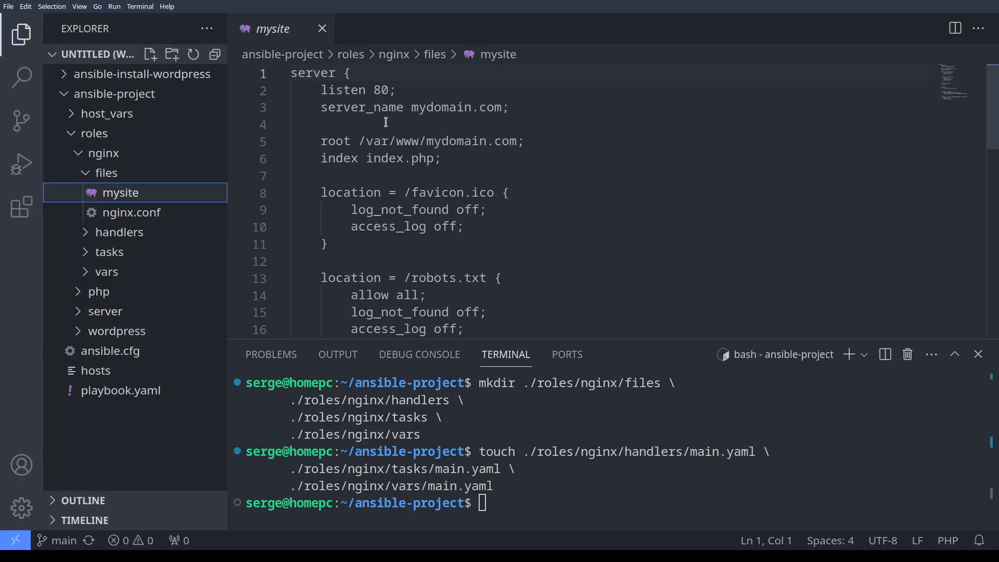
{"action": "double_click", "coordinate": [440, 108]}
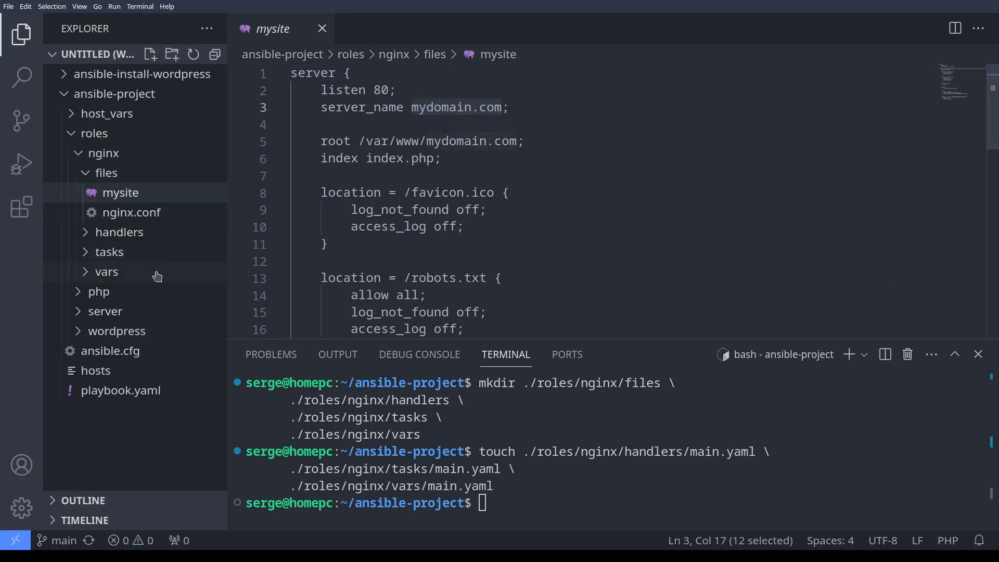
Add a configs map with a mysite entry to the nginx role's vars/main.yaml
{"action": "left_click", "coordinate": [106, 272]}
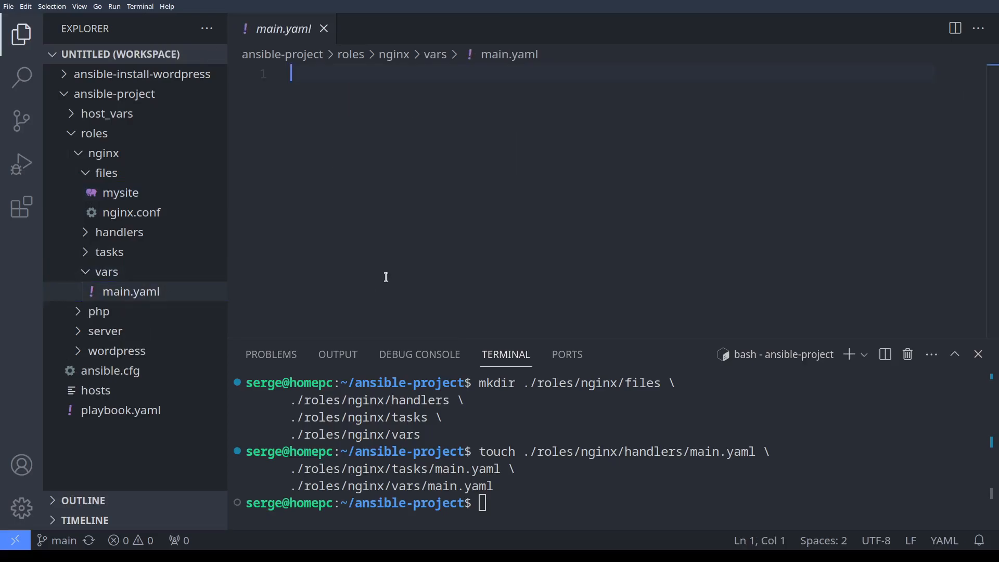
{"action": "type", "text": "configs:"}
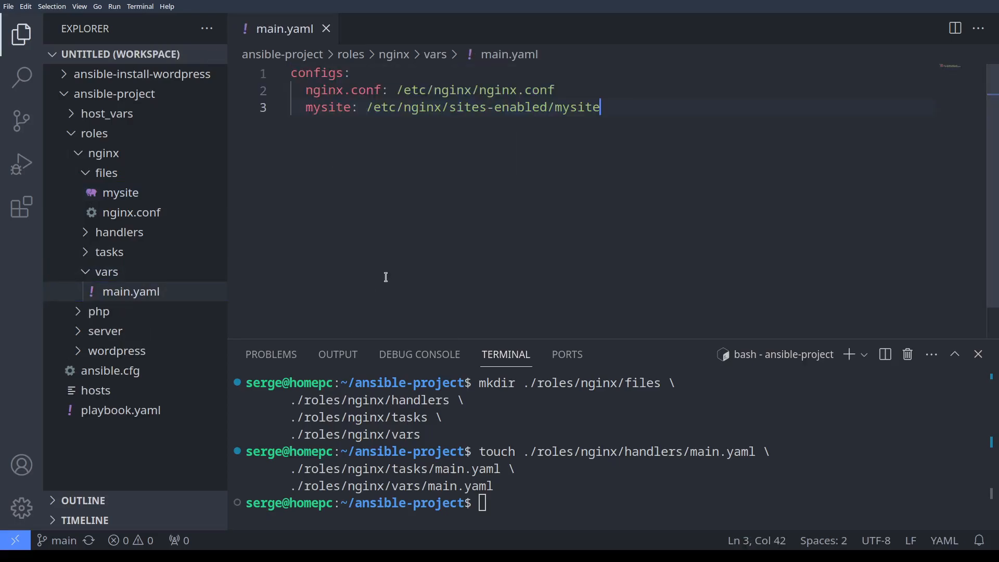
{"action": "left_click", "coordinate": [109, 252]}
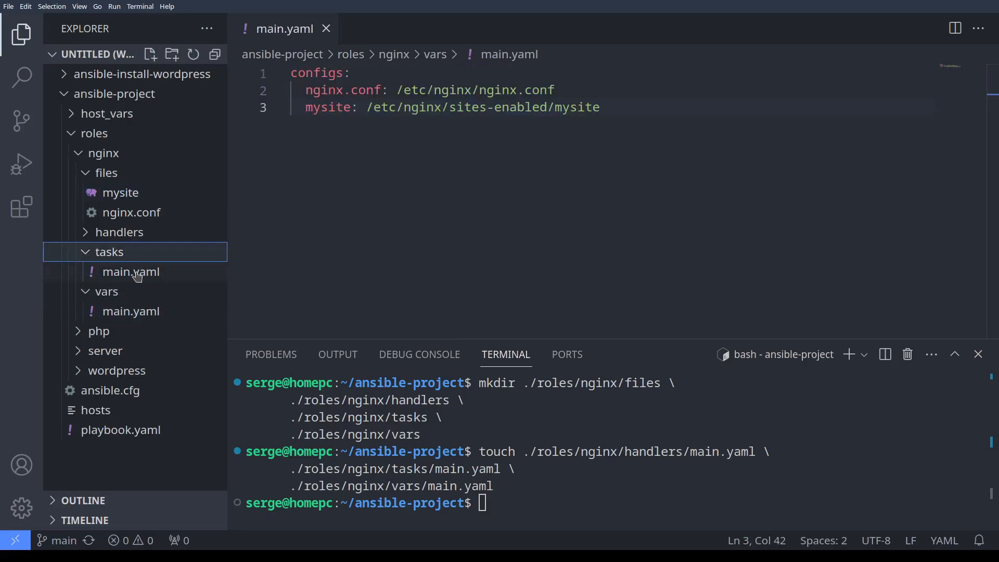
{"action": "left_click", "coordinate": [131, 272]}
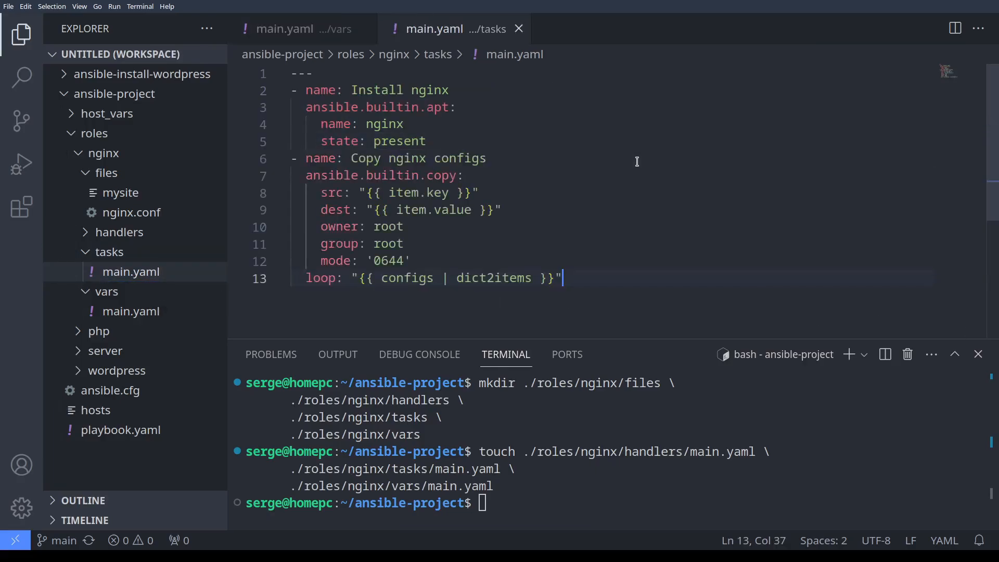
{"action": "mouse_move", "coordinate": [624, 174]}
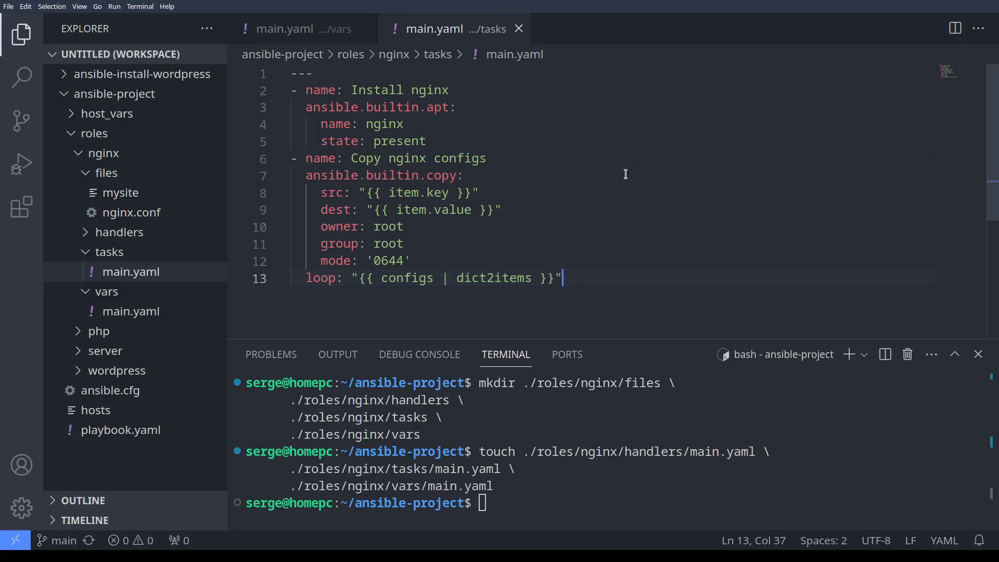
{"action": "mouse_move", "coordinate": [631, 201]}
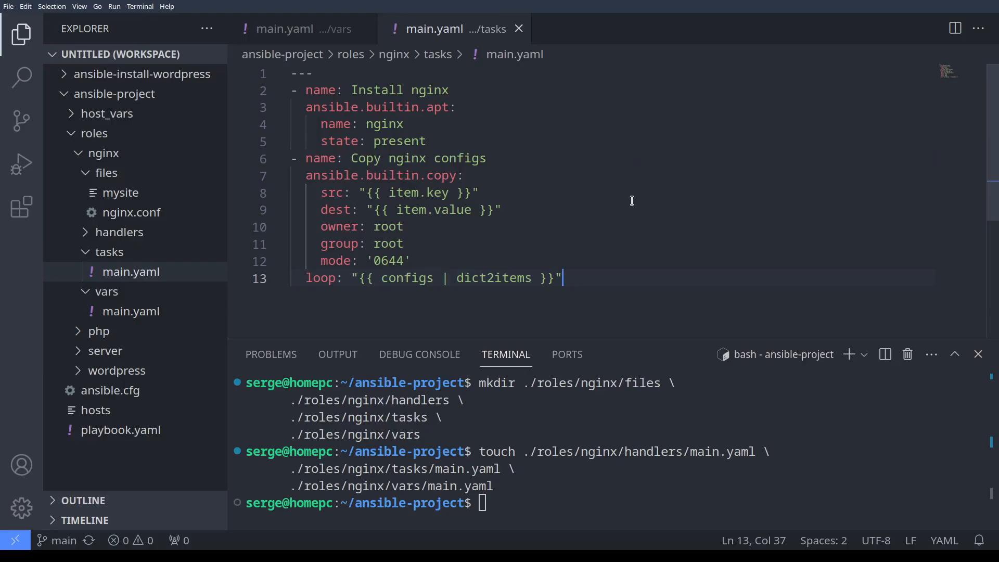
{"action": "mouse_move", "coordinate": [481, 271]}
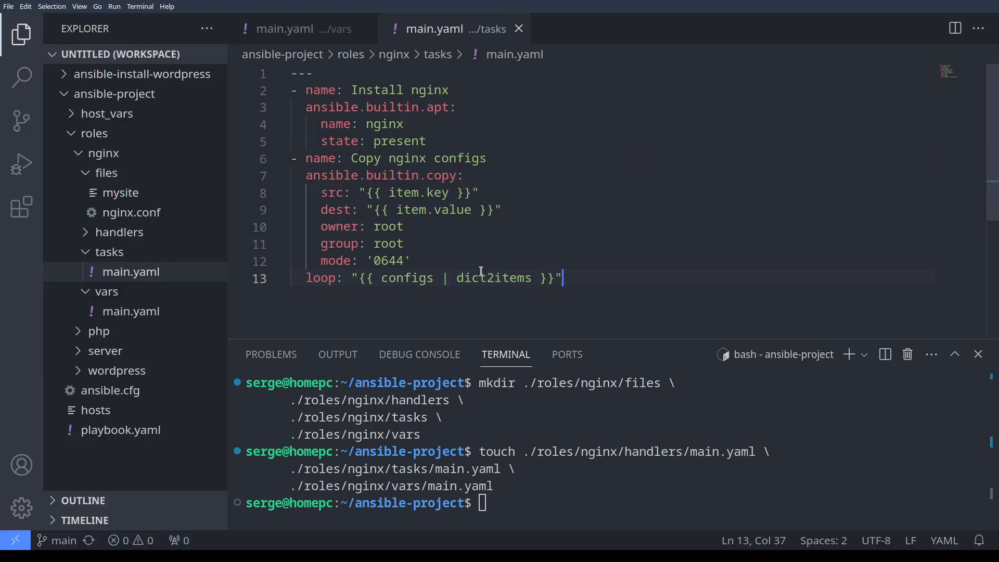
Loop the config-copy task over "{{ configs | dict2items }}" and notify 'Restart and enable nginx'
{"action": "double_click", "coordinate": [321, 277]}
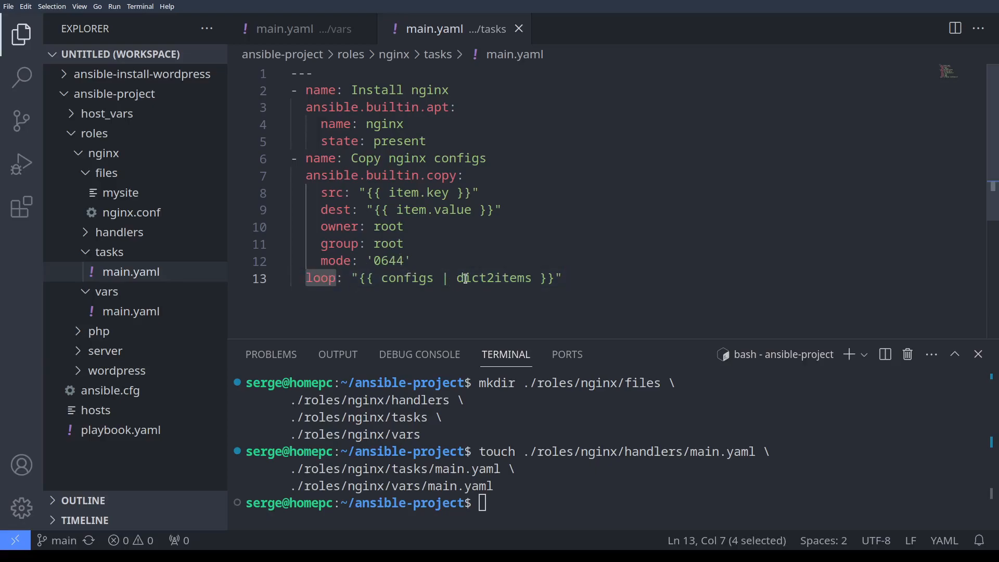
{"action": "double_click", "coordinate": [494, 278]}
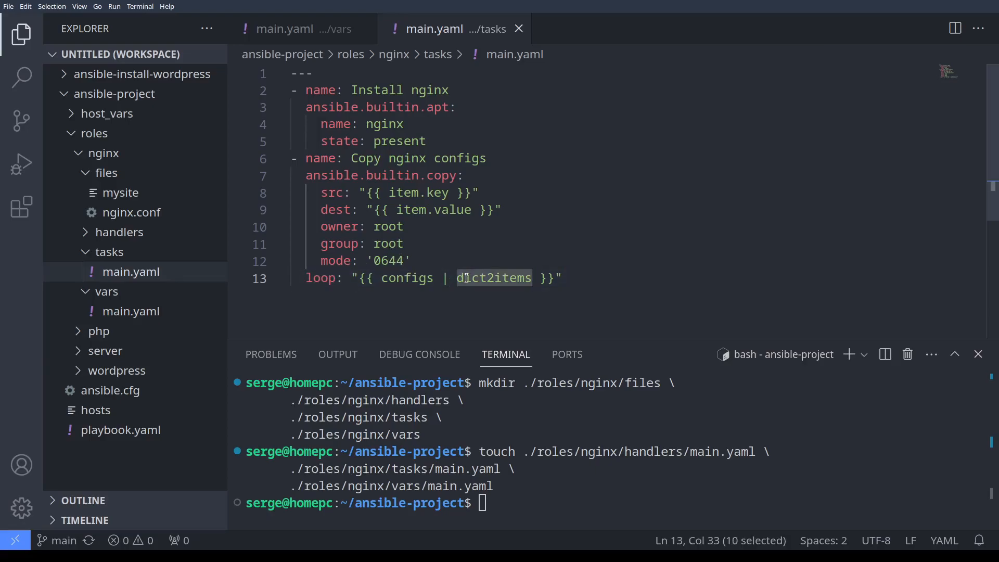
{"action": "left_click", "coordinate": [132, 312]}
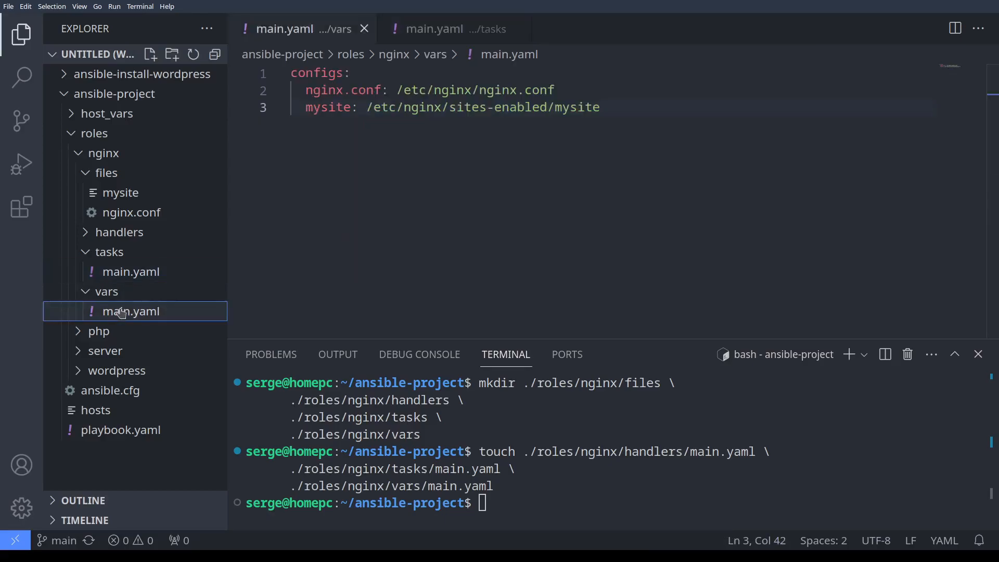
{"action": "left_click", "coordinate": [600, 107]}
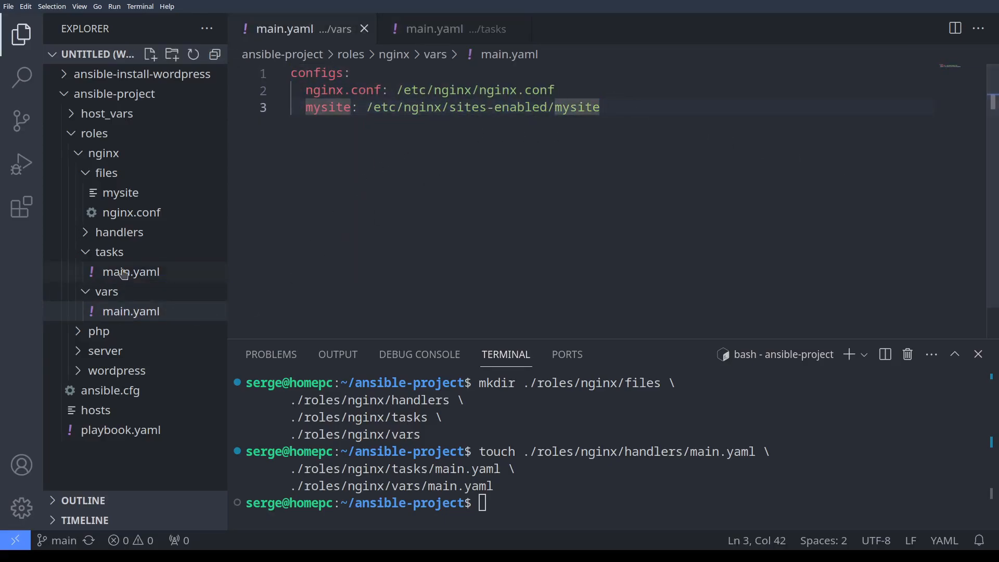
{"action": "left_click", "coordinate": [132, 272]}
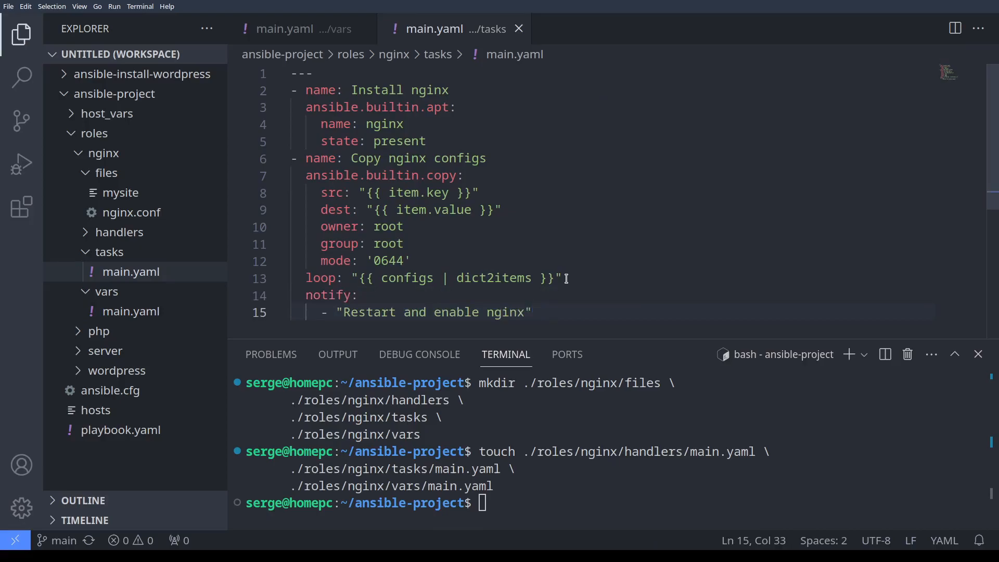
{"action": "mouse_move", "coordinate": [331, 294]}
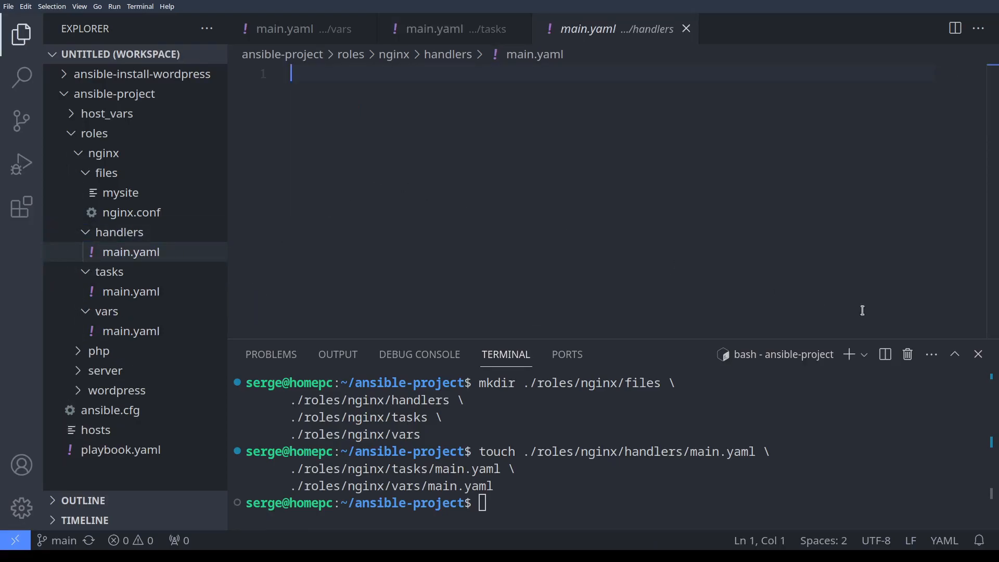
Write a 'Restart and enable nginx' handler using ansible.builtin.service with state restarted, enabled yes
{"action": "type", "text": "- name: Restart and enable nginx"}
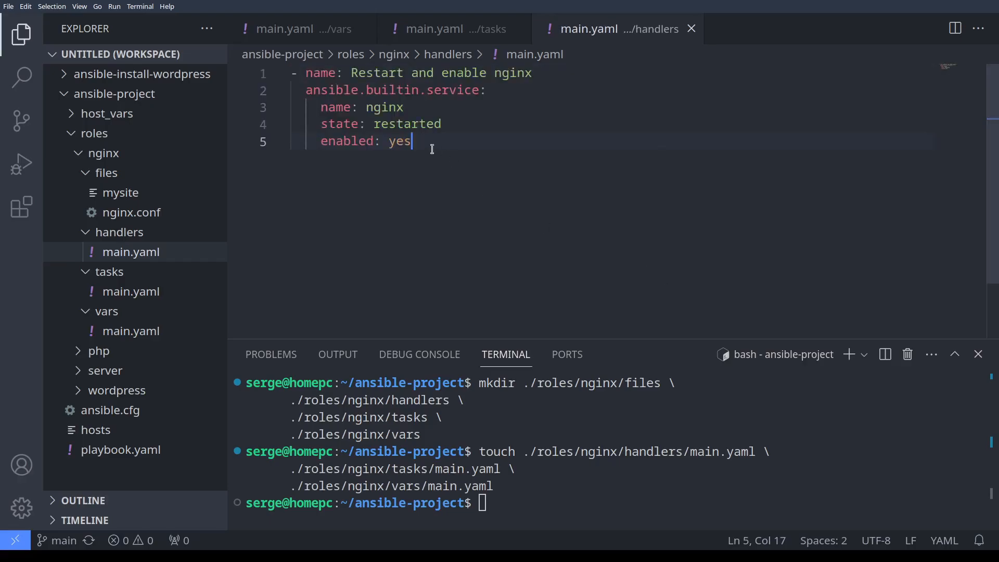
{"action": "left_click", "coordinate": [94, 134]}
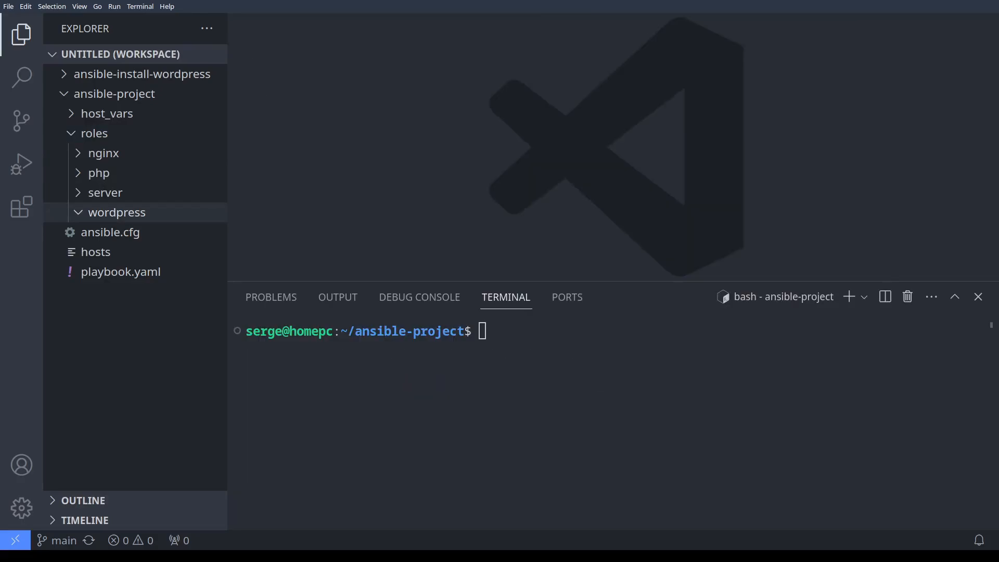
Create roles/wordpress/tasks/main.yaml with mkdir and touch and open it
{"action": "type", "text": "mkdir ./roles/wordpress/tasks/"}
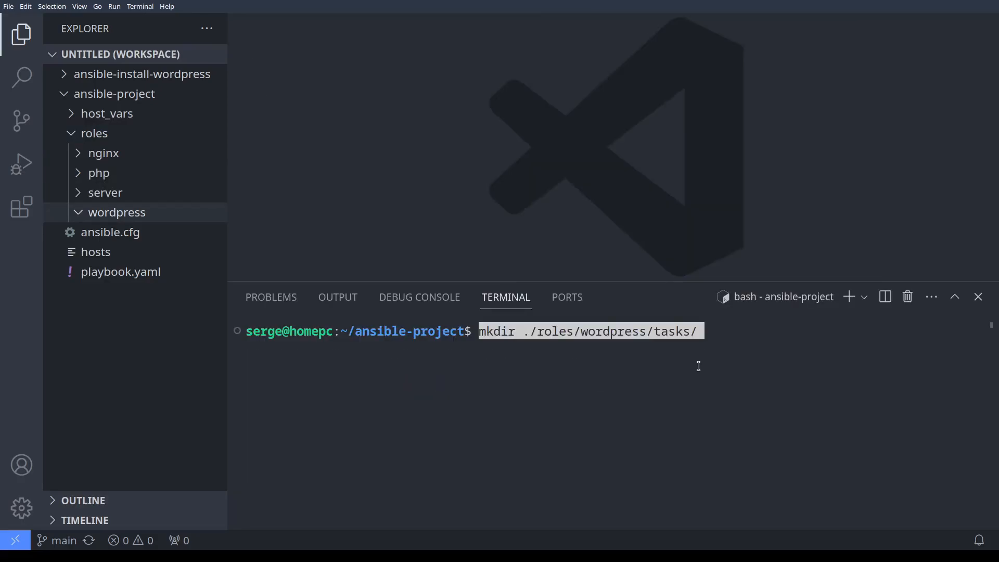
{"action": "type", "text": "touch ./roles/wordpress/tasks/main.yaml"}
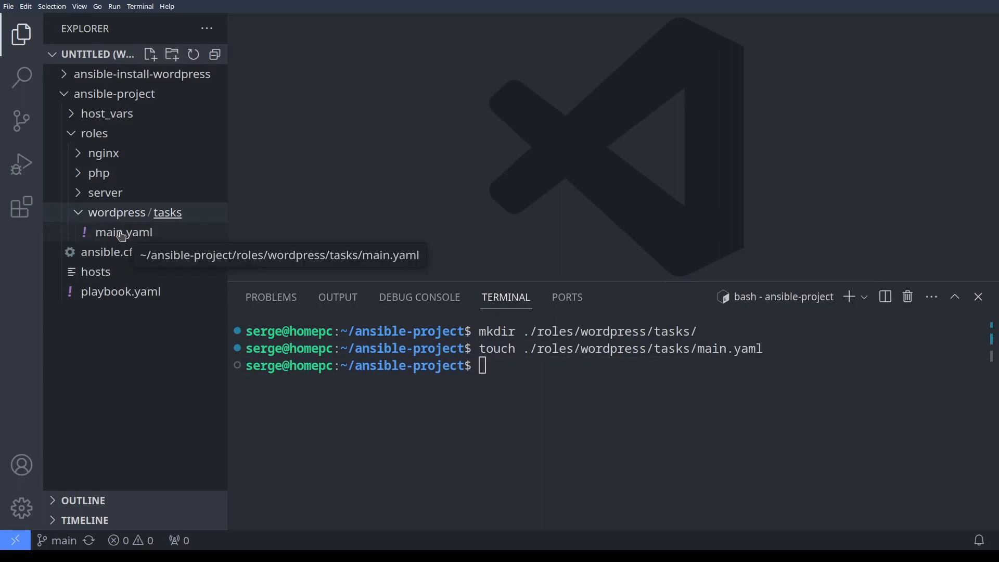
{"action": "left_click", "coordinate": [125, 232]}
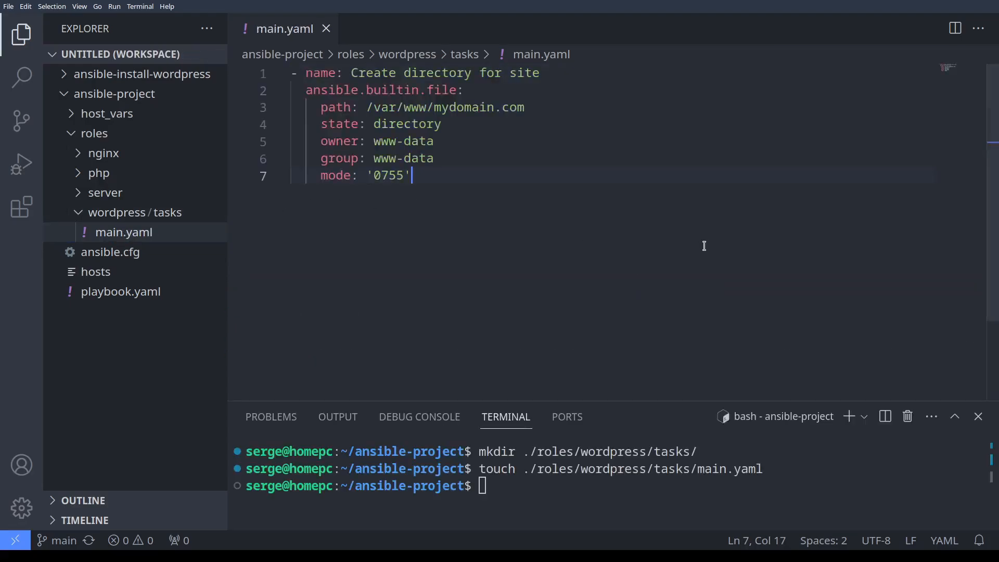
{"action": "mouse_move", "coordinate": [565, 195]}
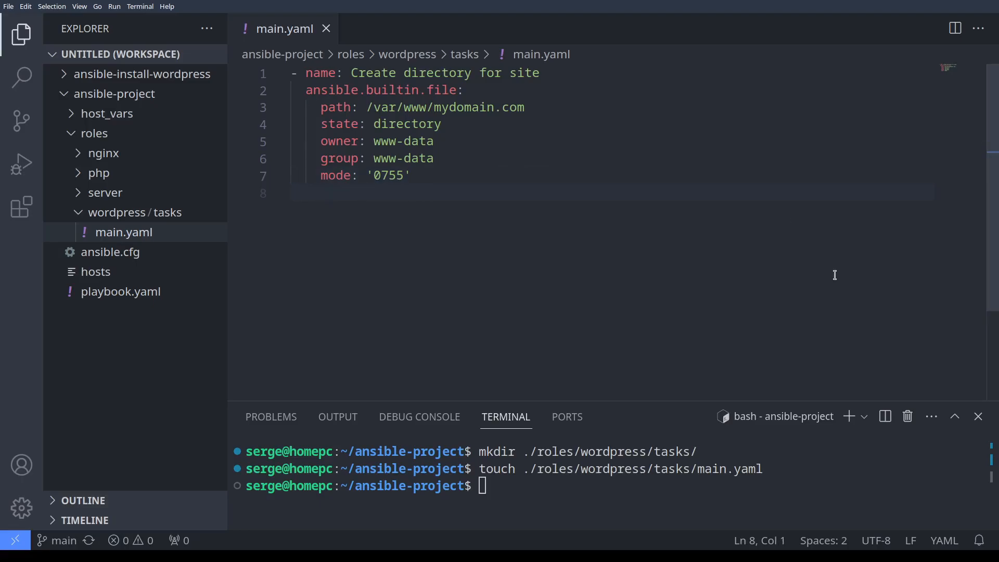
Write tasks to check wp-settings.php, download WordPress 6.4.3, extract, move and clean up
{"action": "type", "text": "- name: Check the file"}
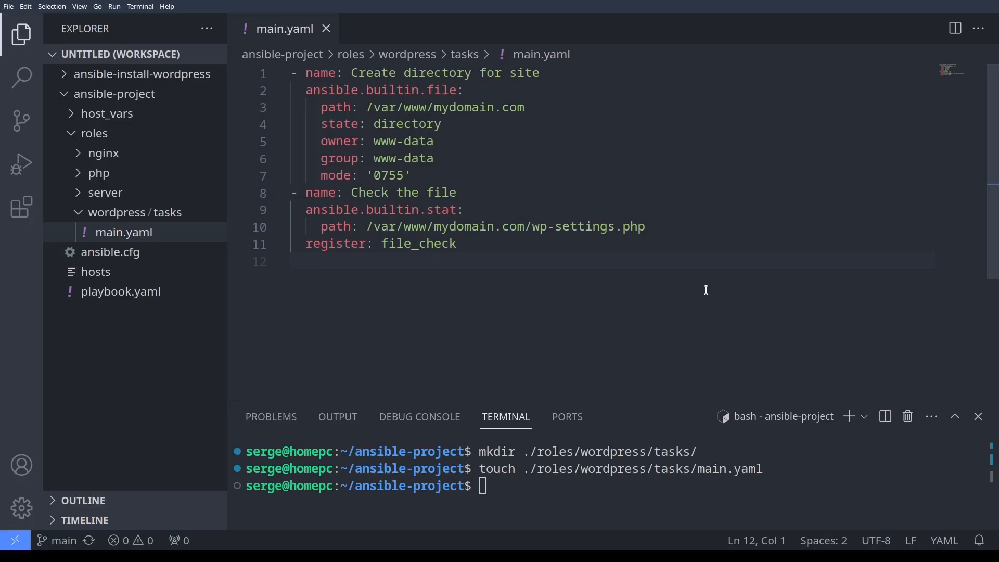
{"action": "type", "text": "- name: Download Wordpress 6.4.3"}
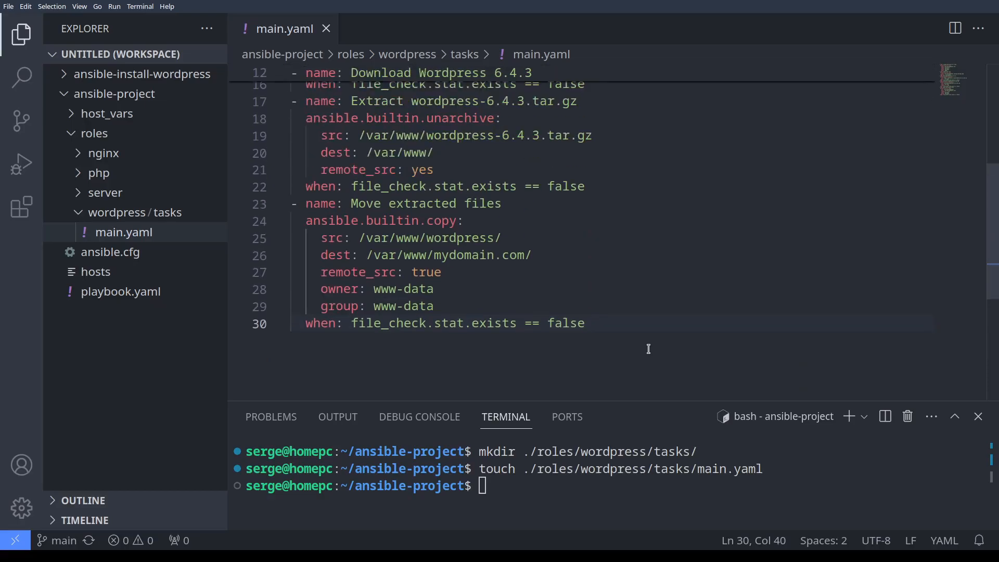
{"action": "mouse_move", "coordinate": [655, 351]}
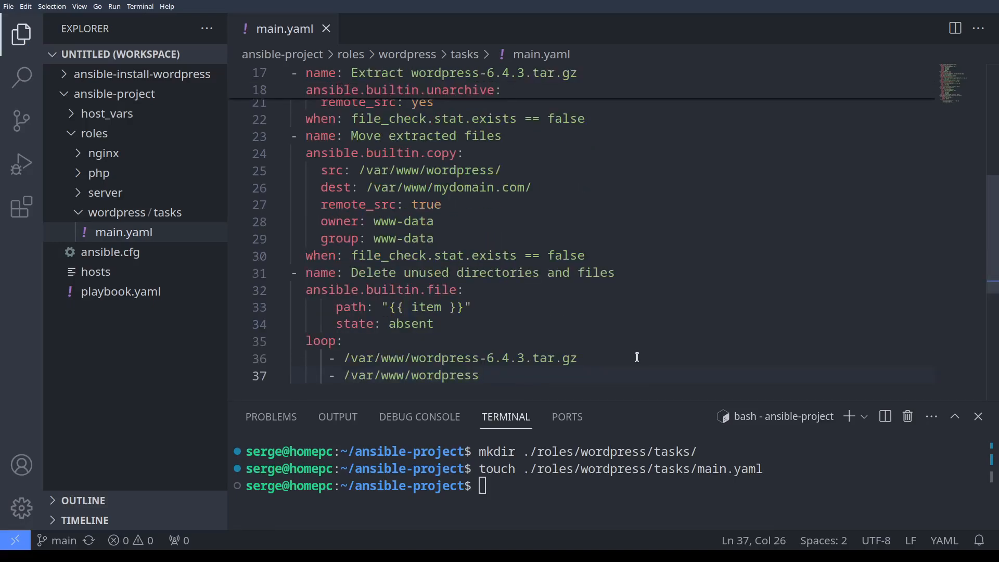
{"action": "mouse_move", "coordinate": [604, 396]}
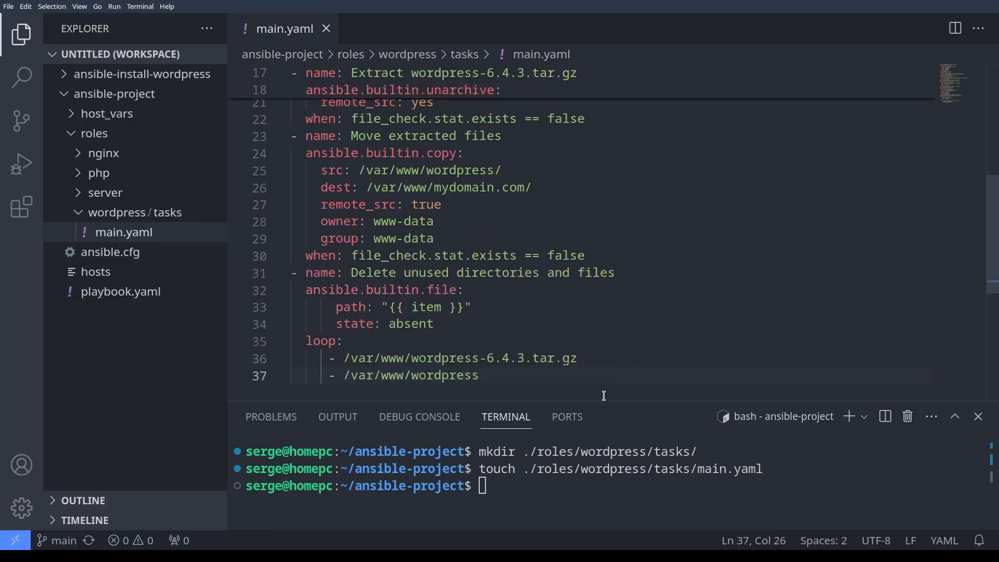
Run ansible-playbook playbook.yaml --ask-become-pass --ask-vault-pass and enter both passwords
{"action": "left_click", "coordinate": [120, 292]}
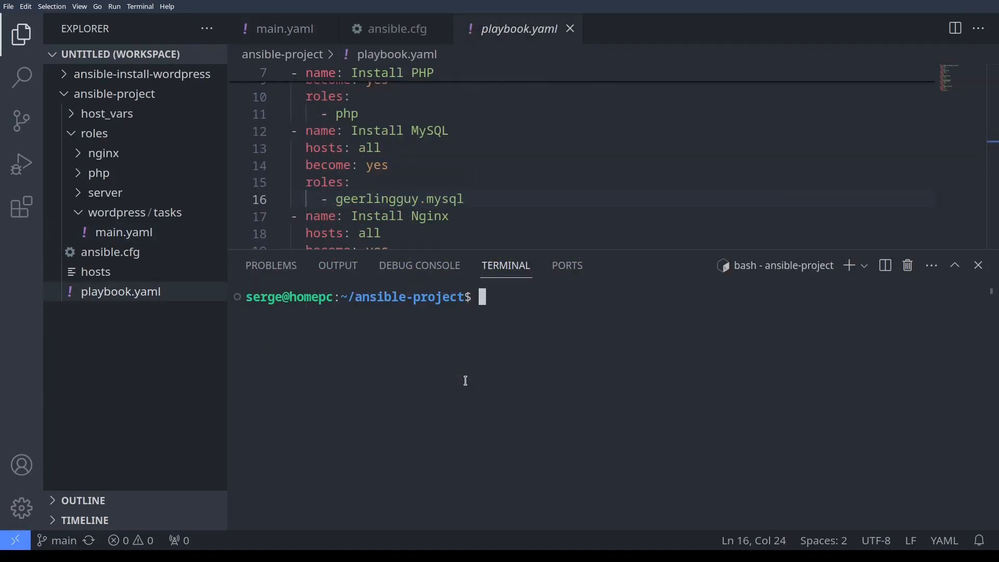
{"action": "type", "text": "ansible-playbook"}
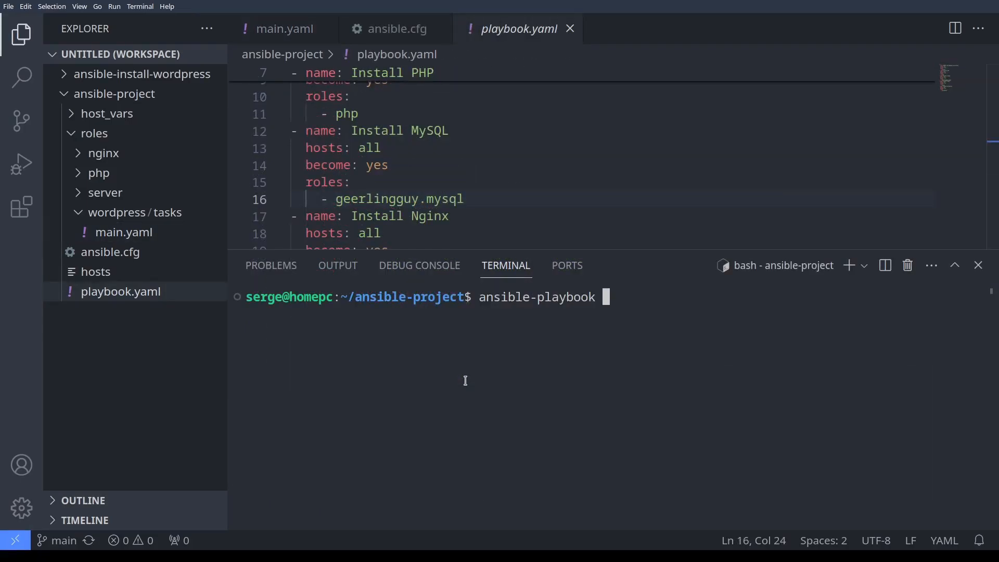
{"action": "type", "text": "playbook.yaml --ask"}
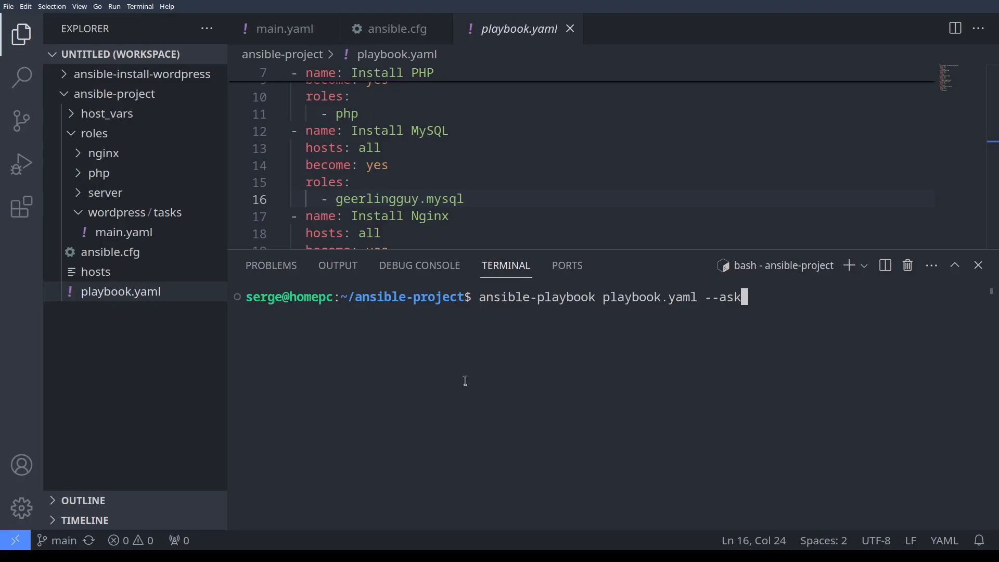
{"action": "type", "text": "-become-pass --ask"}
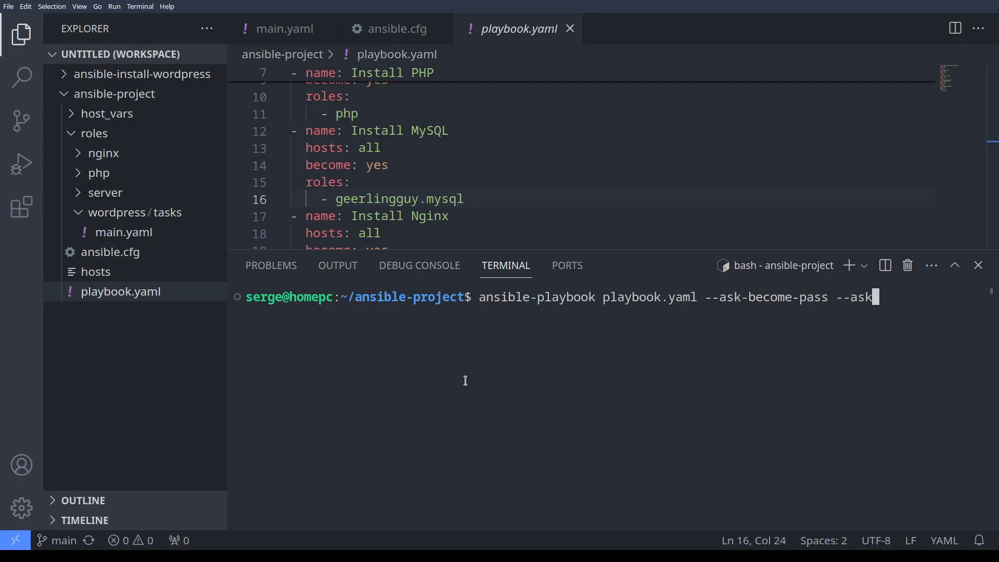
{"action": "type", "text": "-vault-pass"}
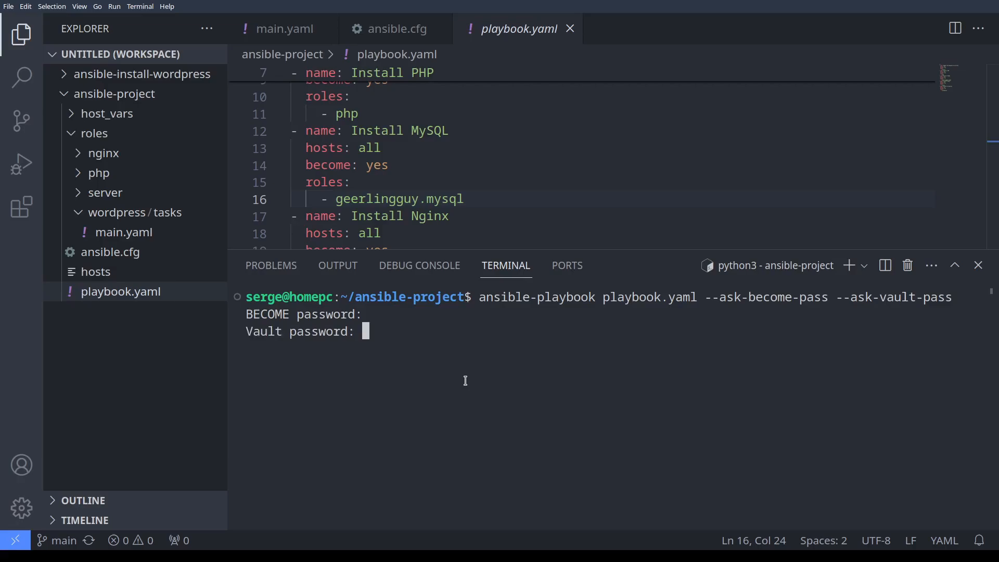
{"action": "key", "text": "Enter"}
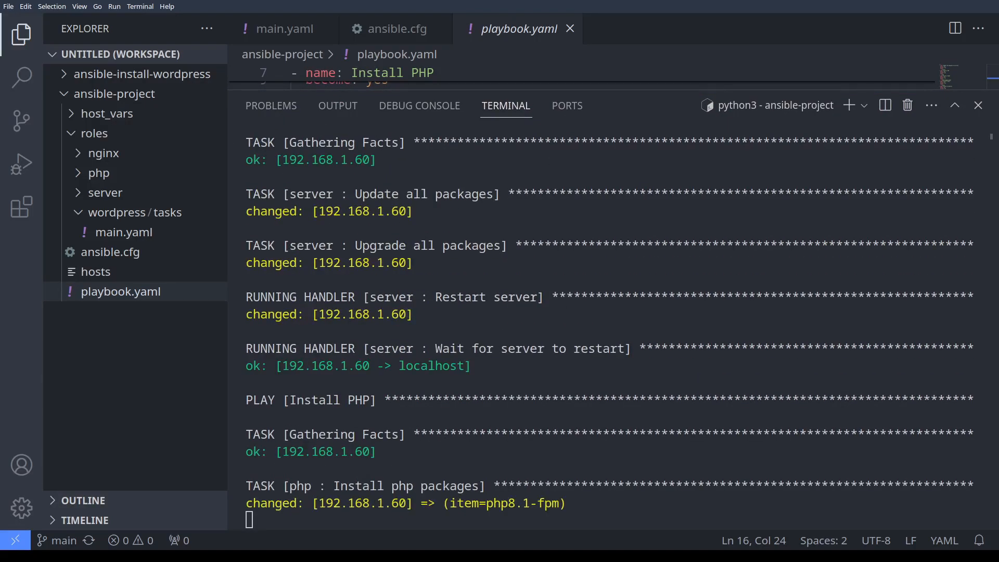
Scroll through the PHP and MySQL role output, then clear the terminal to a fresh prompt
{"action": "scroll", "scroll_direction": "down", "scroll_amount": 3}
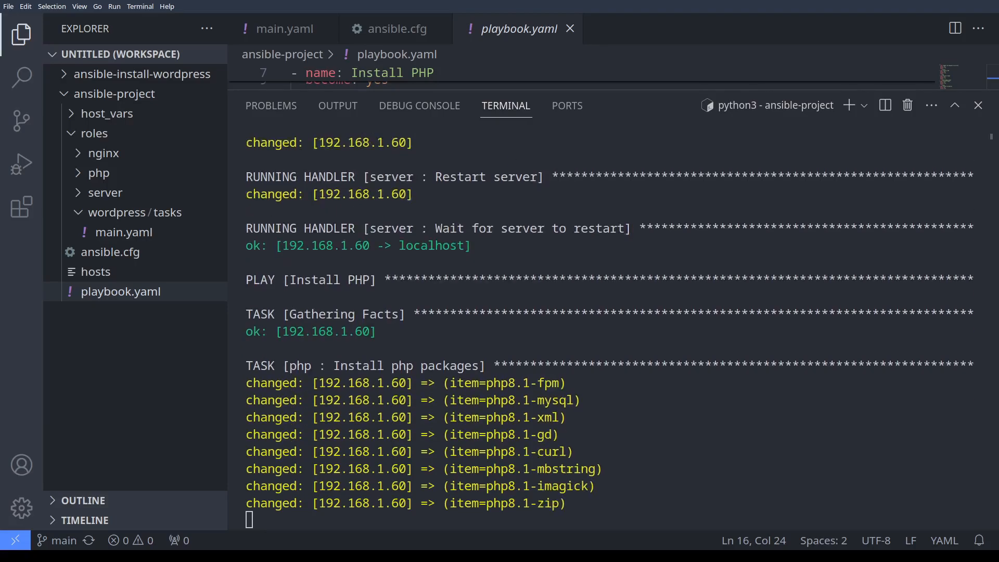
{"action": "scroll", "scroll_direction": "down", "scroll_amount": 3}
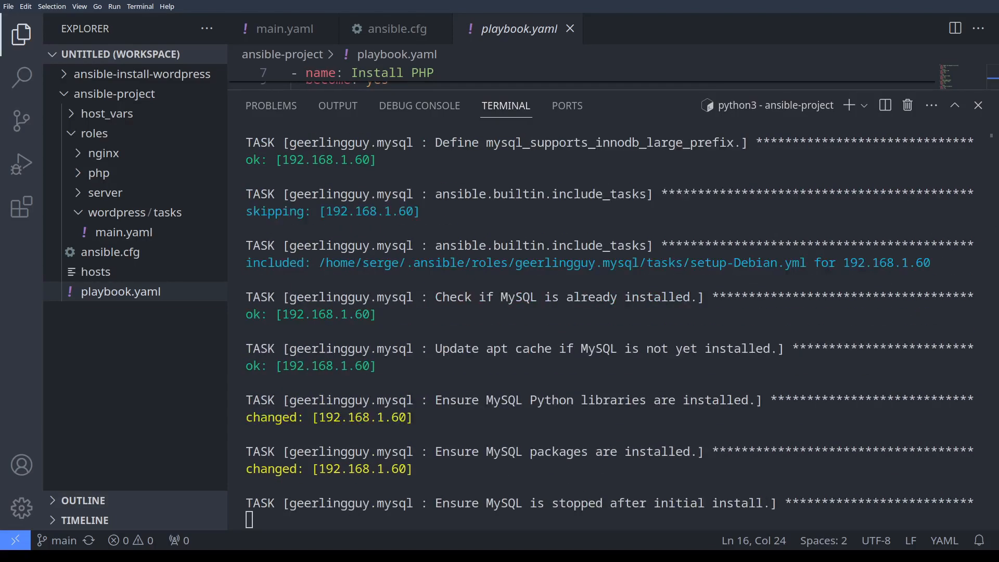
{"action": "scroll", "scroll_direction": "down", "scroll_amount": 3}
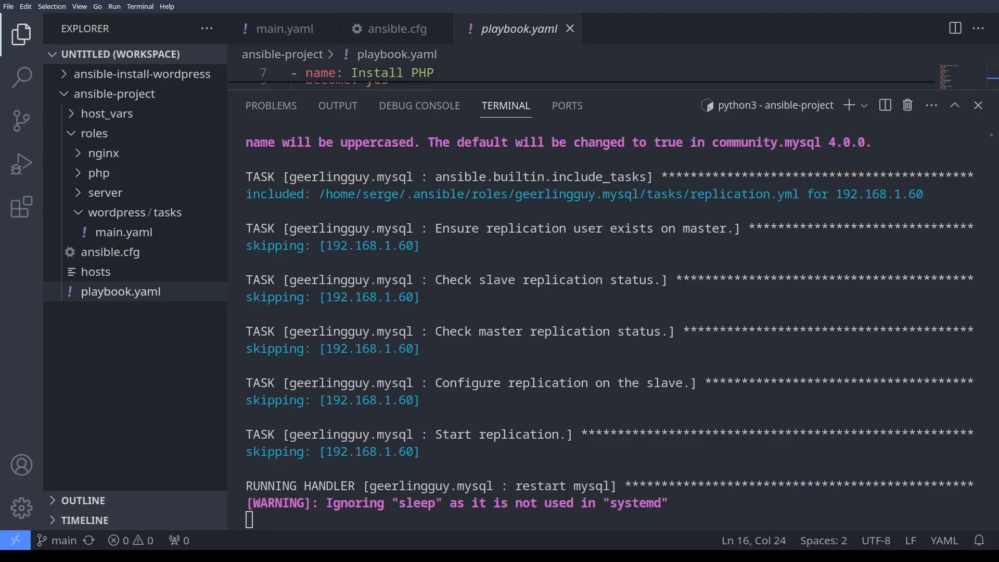
{"action": "scroll", "scroll_direction": "down", "scroll_amount": 3}
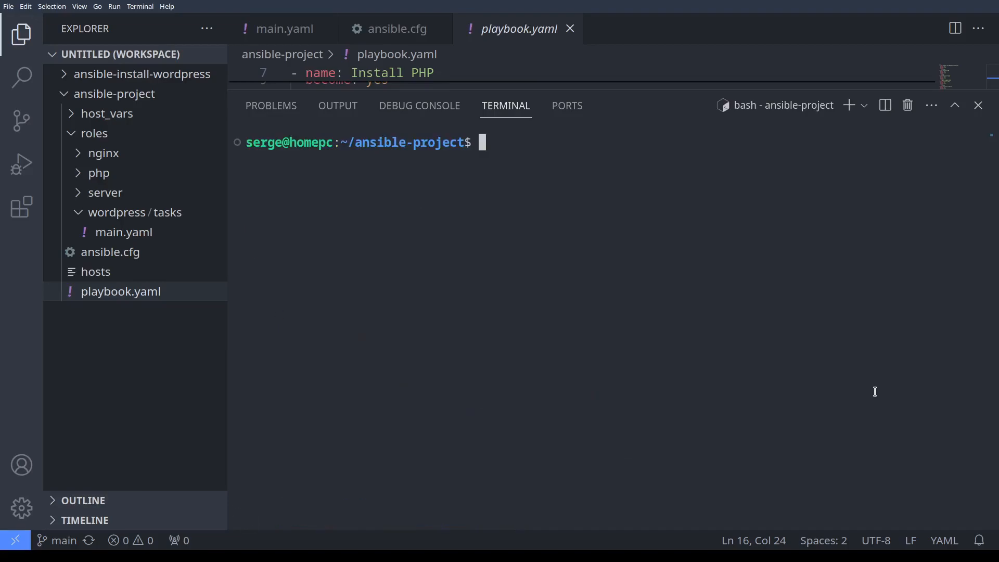
Edit /etc/hosts with sudo vim and add the line '192.168.1.60 mydomain.com'
{"action": "type", "text": "sudo vim /etc/"}
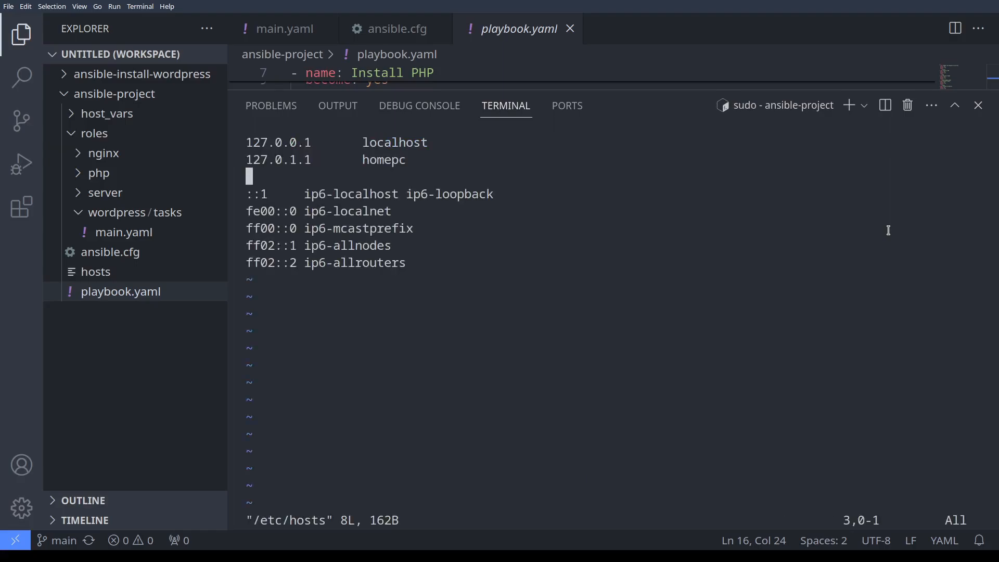
{"action": "type", "text": "192"}
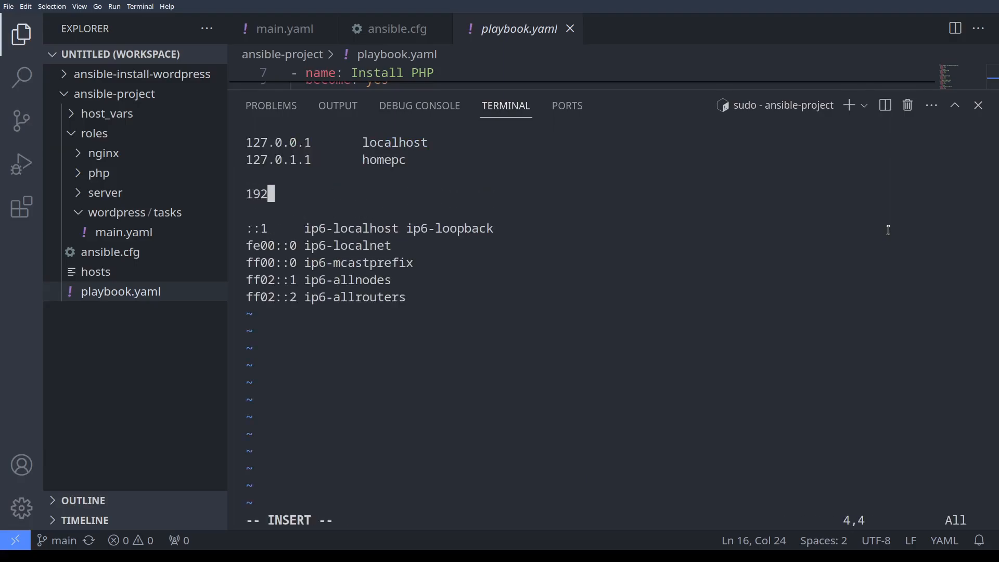
{"action": "type", "text": ".168.1.60"}
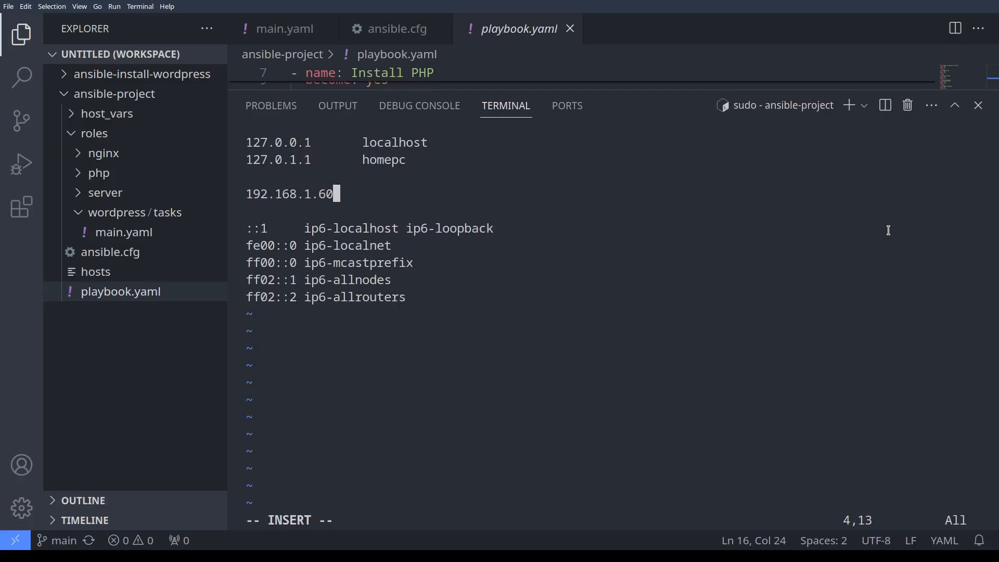
{"action": "type", "text": "mydoma"}
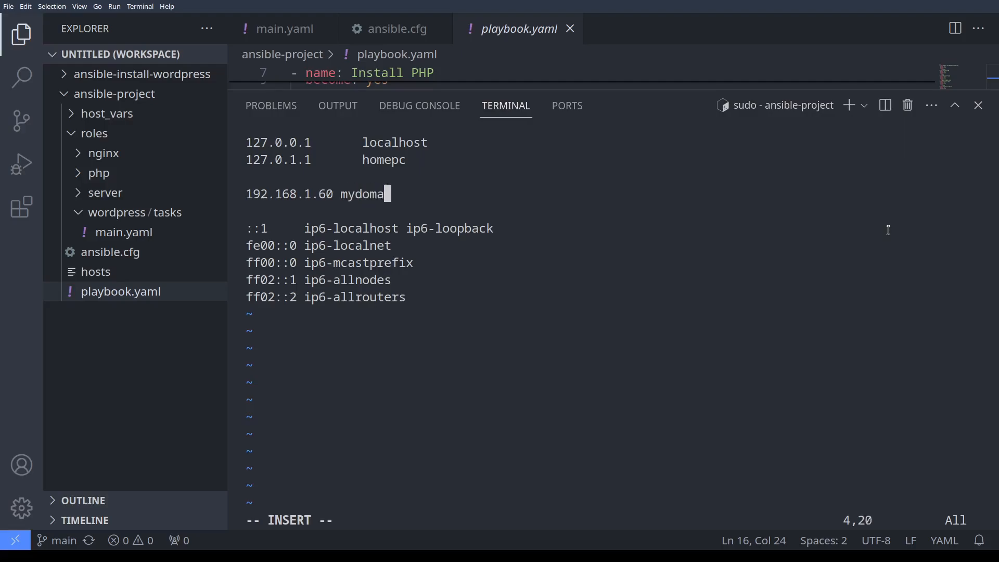
{"action": "type", "text": "in.com"}
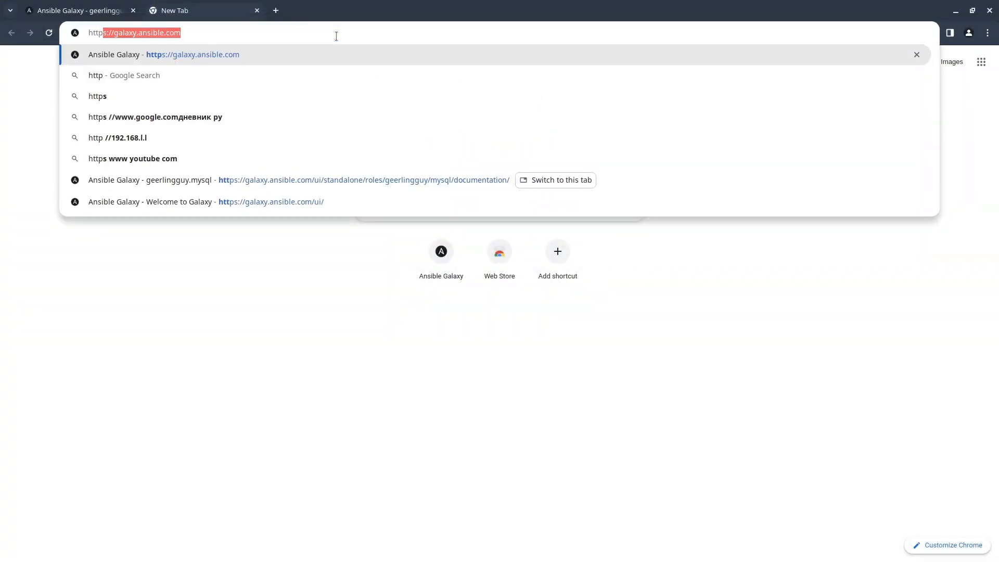
{"action": "type", "text": "http://my"}
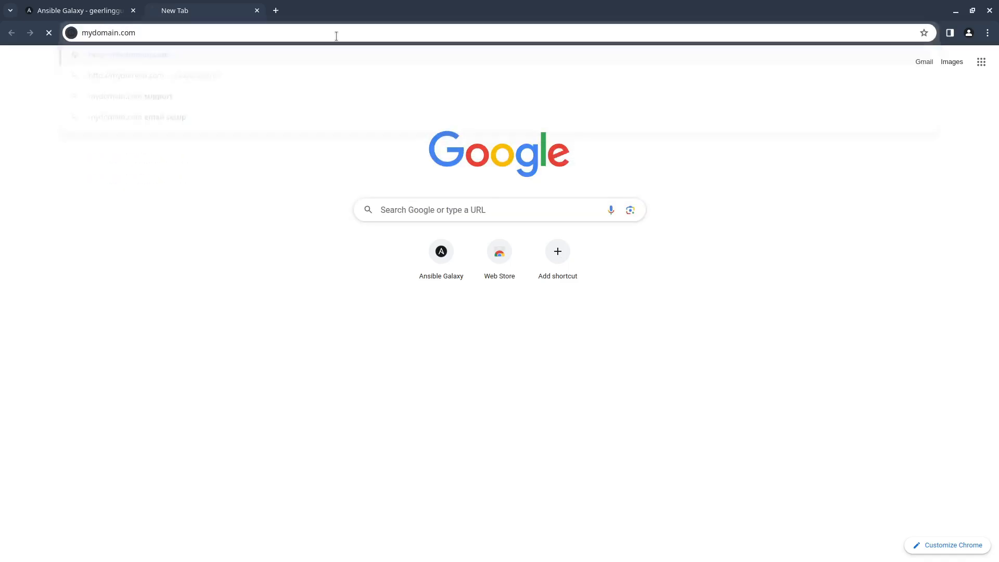
{"action": "key", "text": "Enter"}
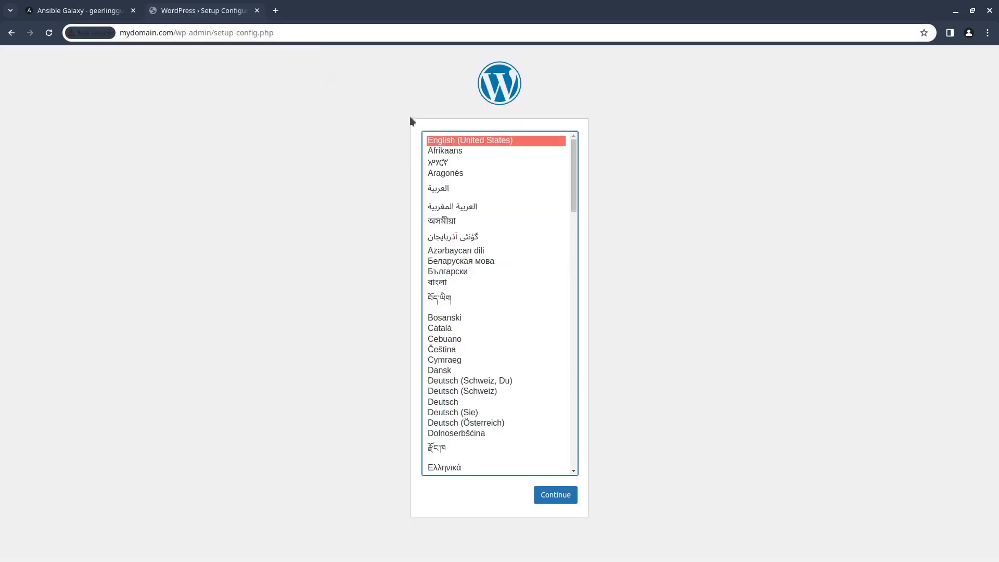
{"action": "left_click", "coordinate": [554, 495]}
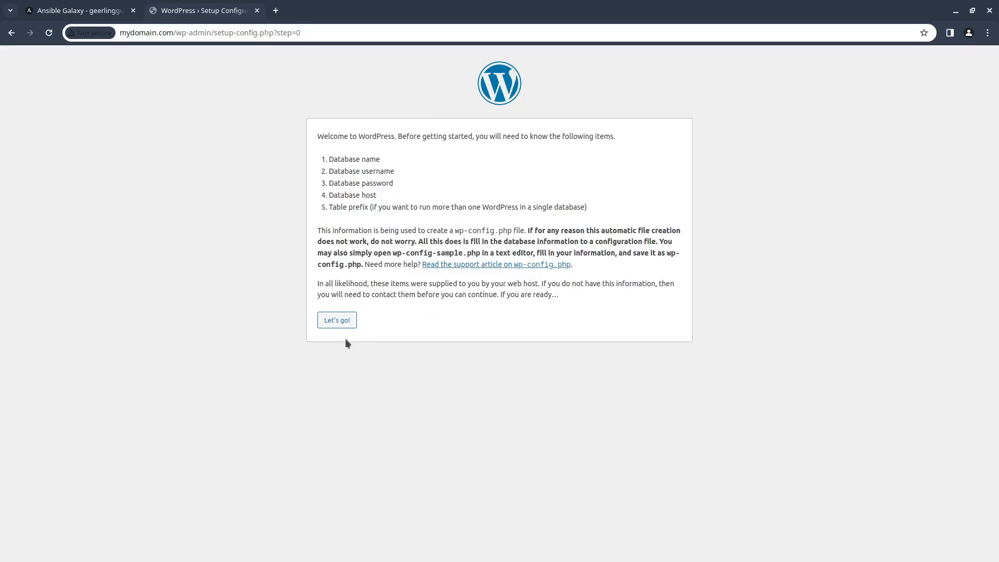
{"action": "left_click", "coordinate": [337, 319]}
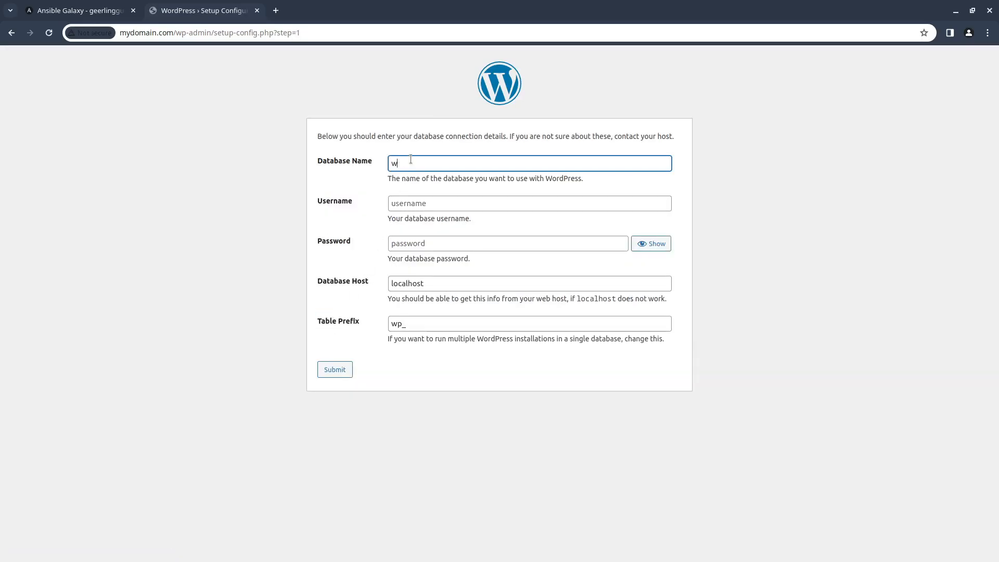
Connect to database wordpress as user with its password, submit, and run the installation
{"action": "type", "text": "ordpress"}
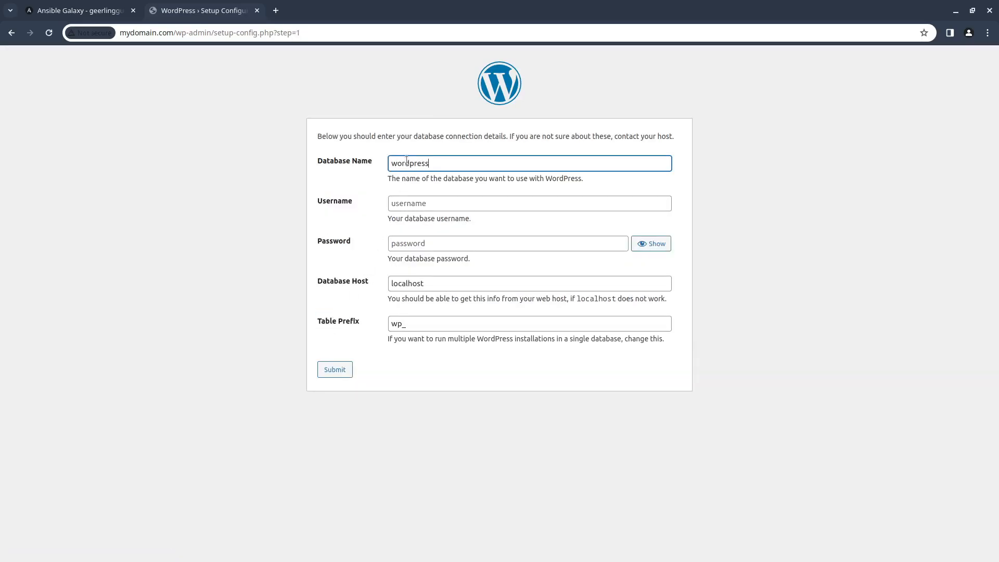
{"action": "type", "text": "user"}
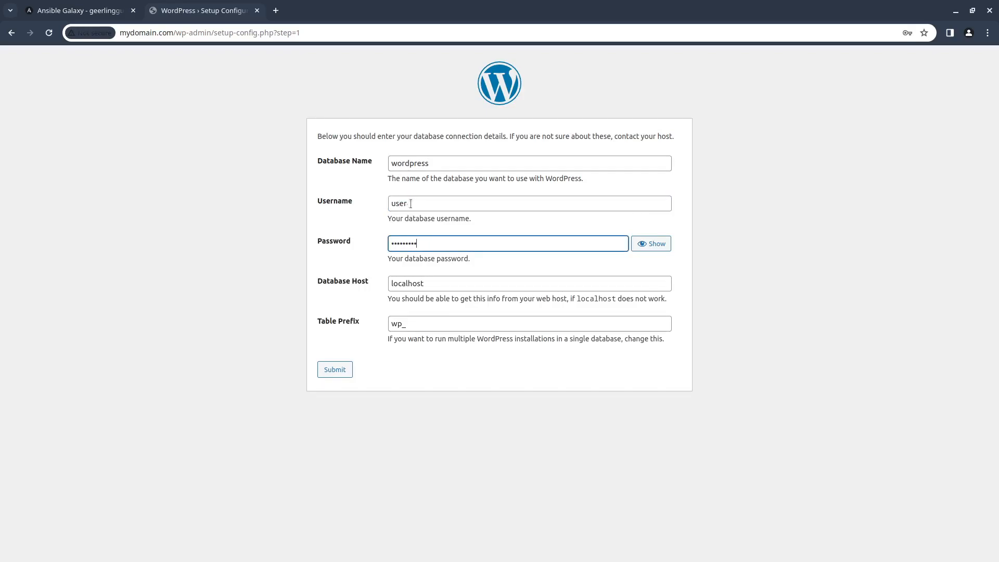
{"action": "left_click", "coordinate": [650, 244]}
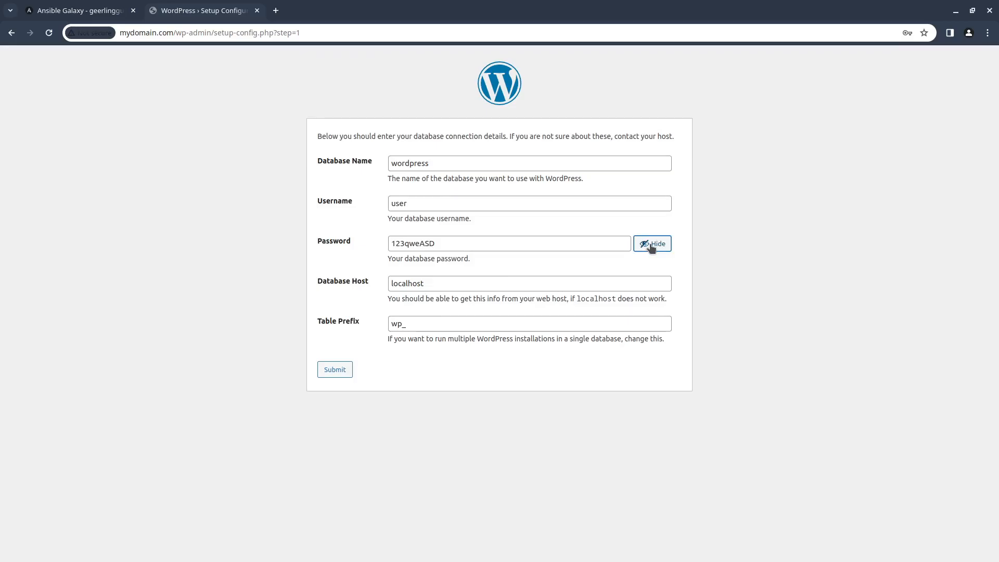
{"action": "left_click", "coordinate": [334, 369]}
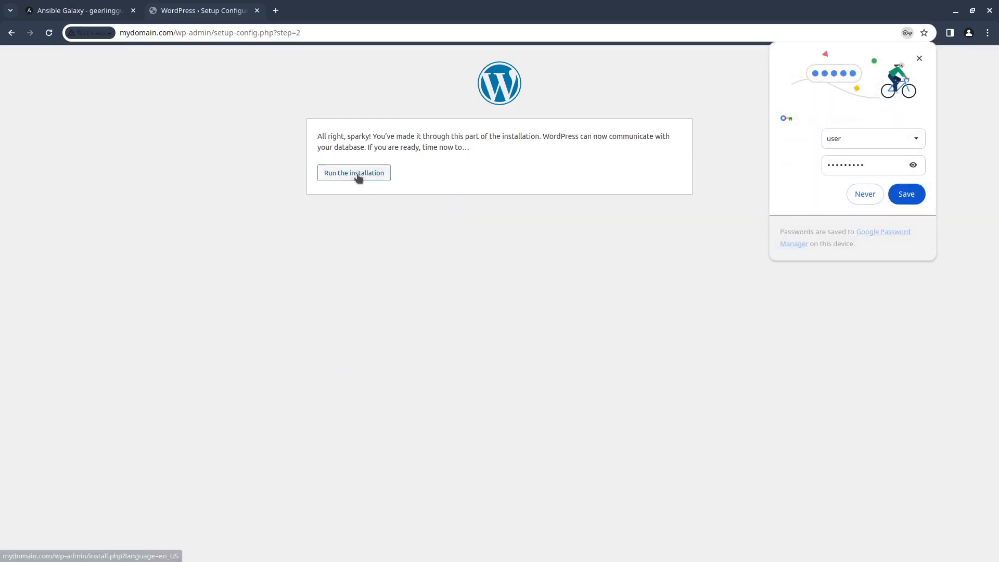
{"action": "left_click", "coordinate": [353, 173]}
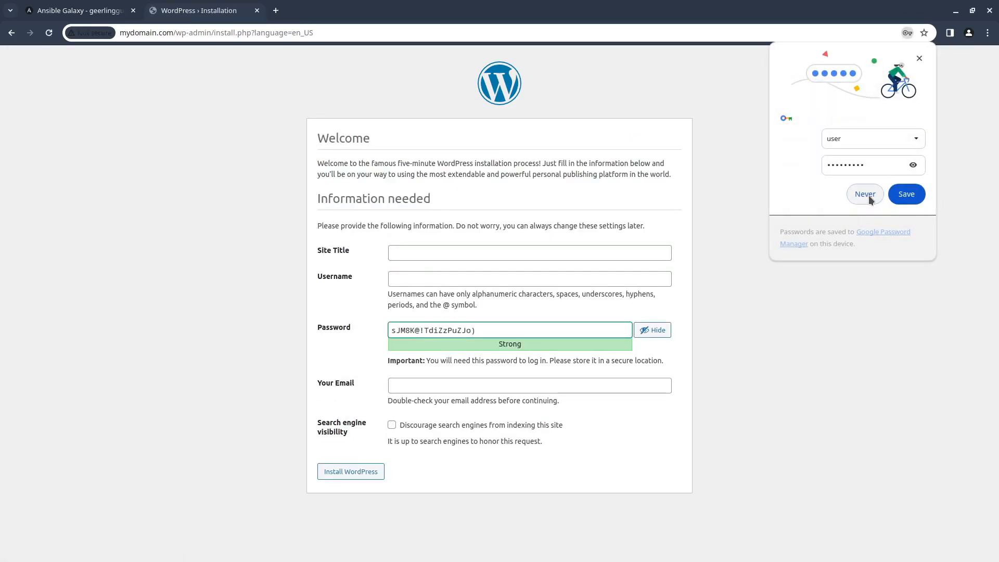
{"action": "left_click", "coordinate": [865, 194]}
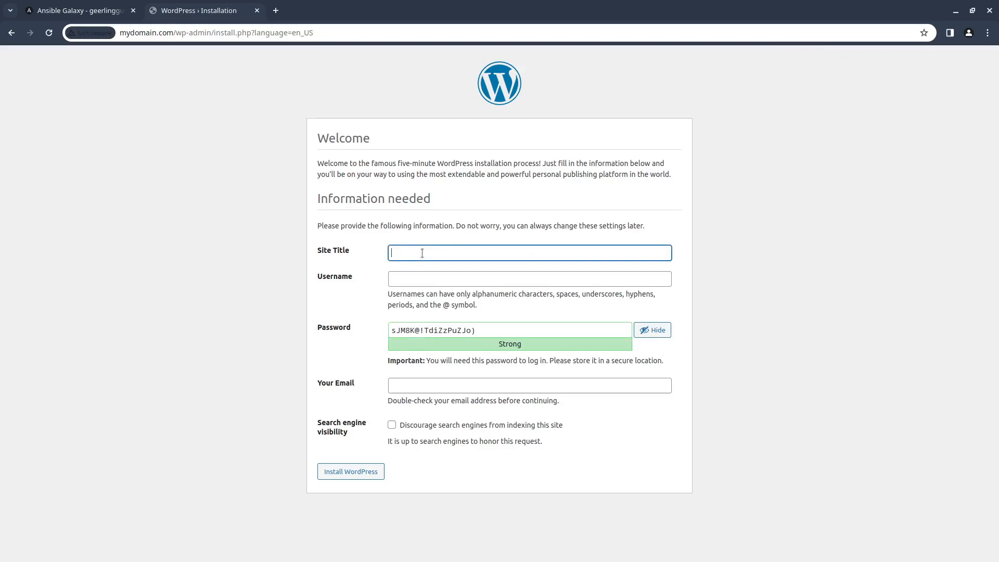
{"action": "type", "text": "mydomain"}
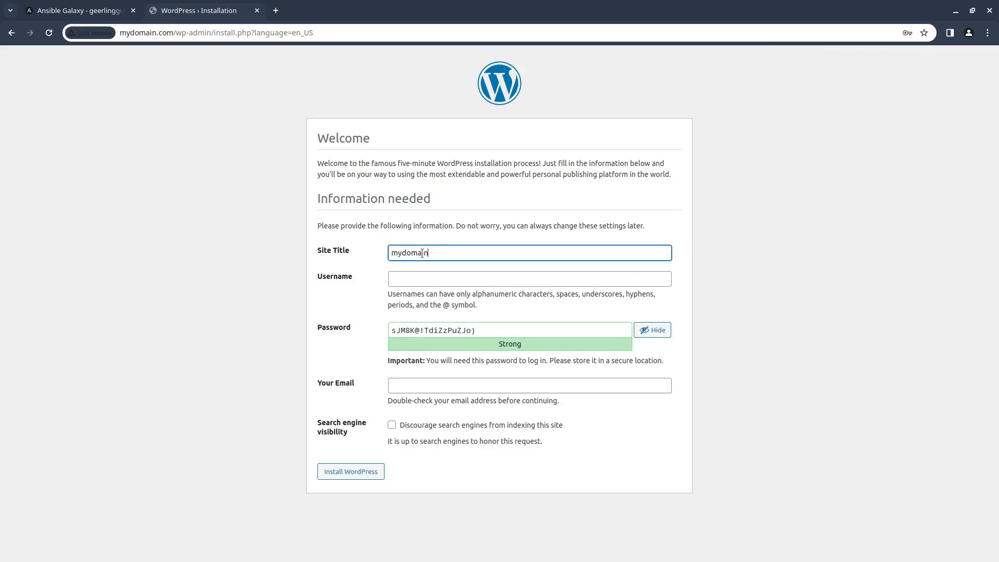
{"action": "type", "text": "user"}
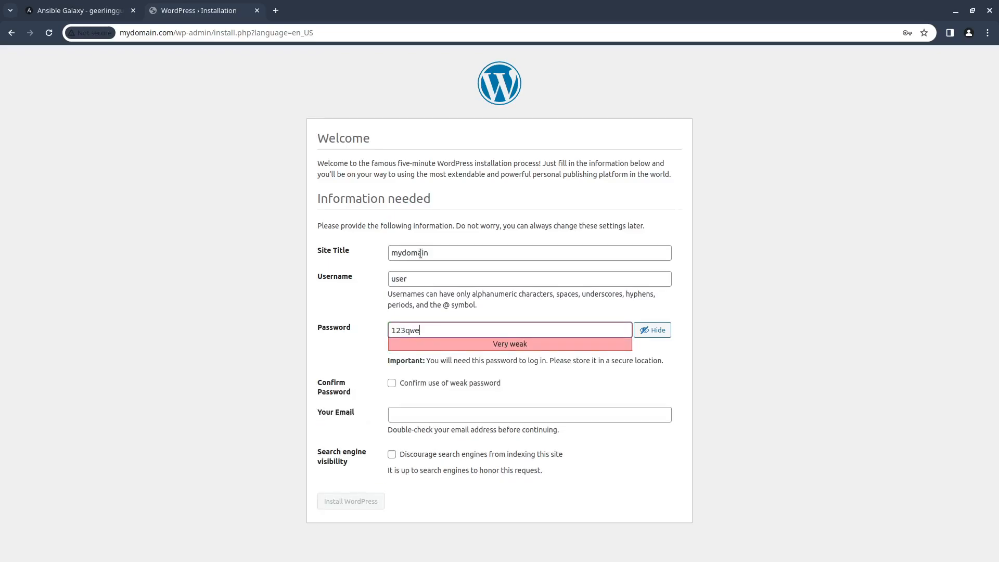
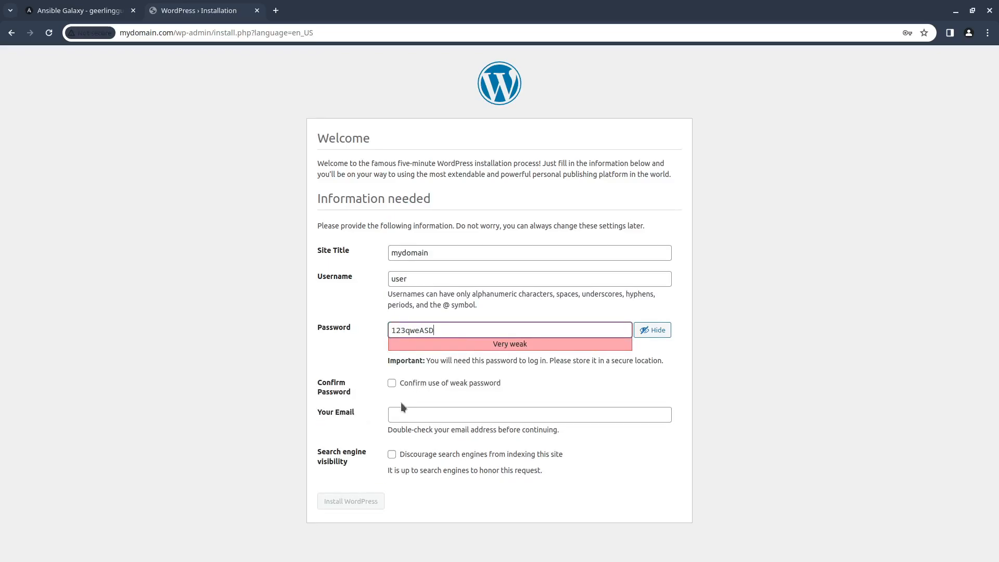
{"action": "left_click", "coordinate": [392, 383]}
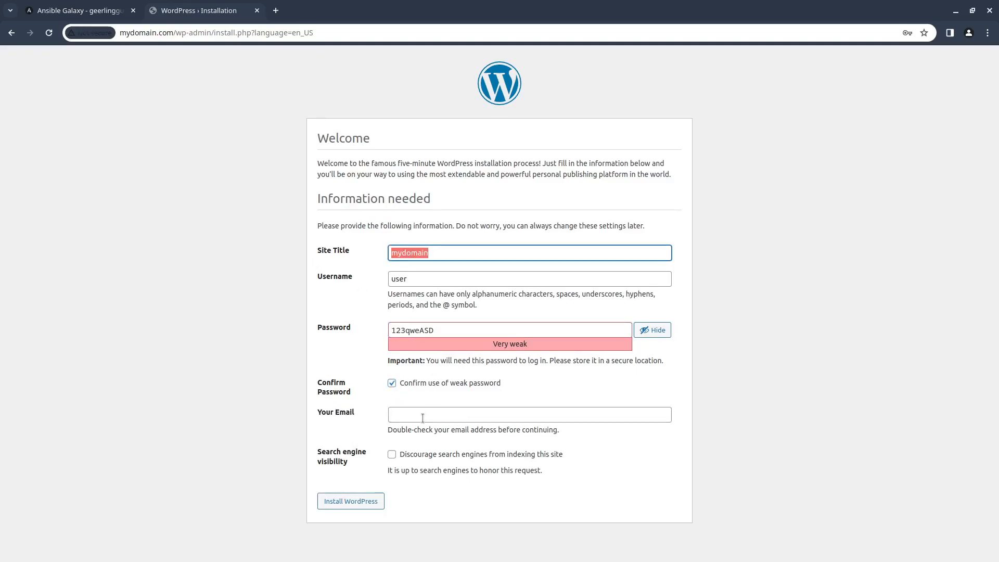
{"action": "type", "text": "mydomain@mydomain.test"}
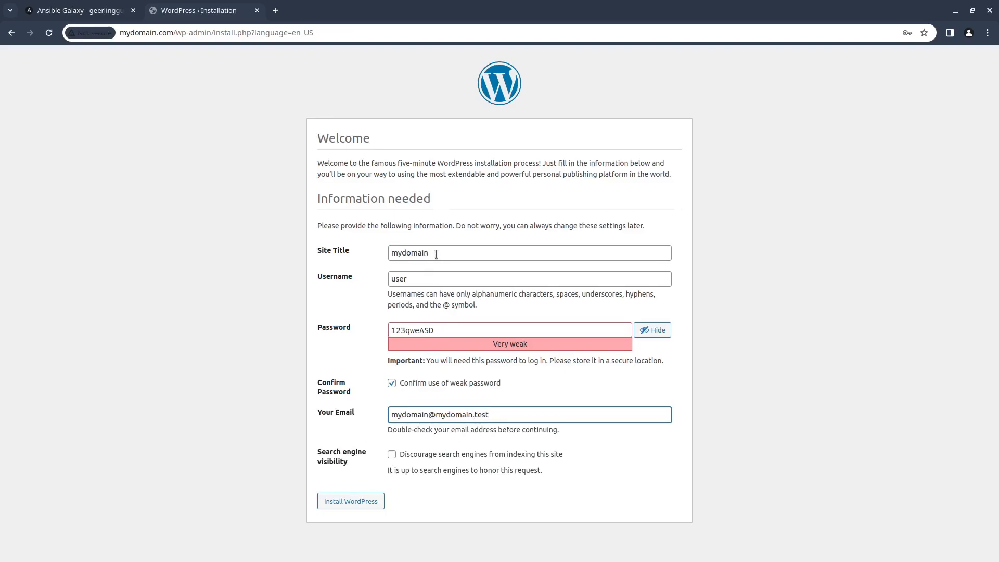
{"action": "left_click", "coordinate": [351, 501]}
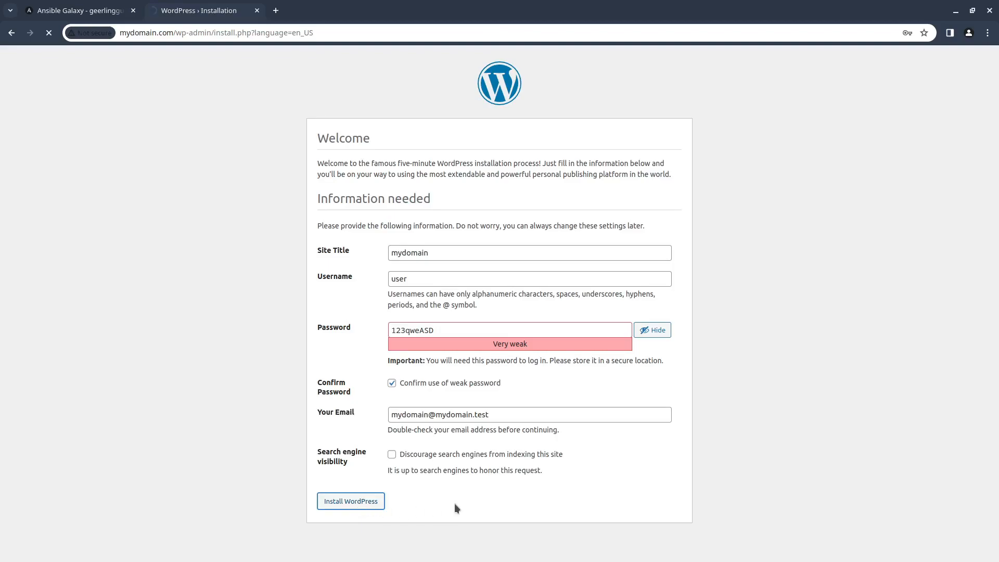
{"action": "left_click", "coordinate": [351, 501]}
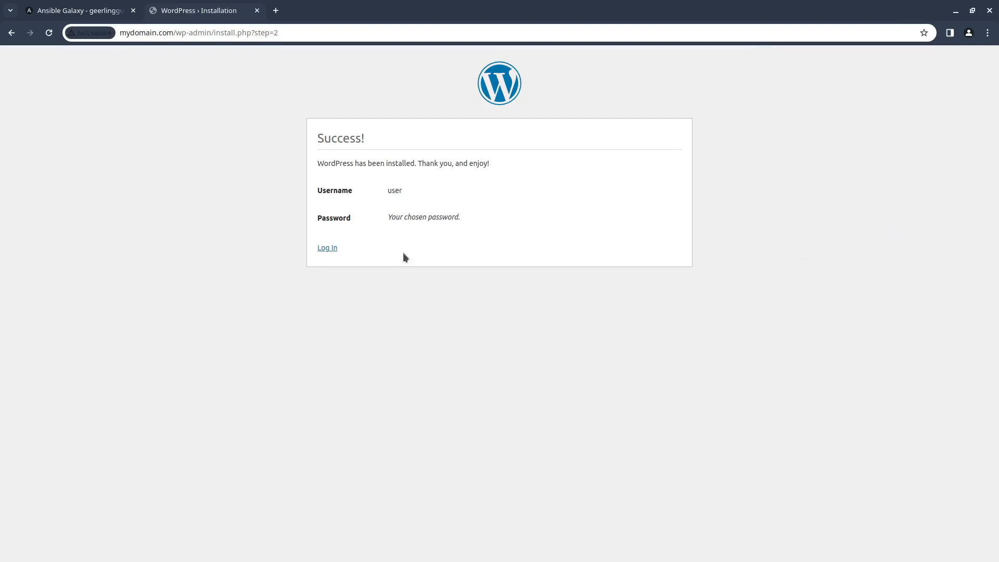
Log in as user and reach the mydomain General settings in the admin dashboard
{"action": "left_click", "coordinate": [326, 247]}
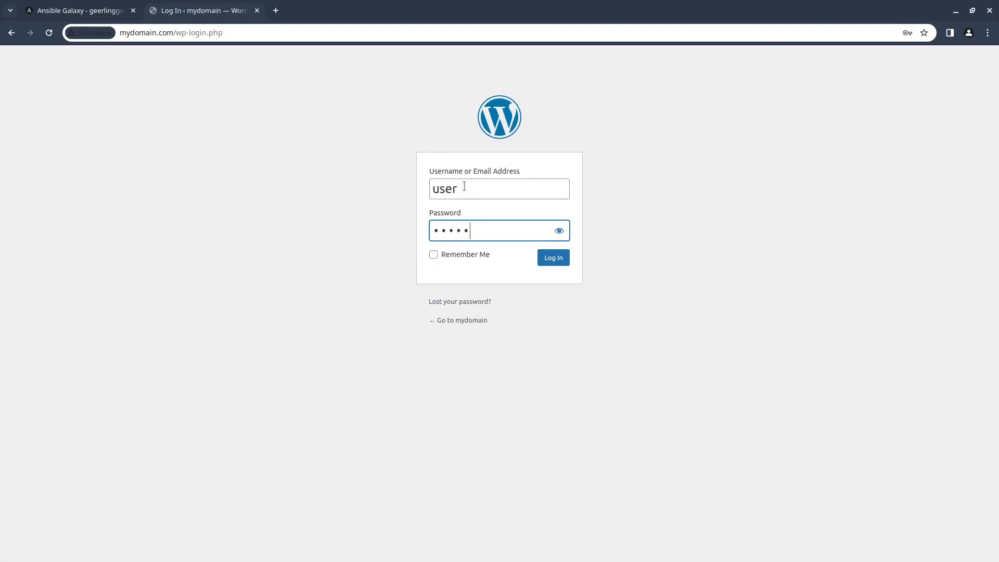
{"action": "left_click", "coordinate": [553, 257]}
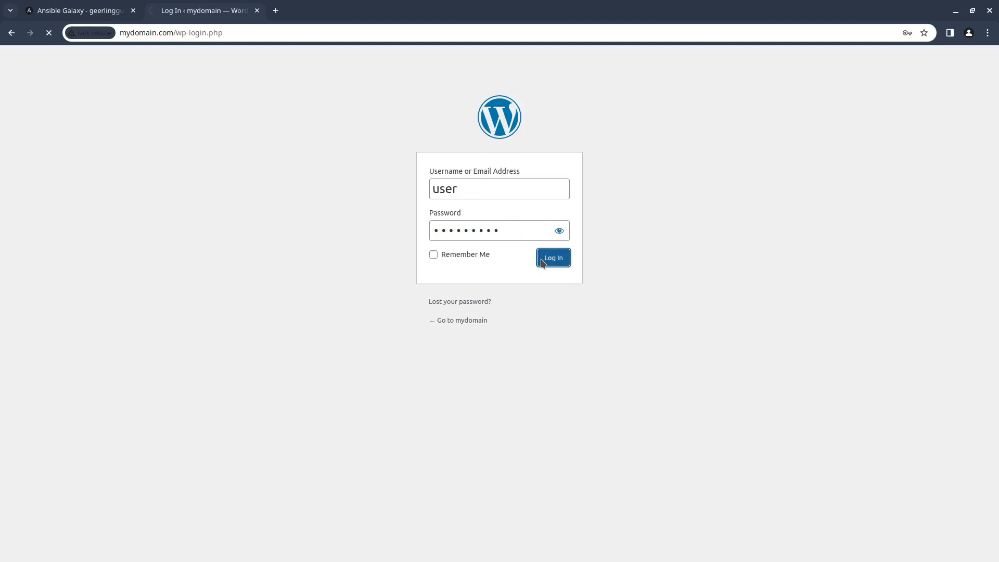
{"action": "left_click", "coordinate": [551, 257]}
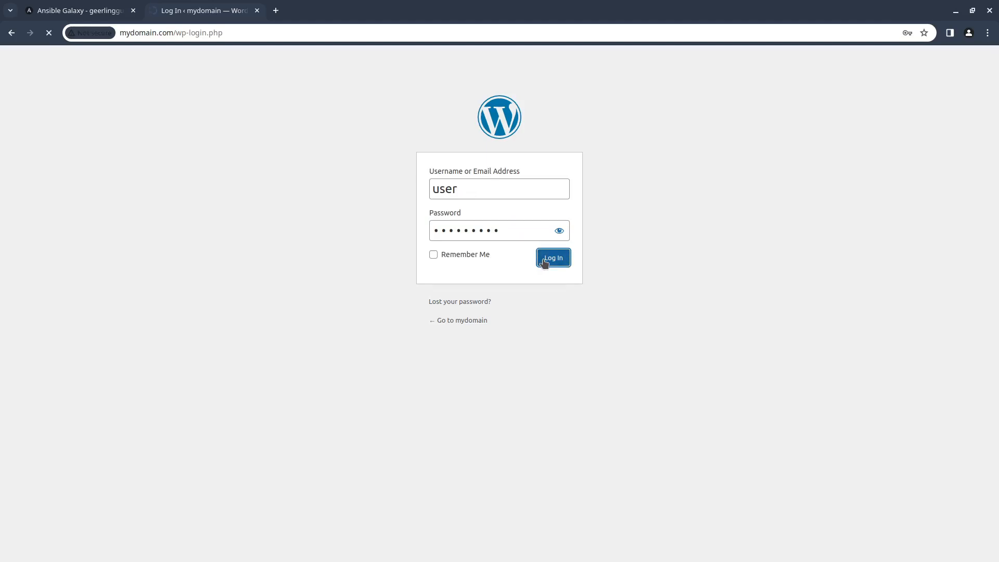
{"action": "left_click", "coordinate": [551, 257]}
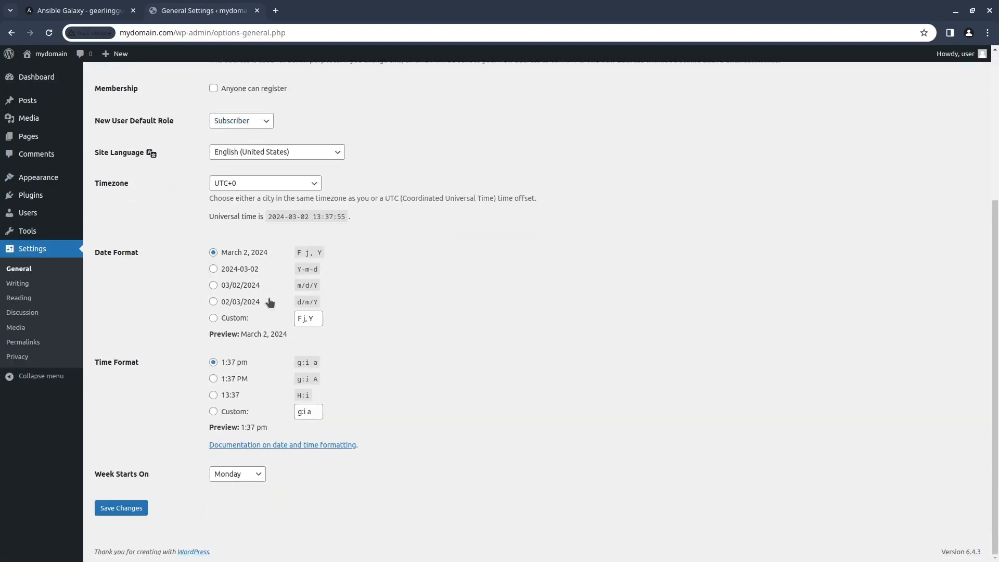
Visit the Writing settings, then the live mydomain site and its Sample Page
{"action": "left_click", "coordinate": [18, 283]}
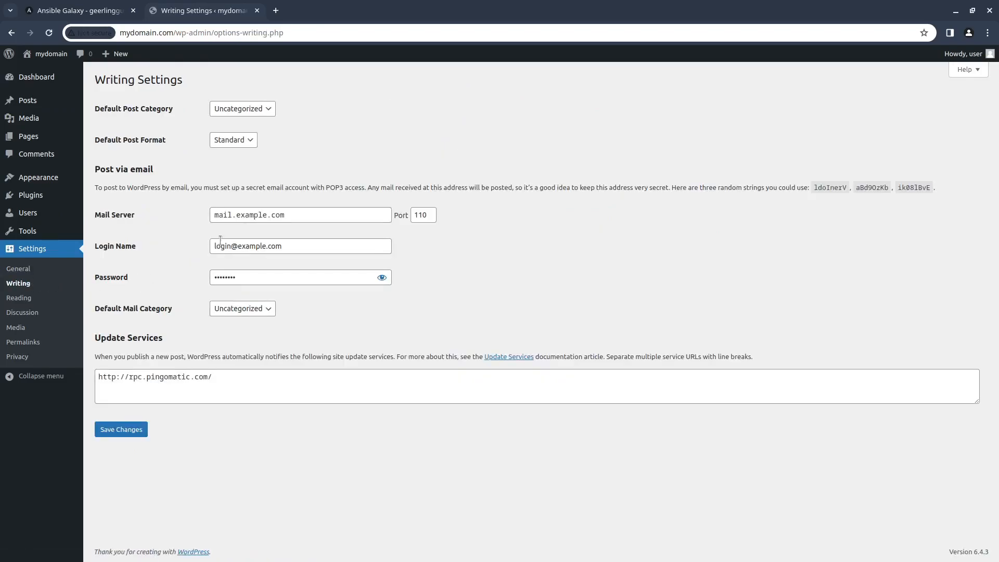
{"action": "left_click", "coordinate": [19, 298]}
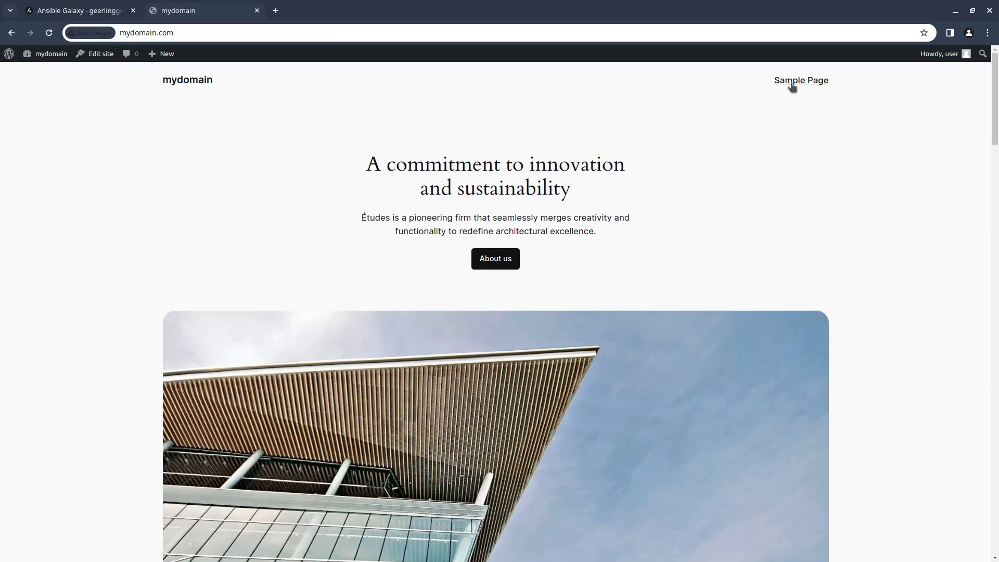
{"action": "left_click", "coordinate": [802, 80]}
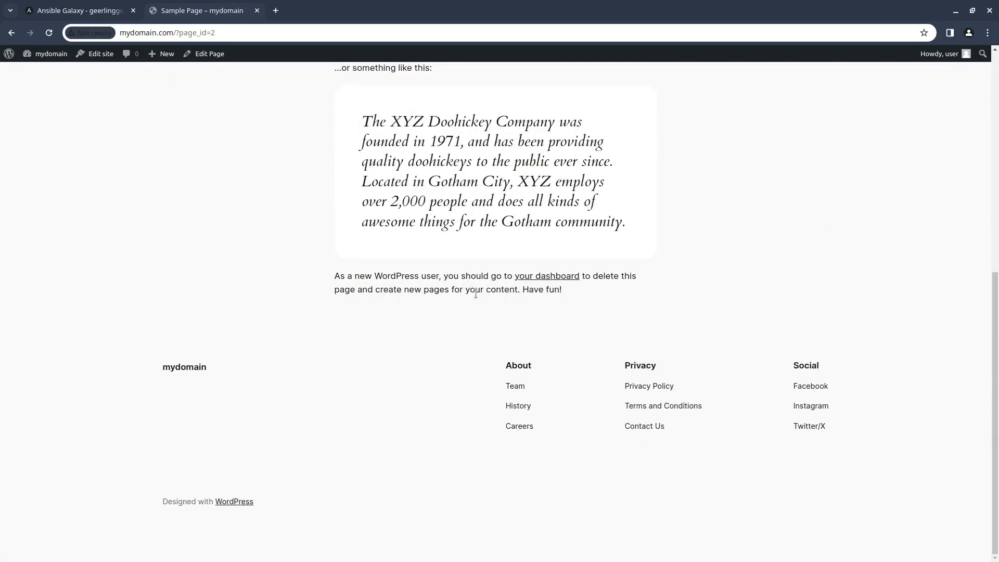